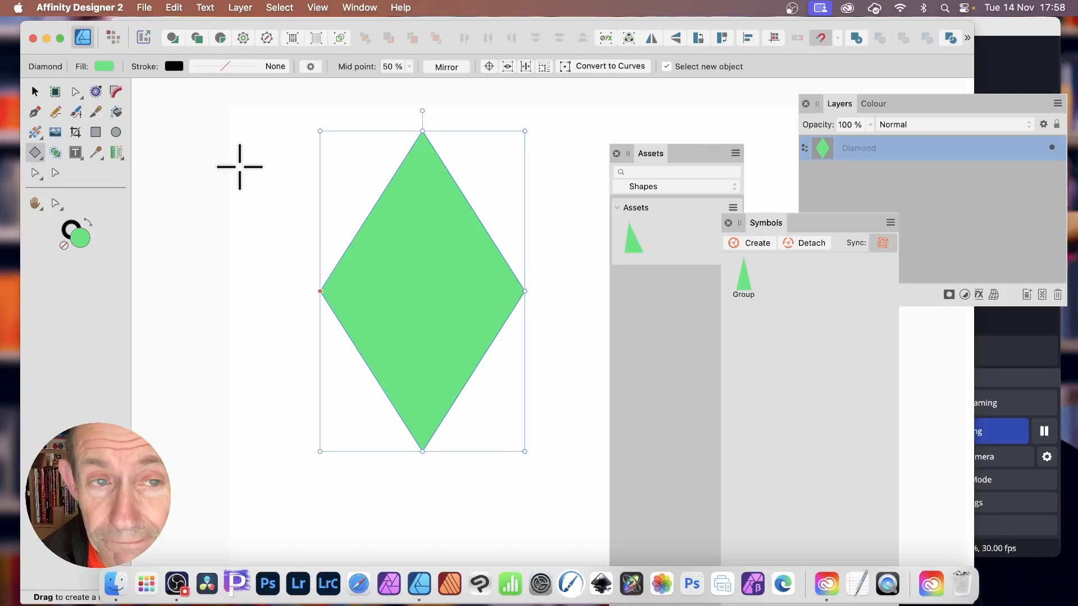
Step: Switch to the Move Tool, briefly opening and closing the Node Tool flyout
click(35, 92)
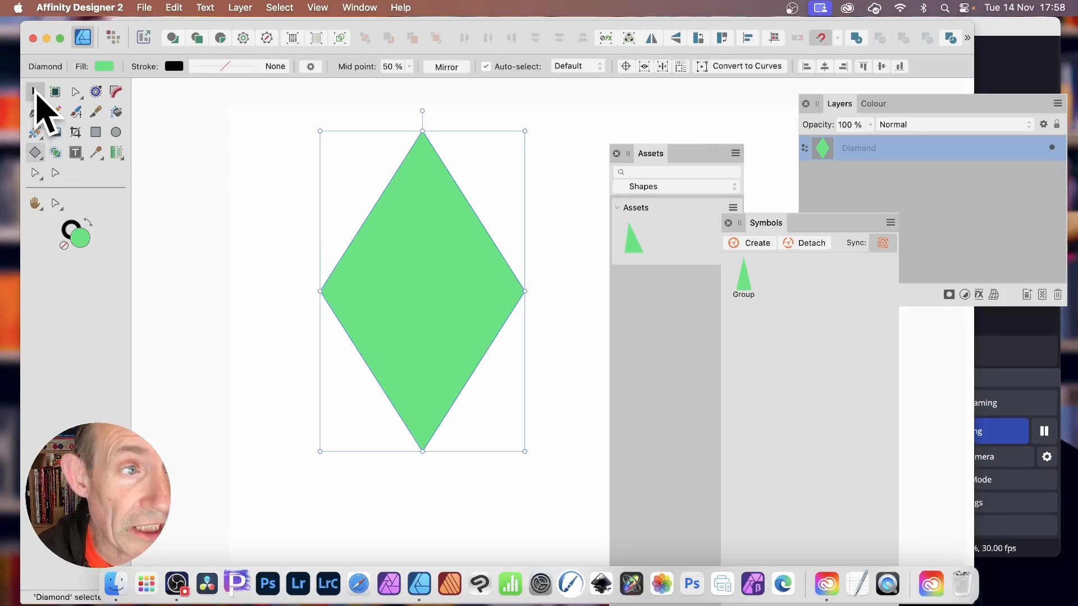
click(76, 92)
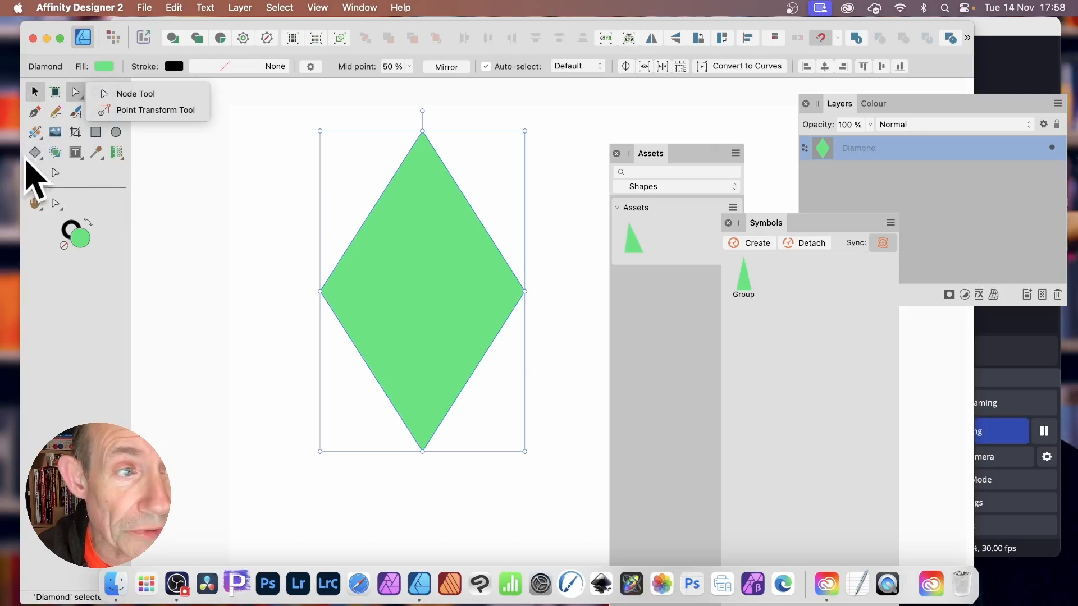
click(34, 153)
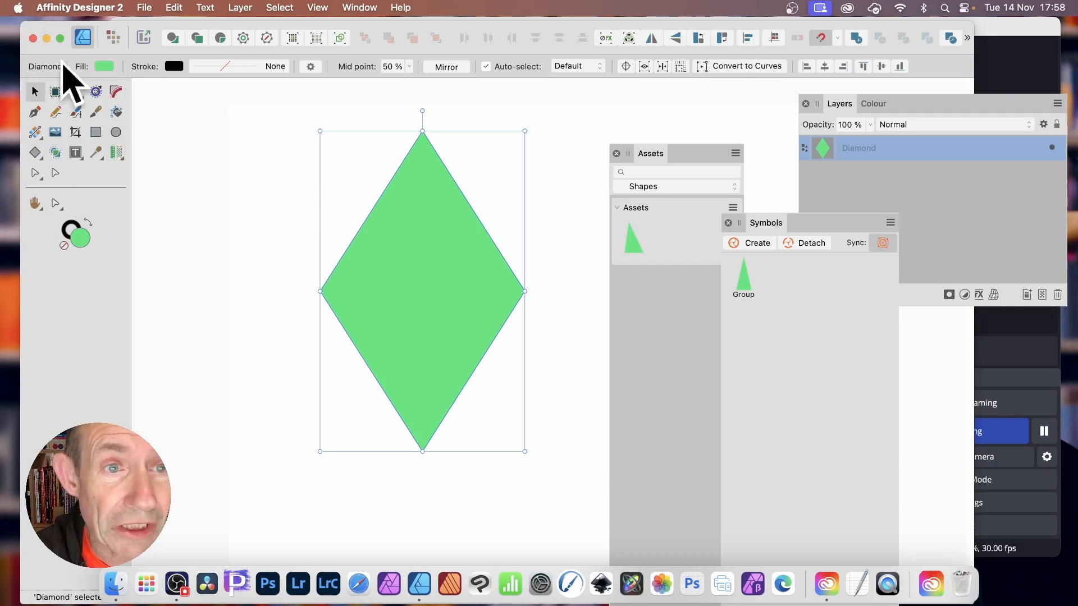
mouse_move(347, 76)
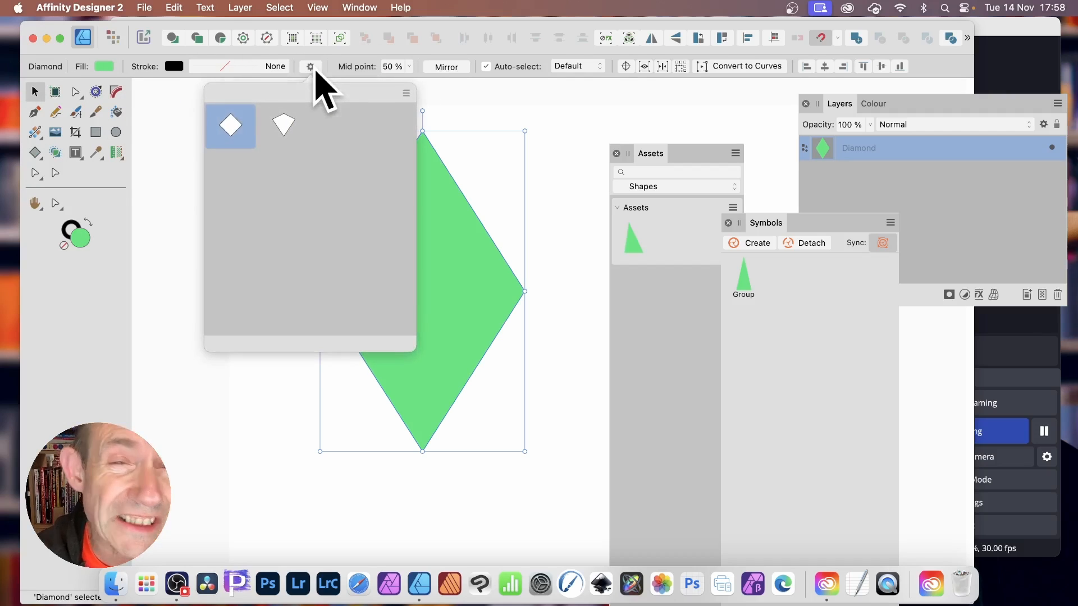
mouse_move(258, 186)
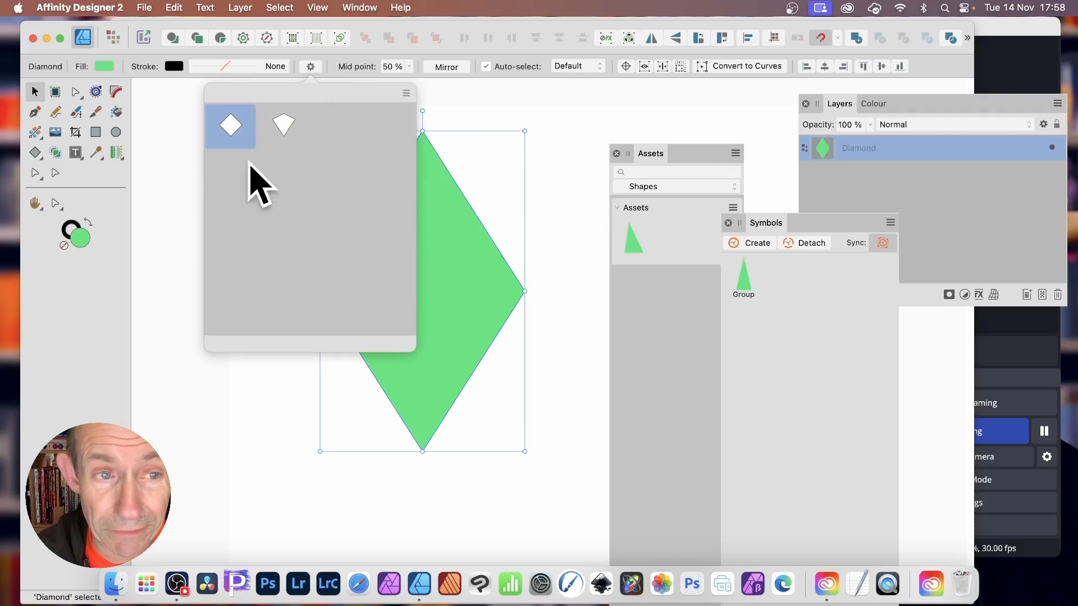
mouse_move(278, 186)
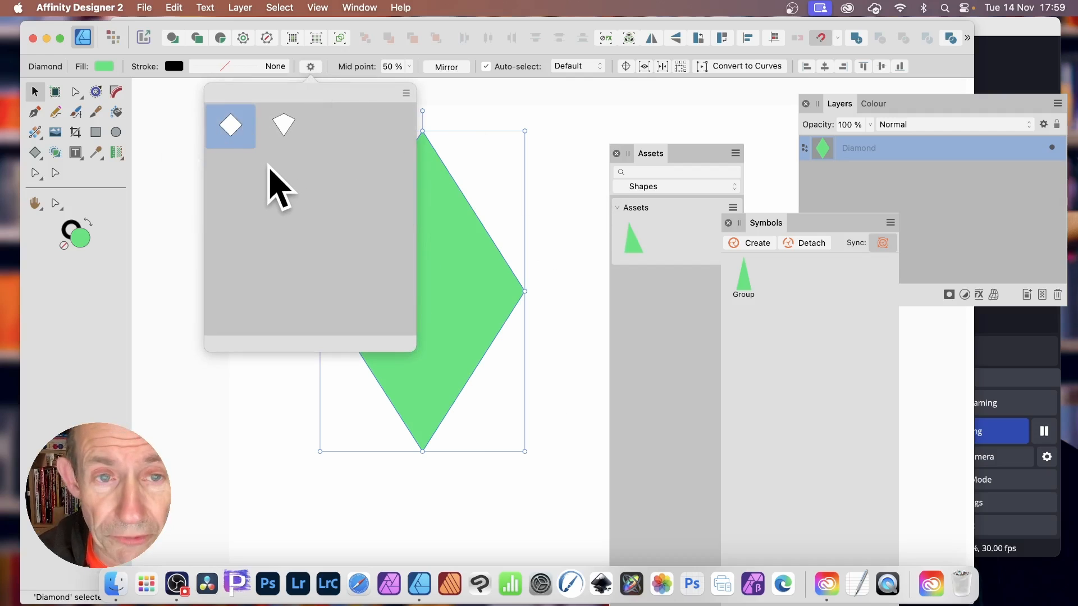
mouse_move(407, 103)
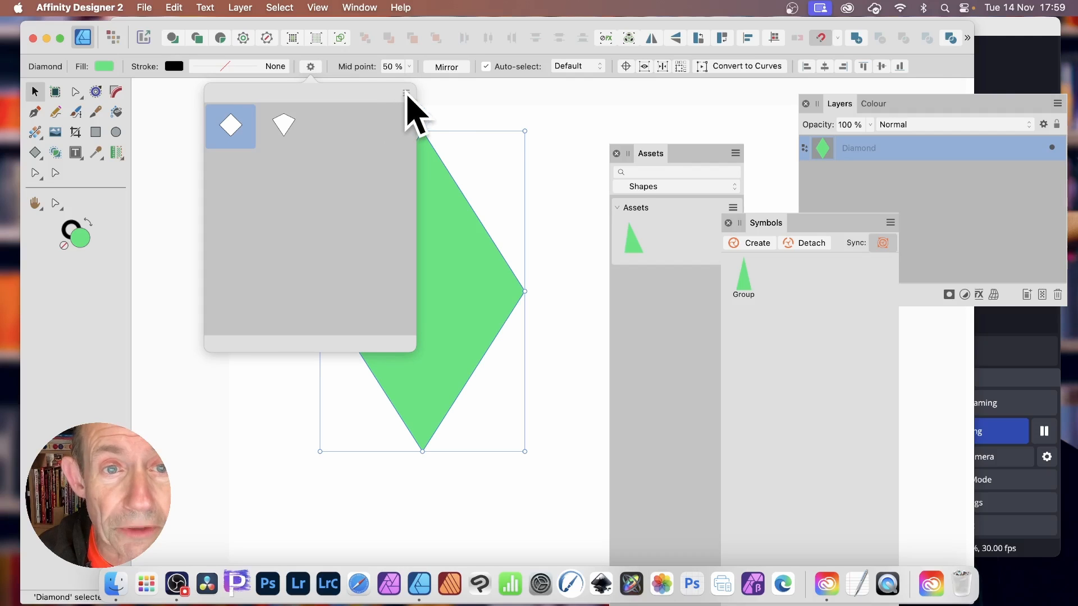
Step: Set the diamond's Mid point to 63% and open the preset popup's menu
click(405, 92)
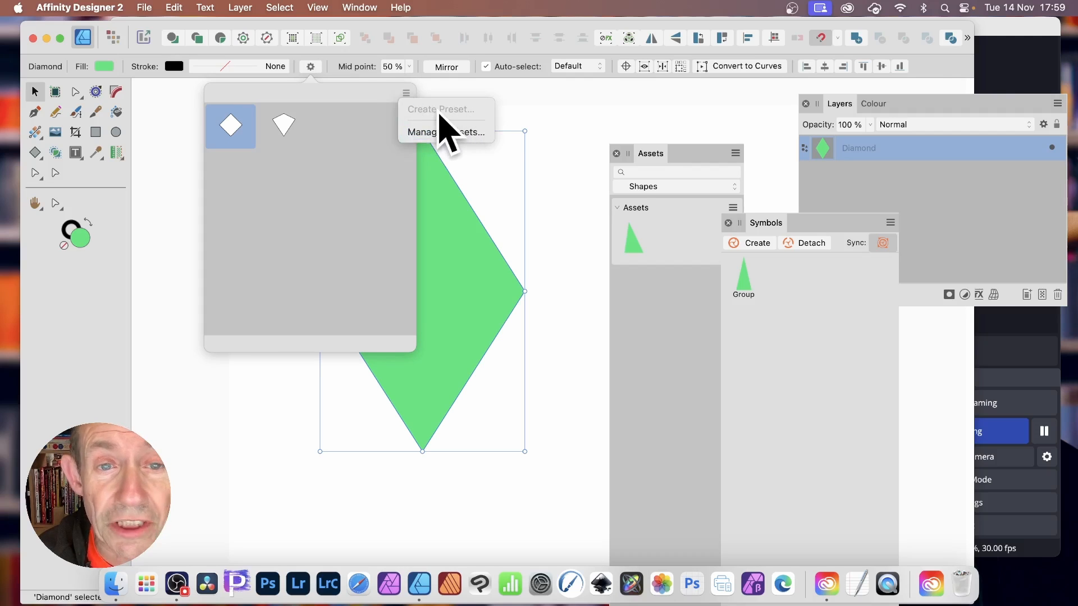
mouse_move(459, 230)
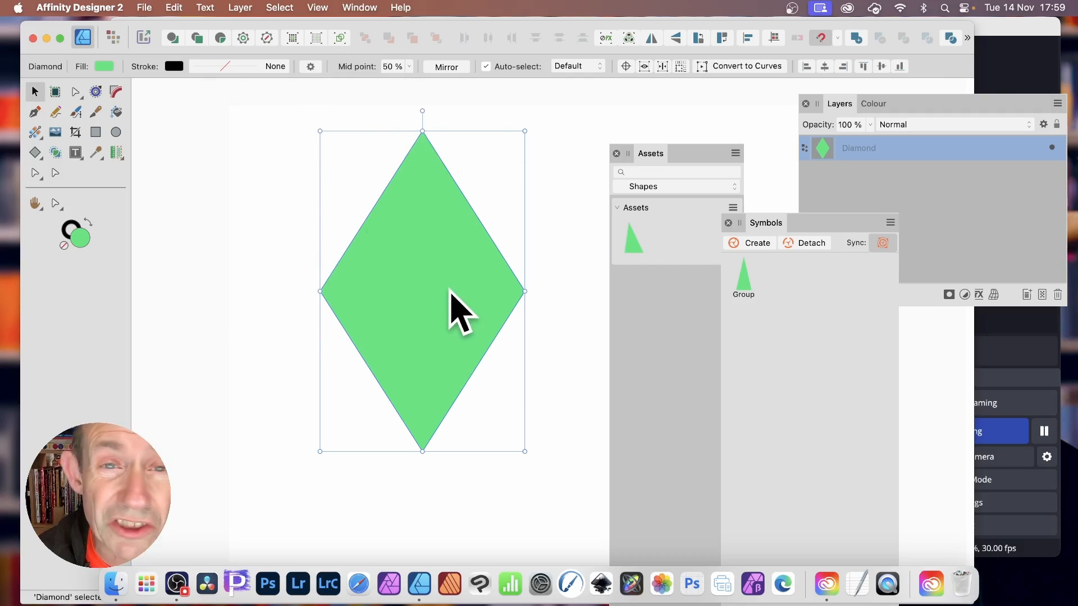
mouse_move(419, 96)
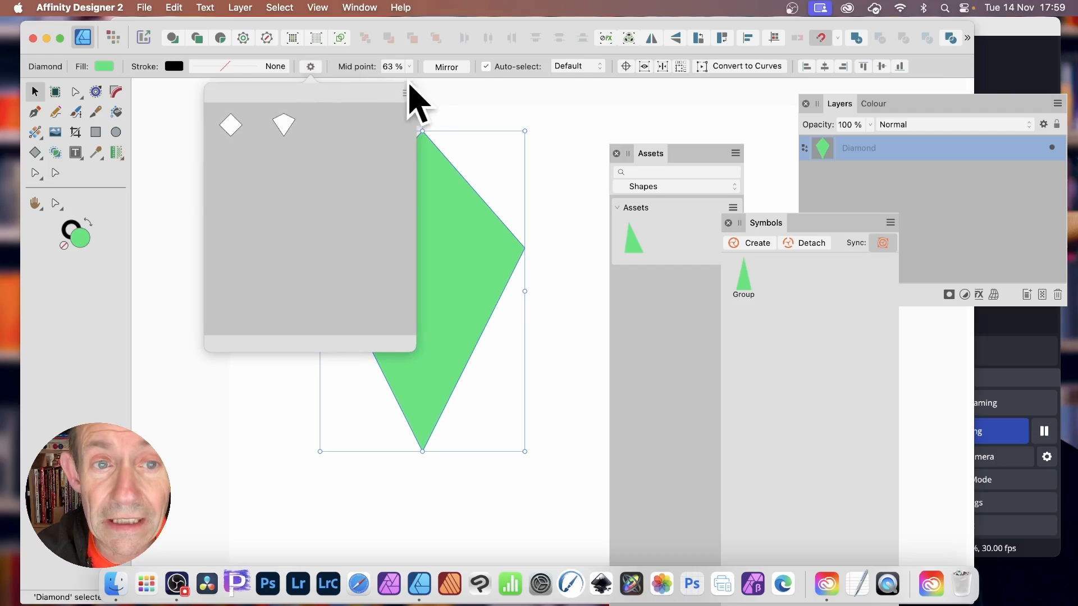
click(406, 92)
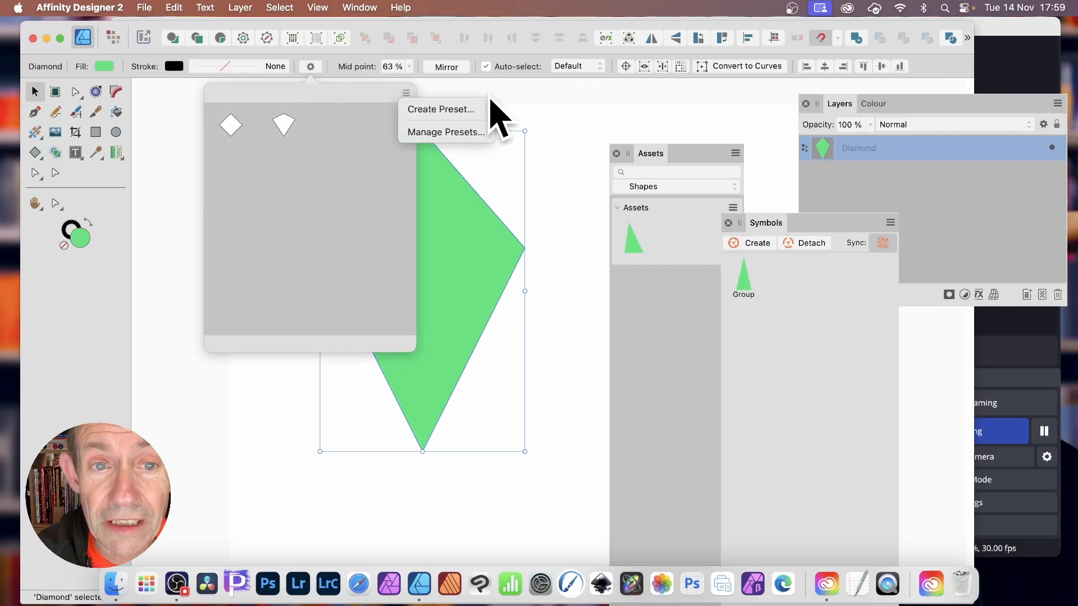
mouse_move(488, 141)
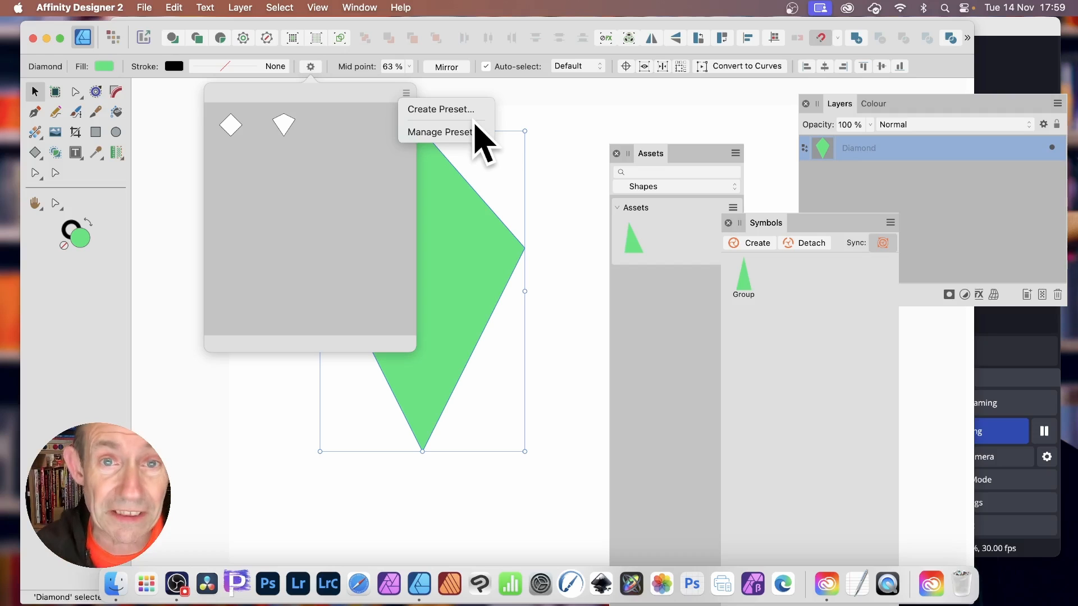
Step: Save the 63% kite as preset 'Diamond 1', try the default preset, and close the popup
click(442, 108)
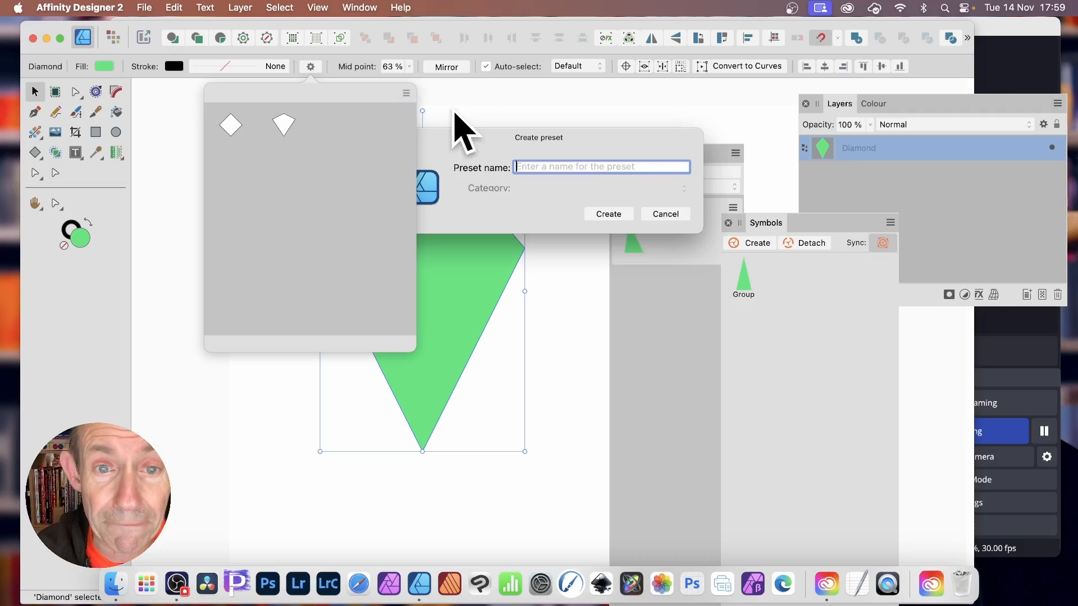
text(Diamond 1)
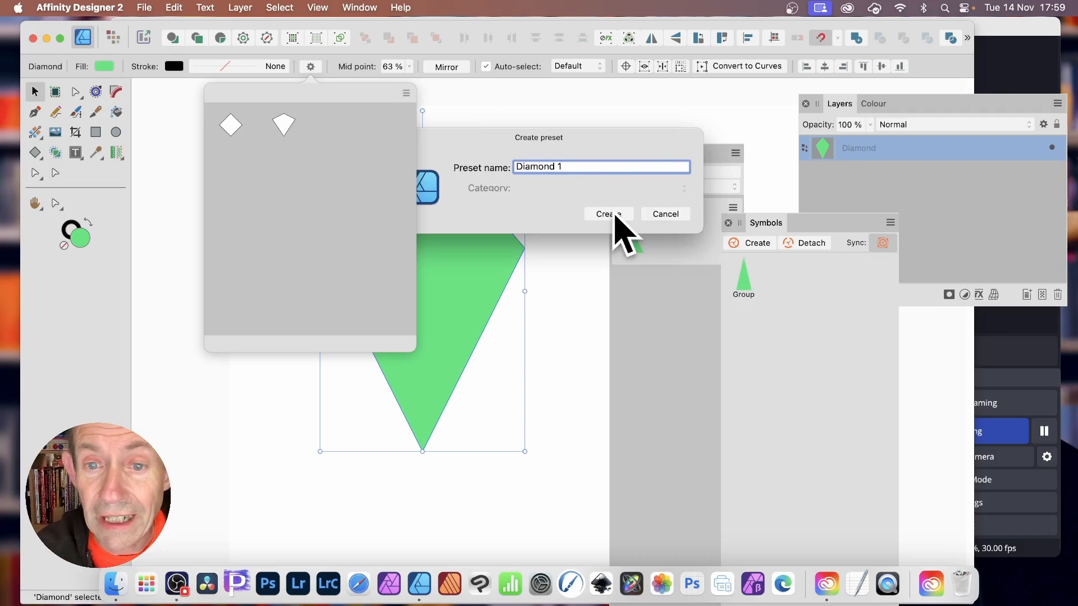
click(607, 214)
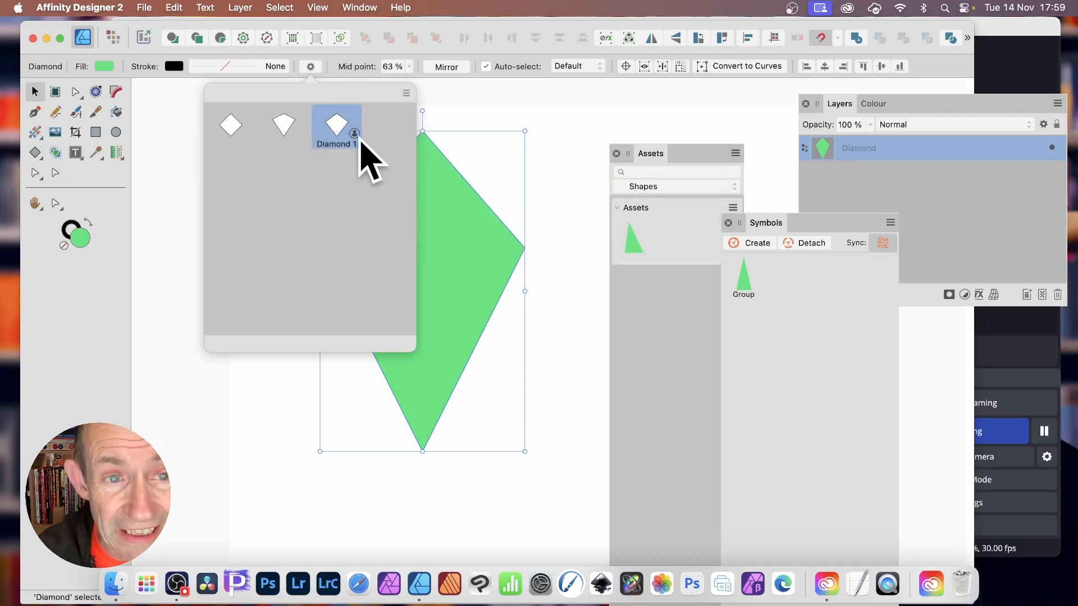
mouse_move(347, 155)
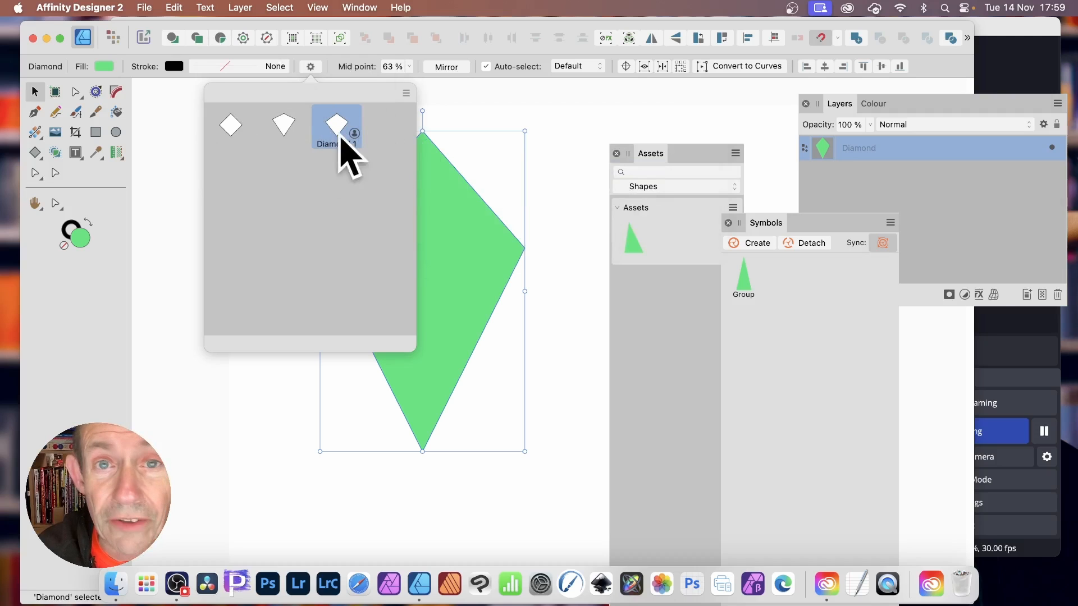
mouse_move(405, 124)
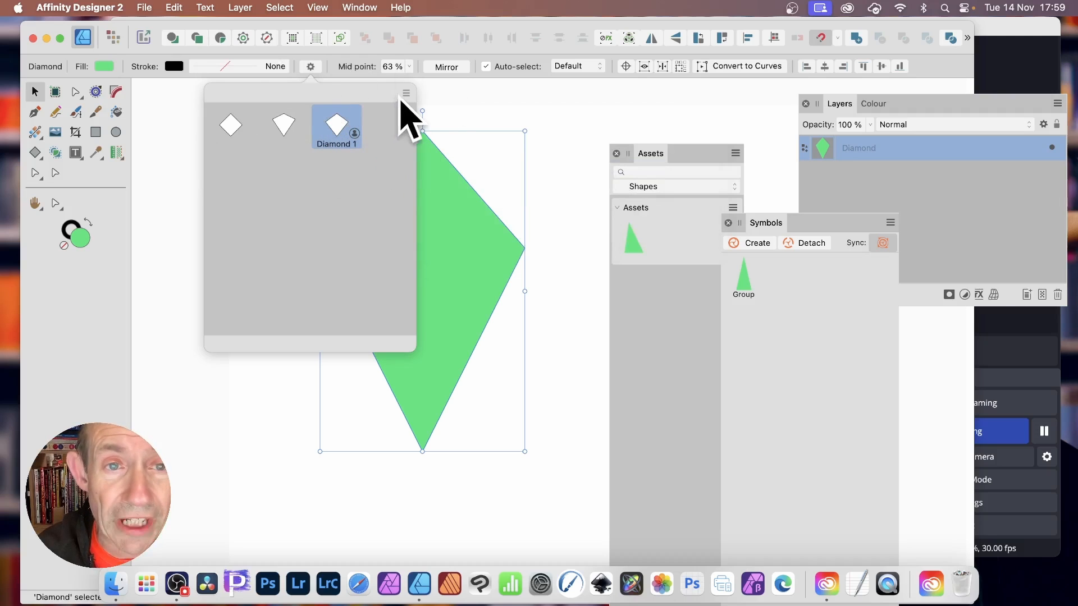
mouse_move(434, 107)
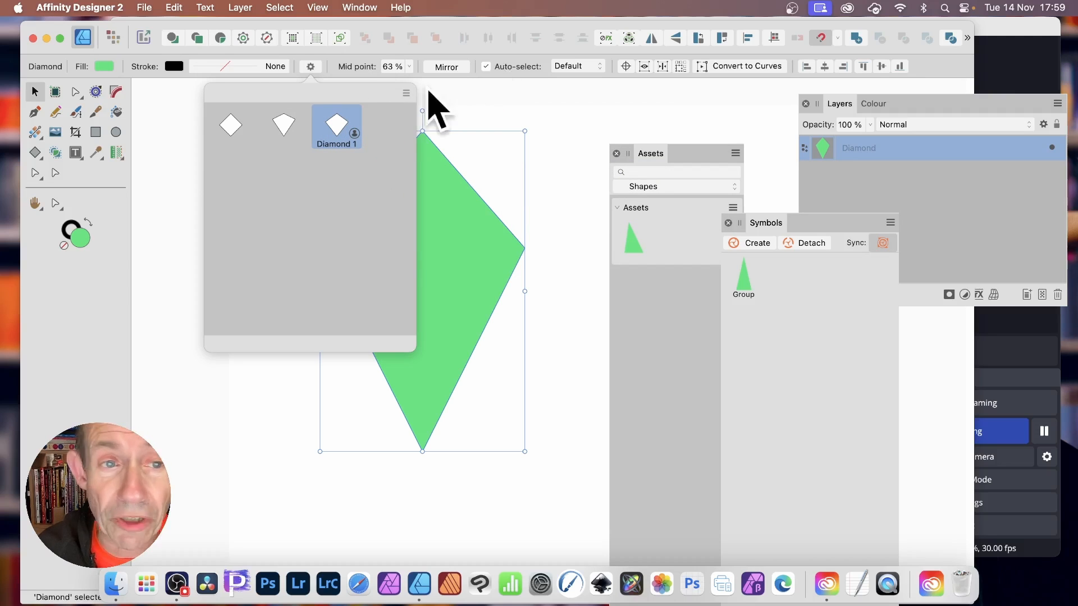
click(230, 125)
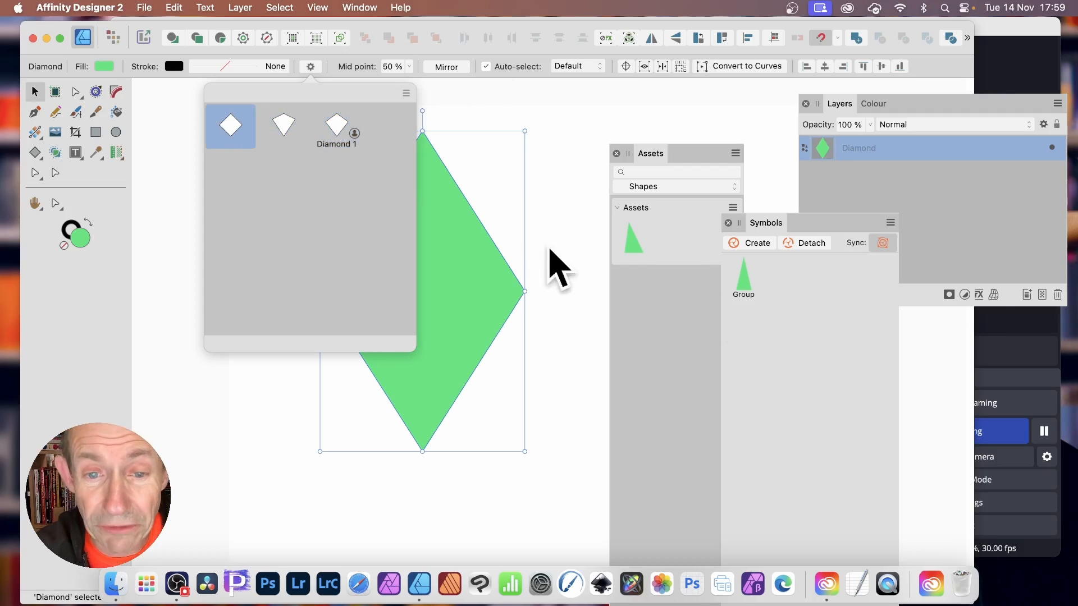
click(336, 126)
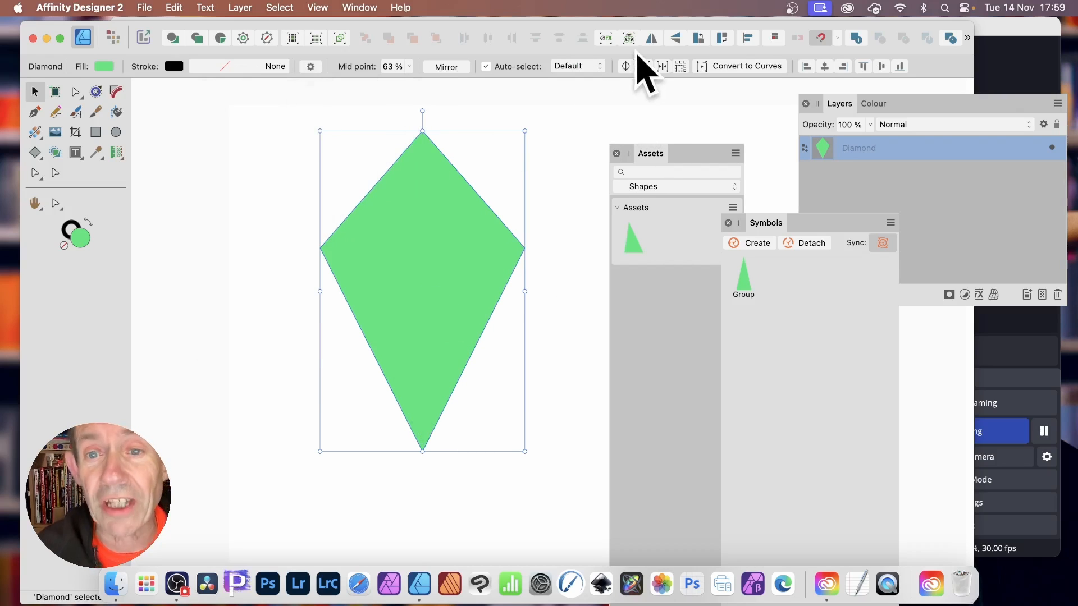
mouse_move(634, 150)
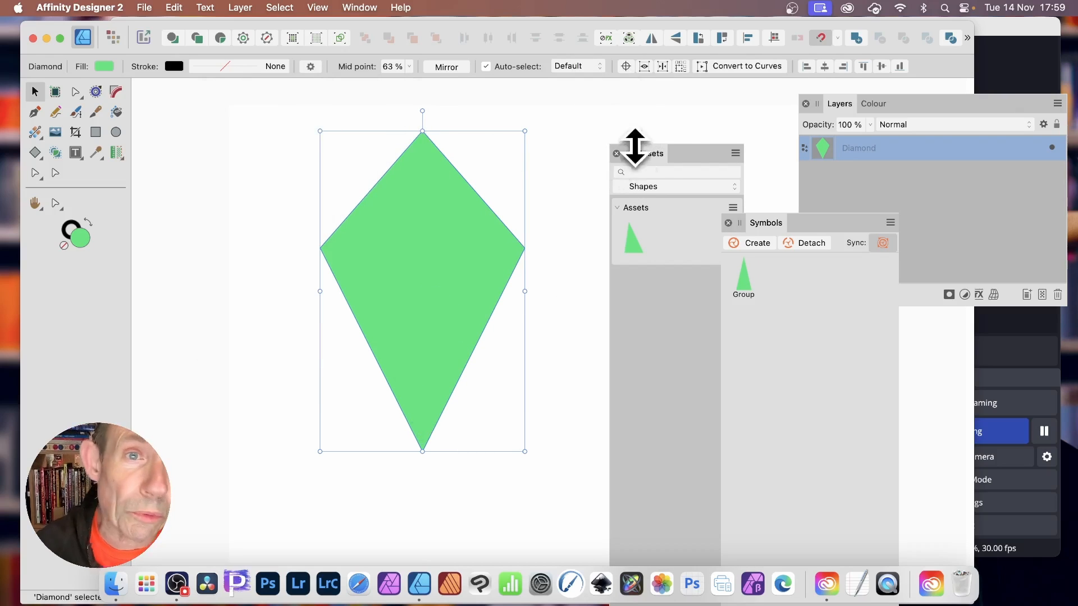
Step: Move the Assets panel up and to the left, then open its options menu
click(358, 7)
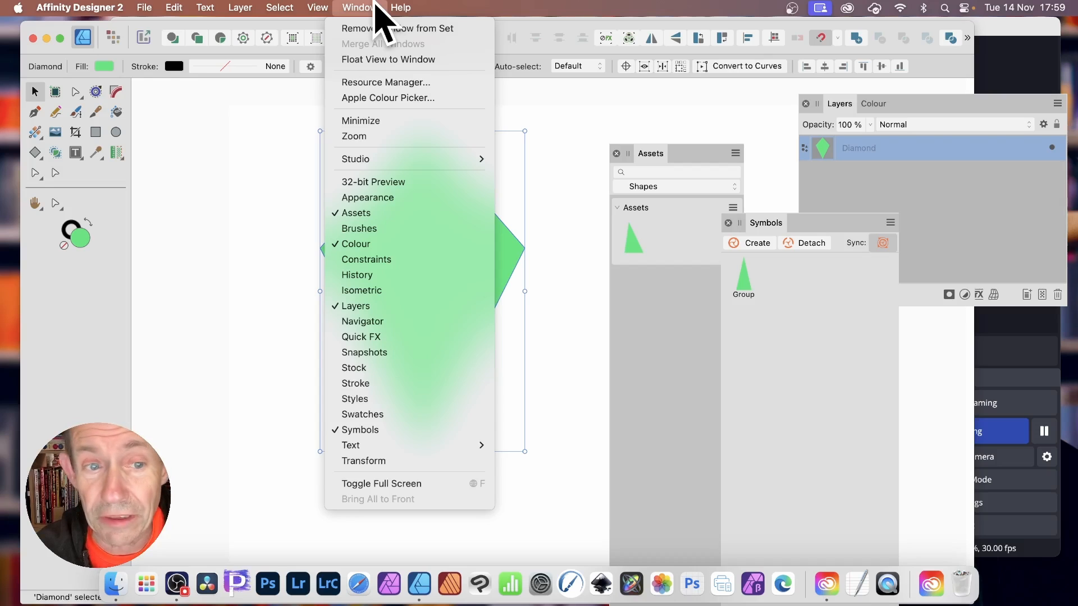
mouse_move(371, 212)
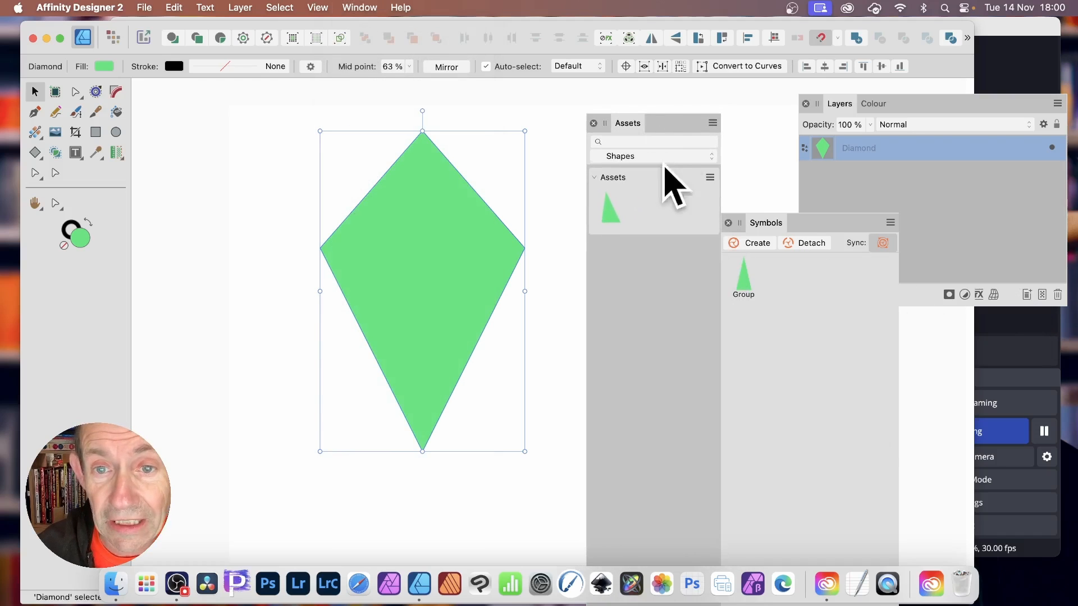
mouse_move(694, 165)
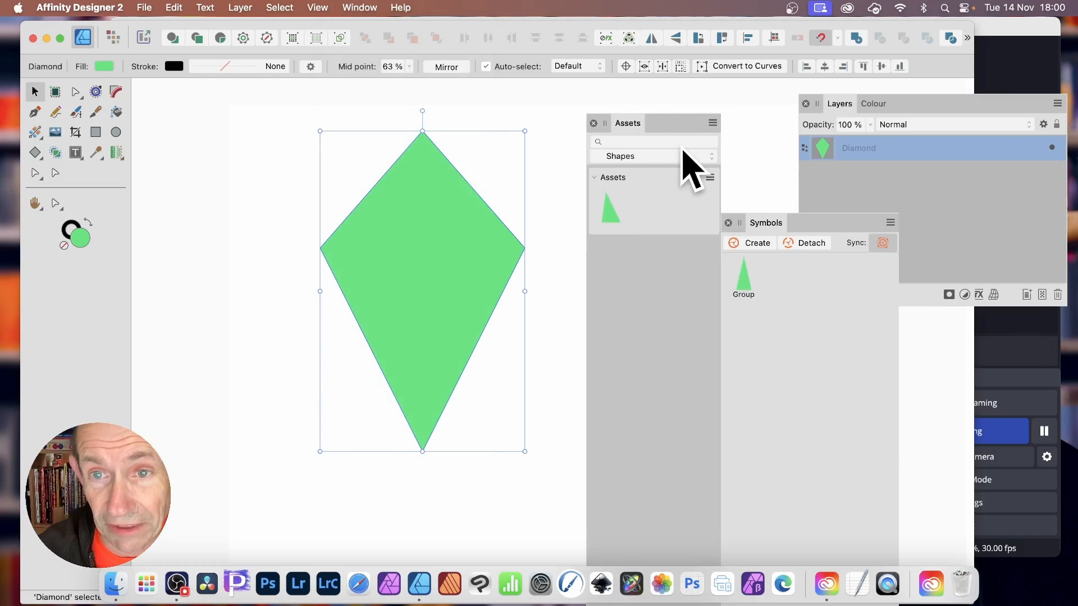
mouse_move(715, 144)
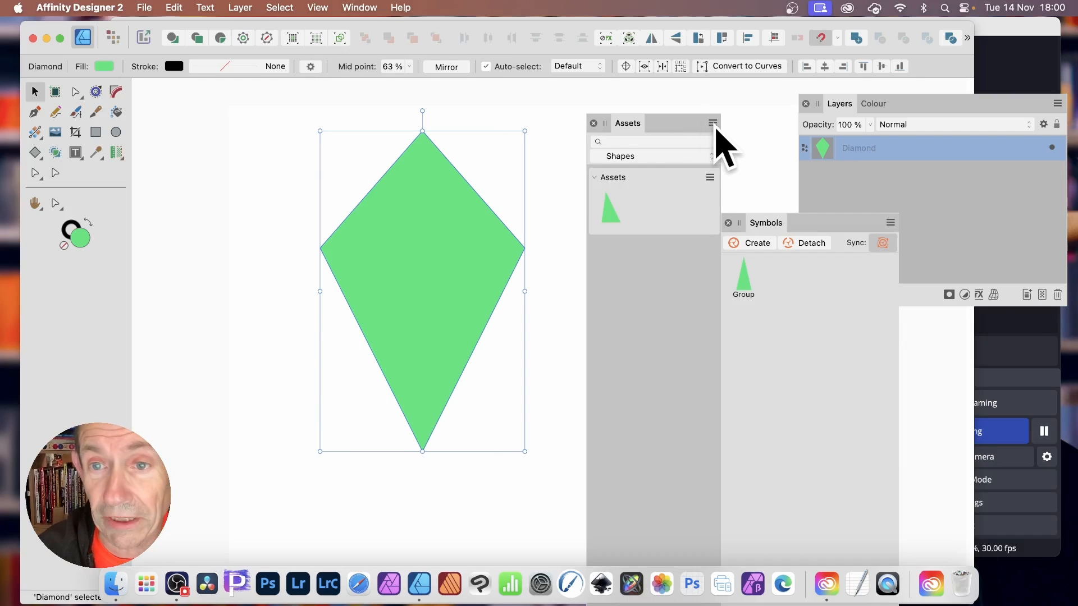
click(711, 123)
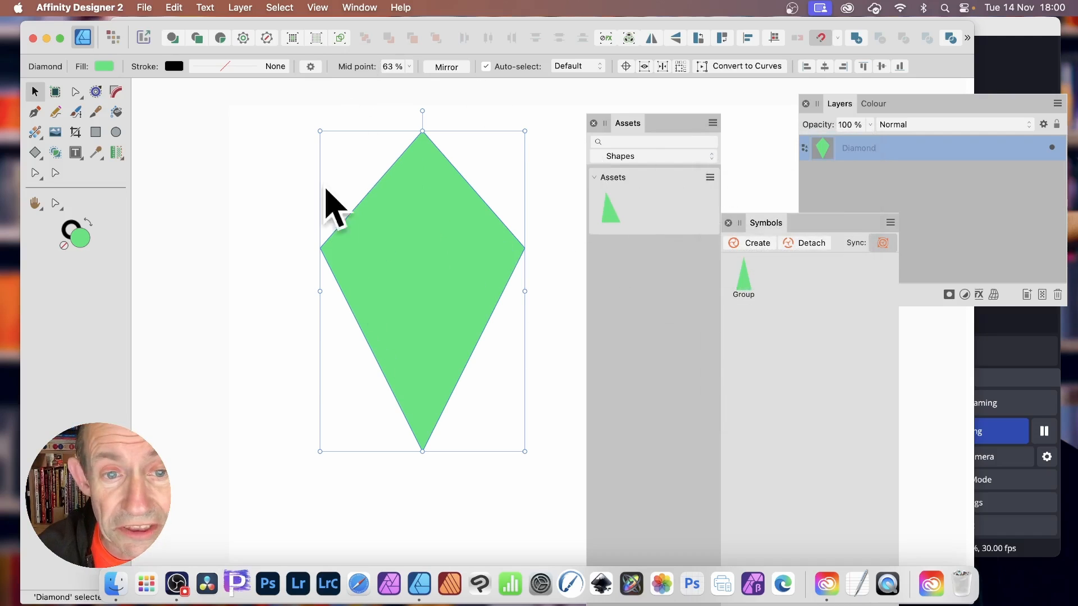
mouse_move(55, 107)
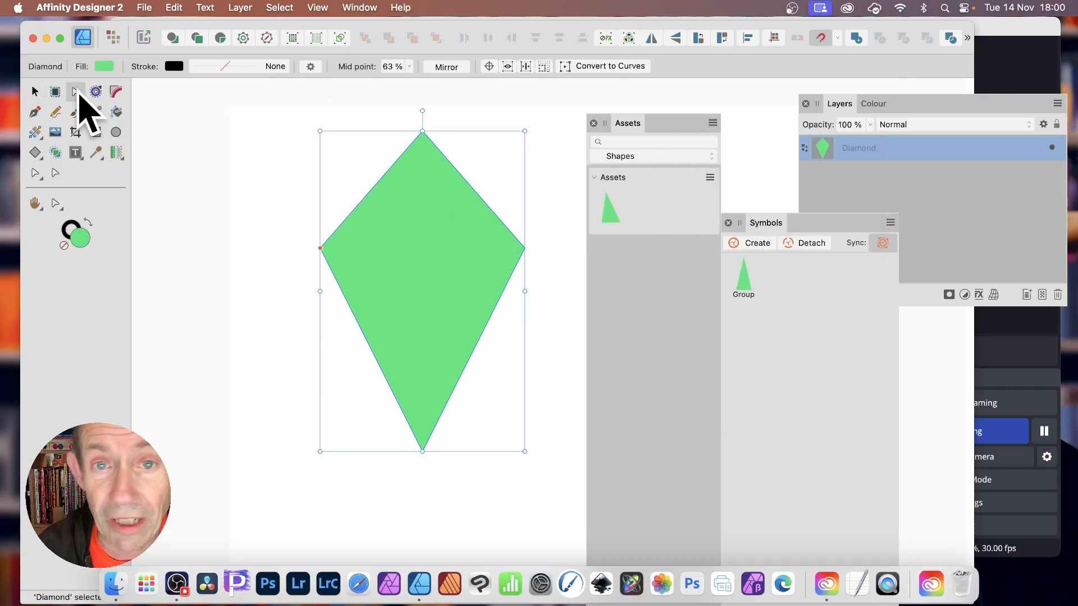
mouse_move(78, 151)
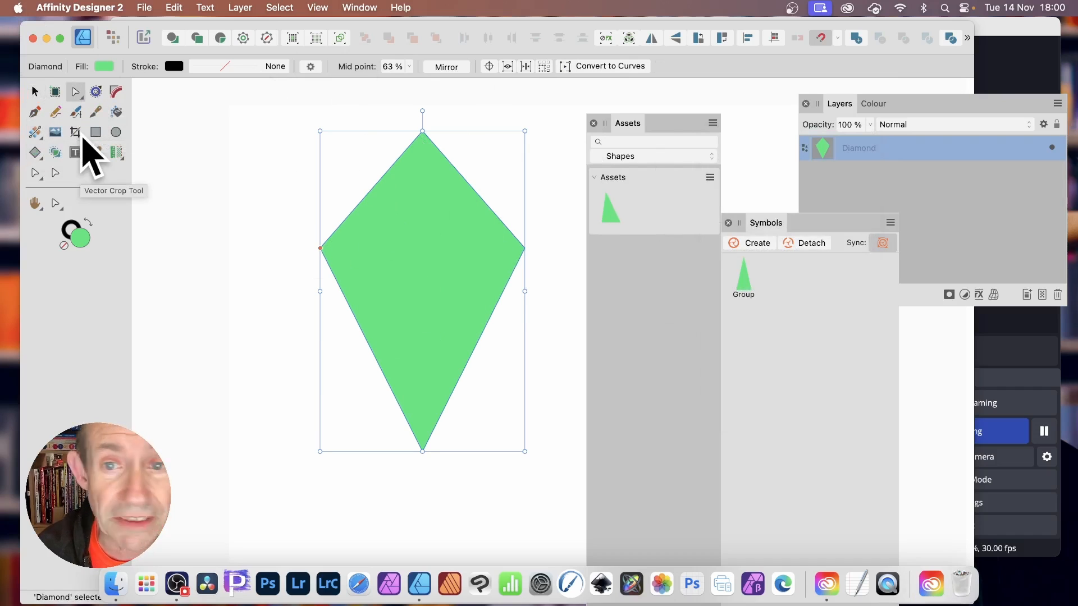
mouse_move(769, 206)
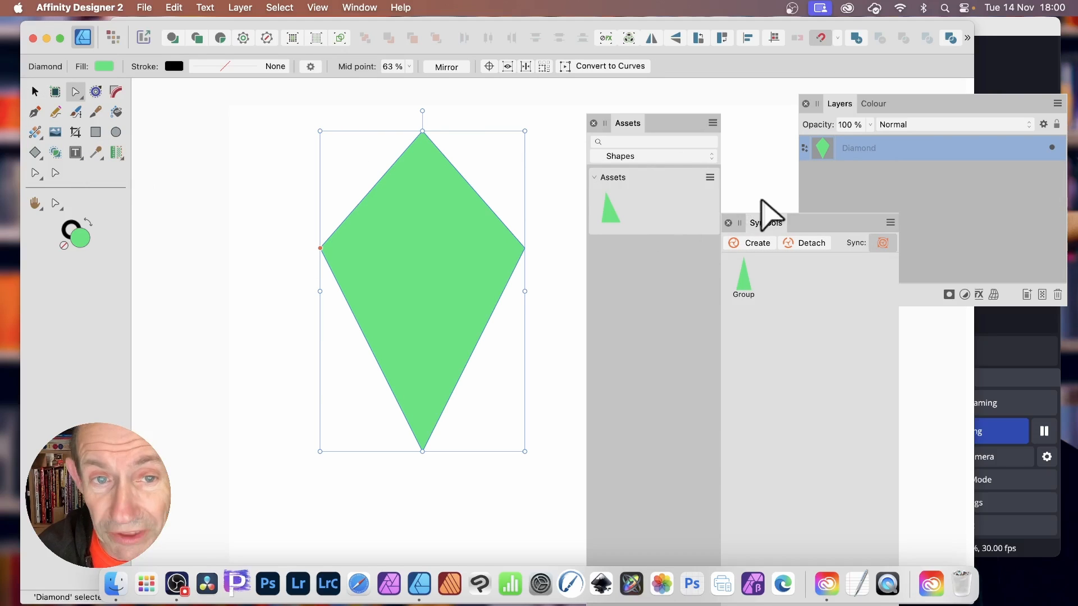
mouse_move(467, 323)
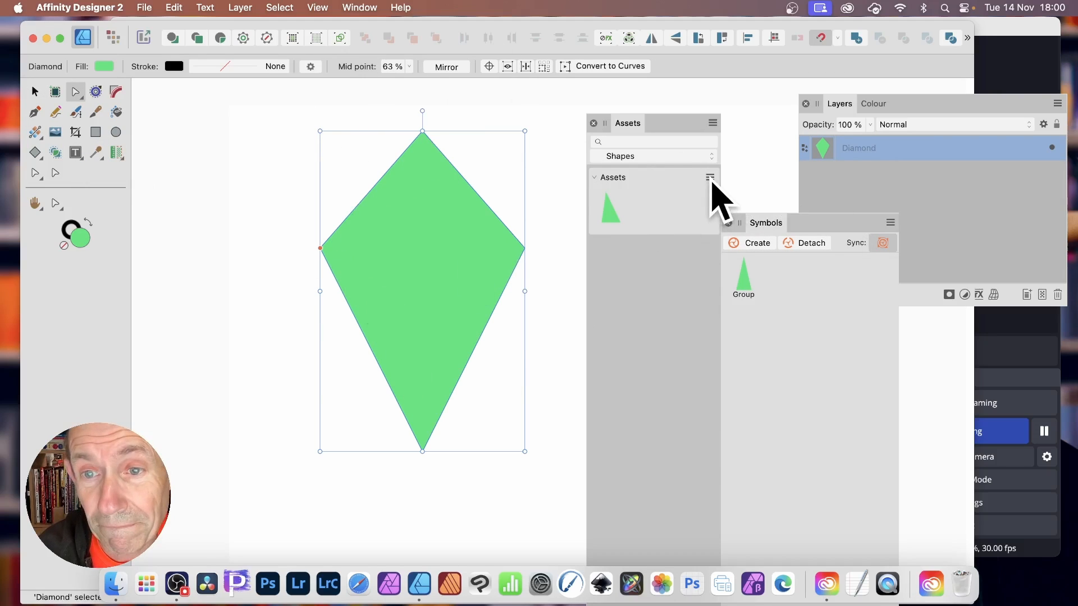
Step: Add the selected 63% kite to the Assets category with Add from Selection
click(710, 177)
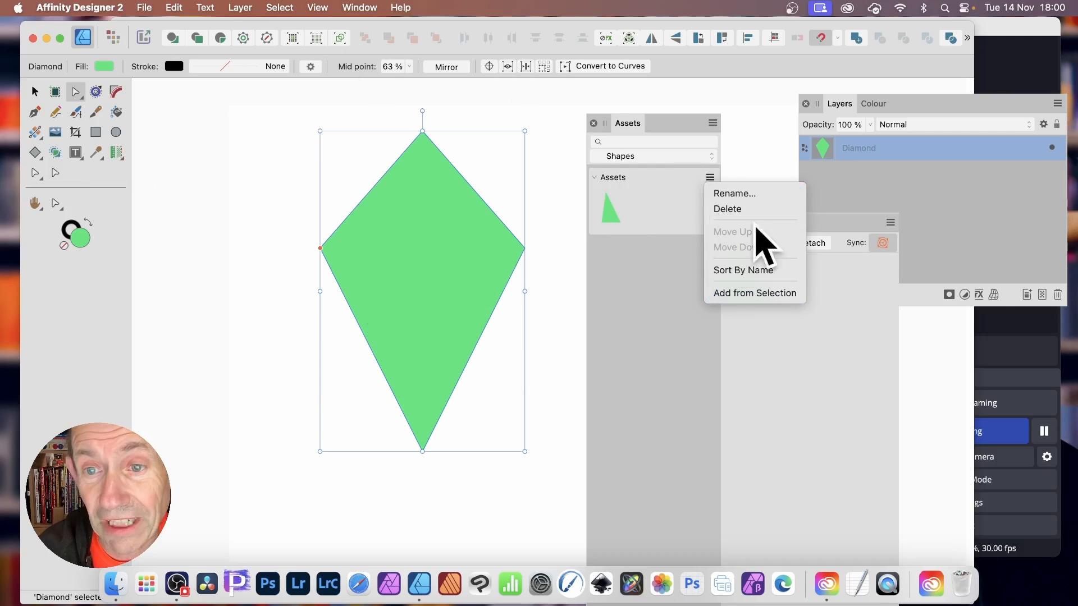
mouse_move(722, 131)
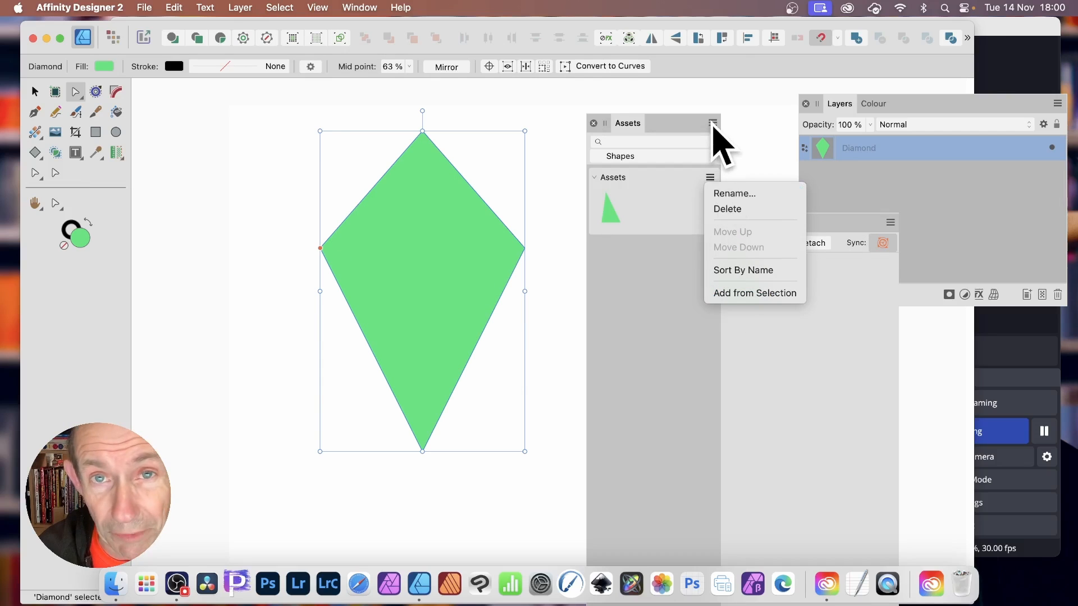
mouse_move(754, 293)
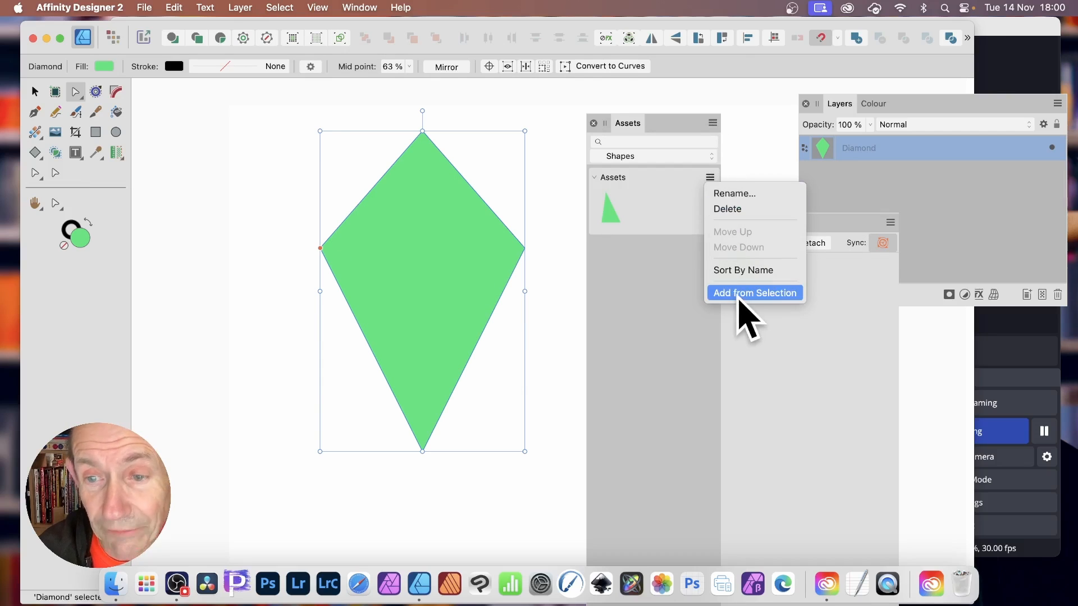
click(754, 293)
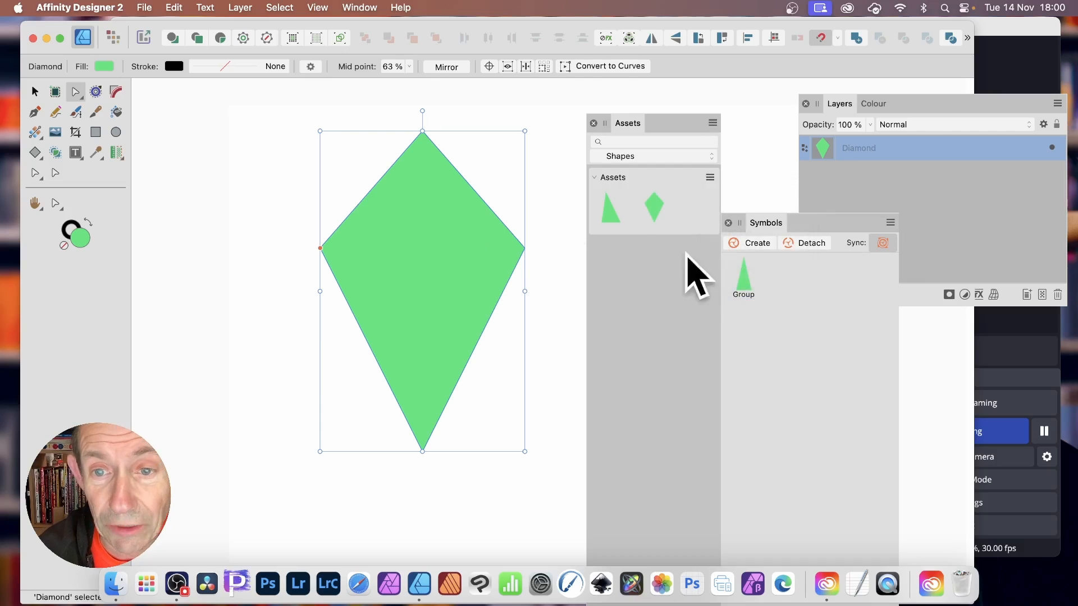
mouse_move(650, 206)
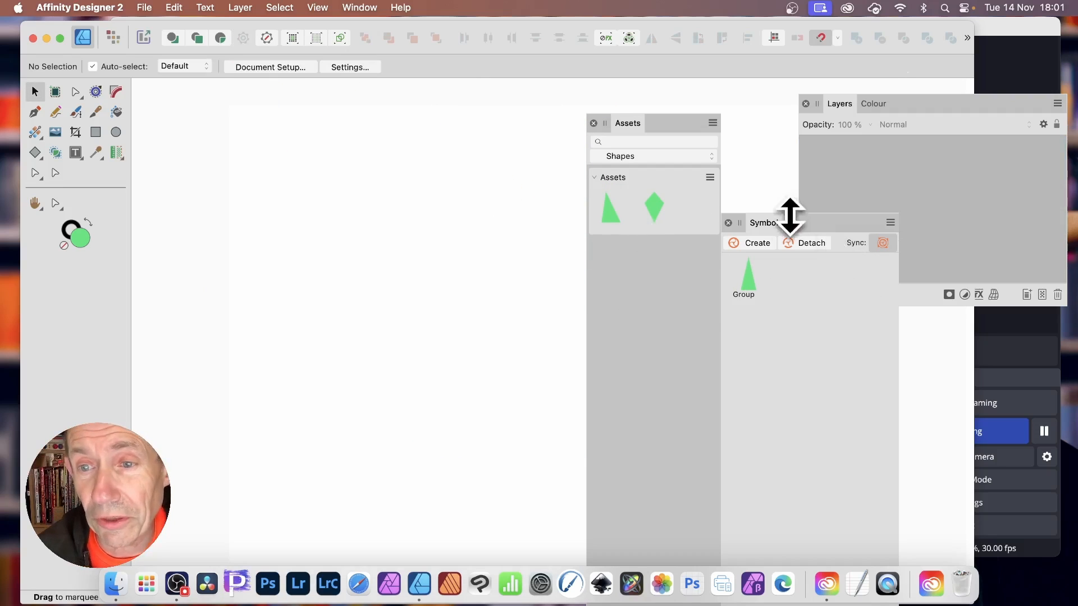
Step: Drag the Symbols panel so it sits in front of the Assets panel
drag(763, 222, 521, 150)
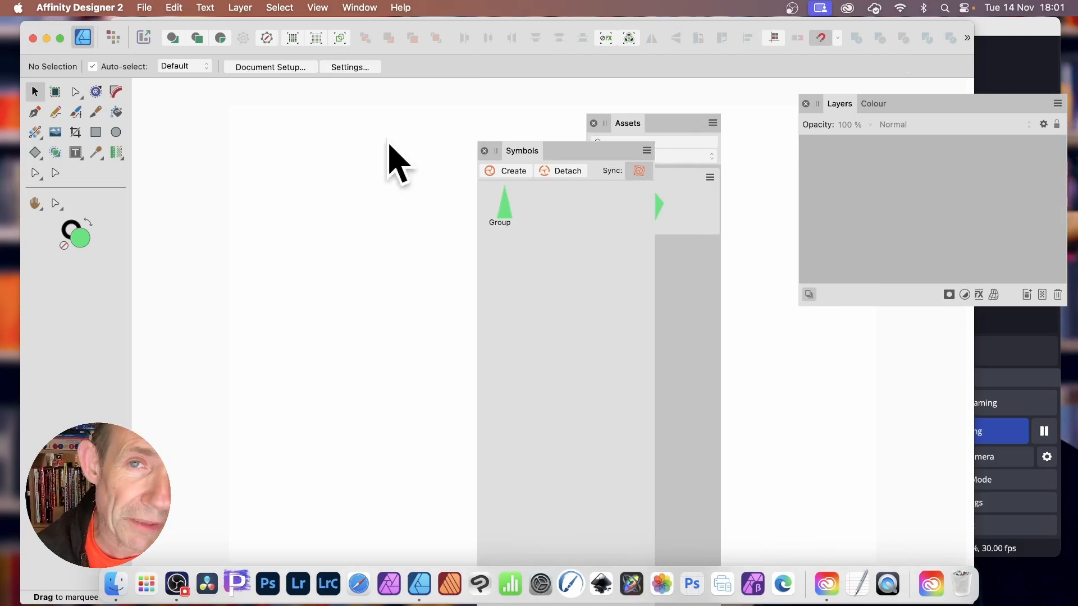
mouse_move(421, 275)
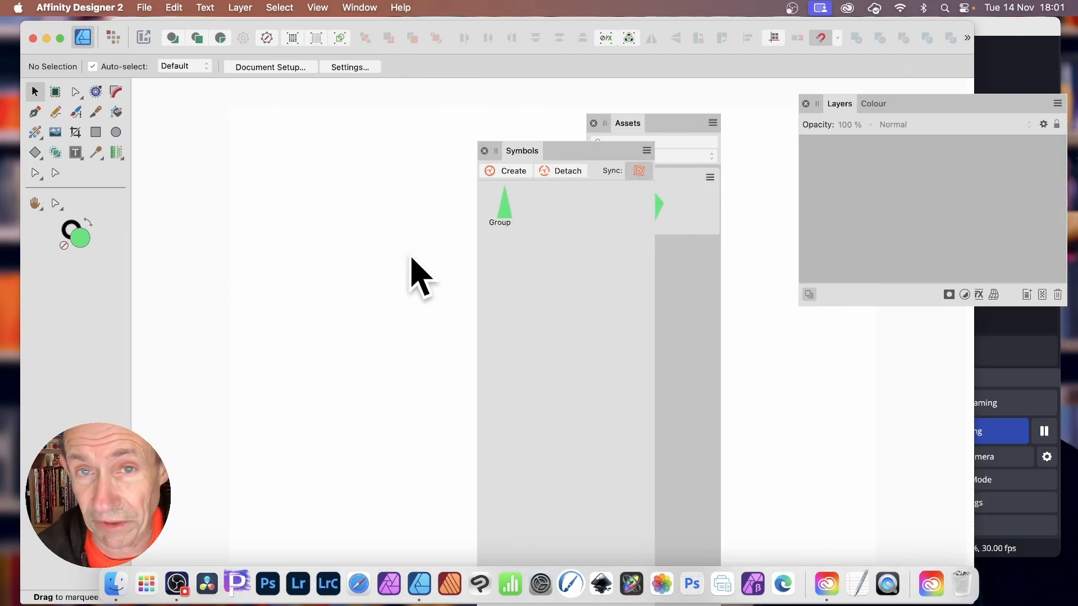
mouse_move(536, 186)
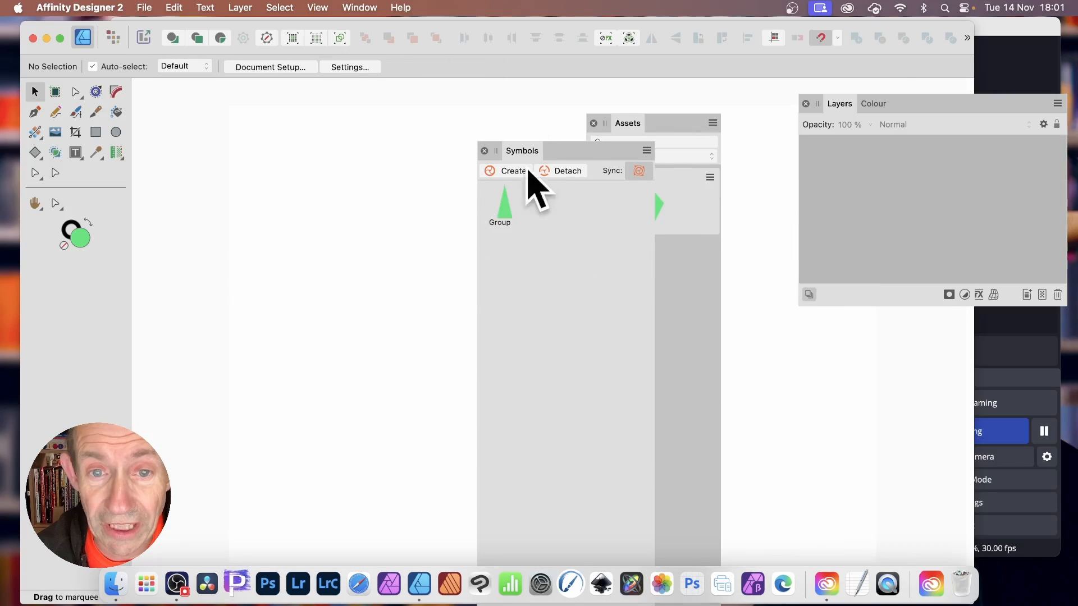
Step: Draw a tall narrow diamond, select it, and create a symbol from it
click(35, 153)
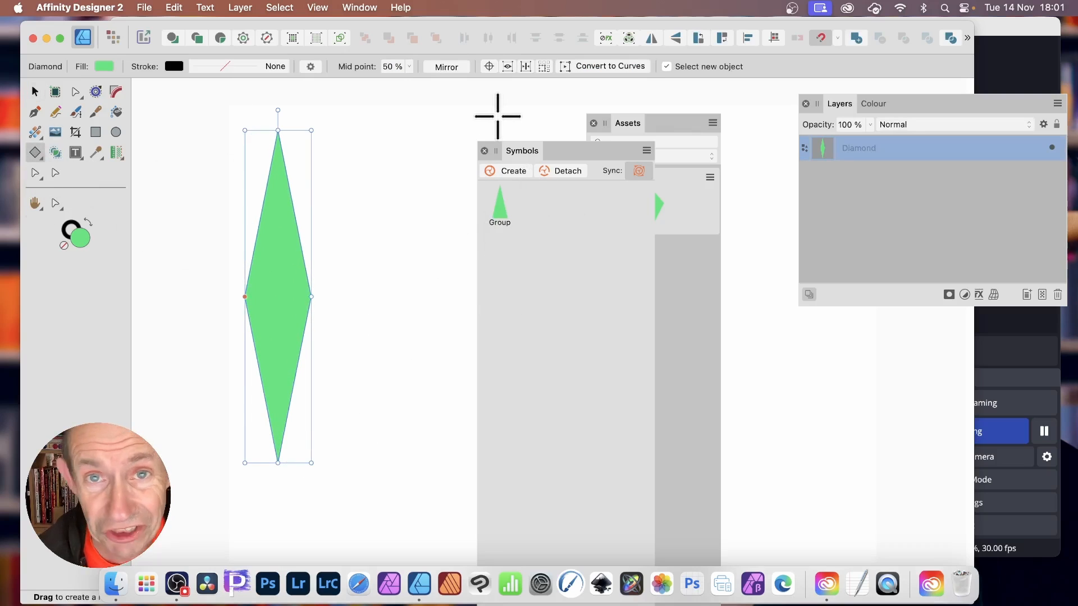
mouse_move(37, 116)
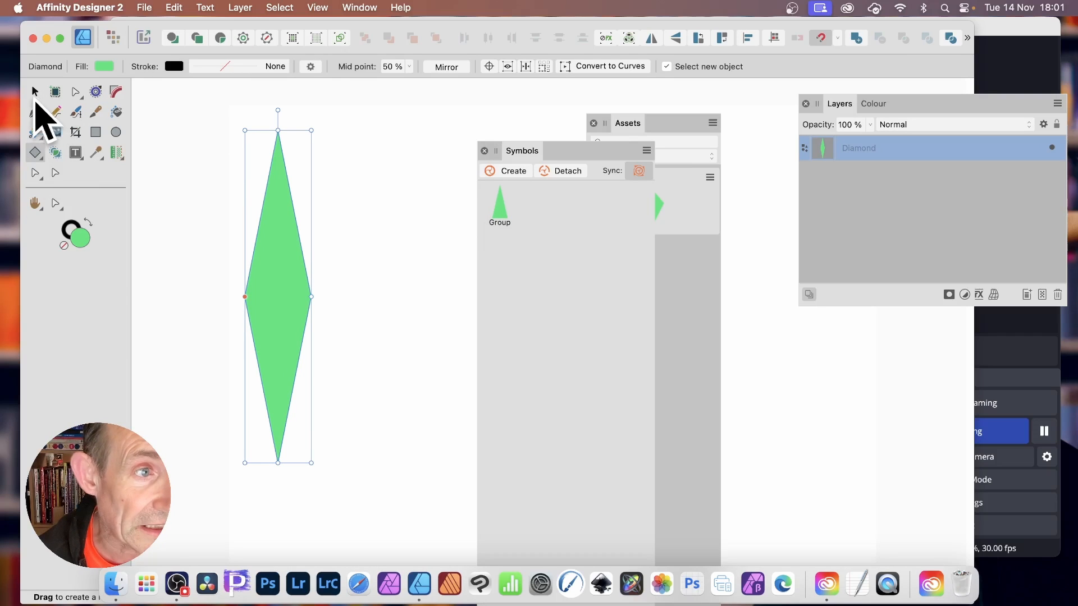
click(35, 91)
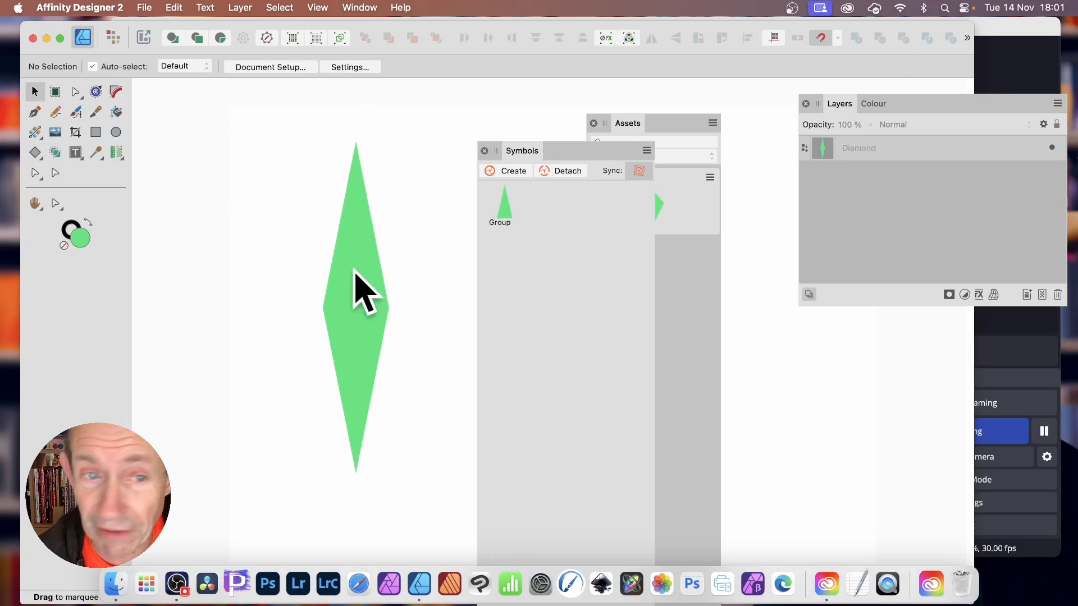
click(355, 302)
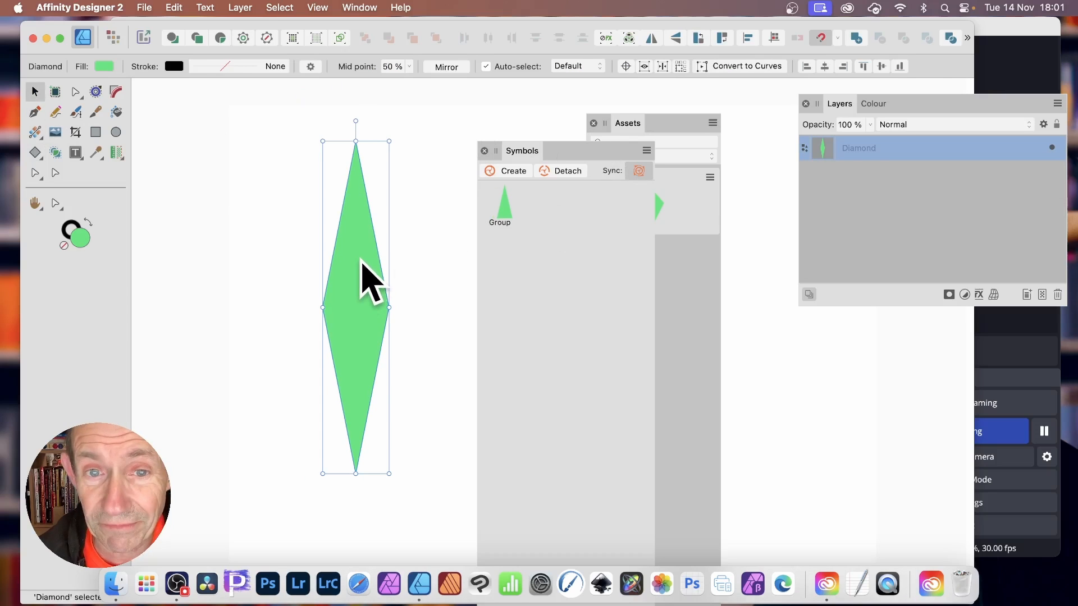
mouse_move(522, 199)
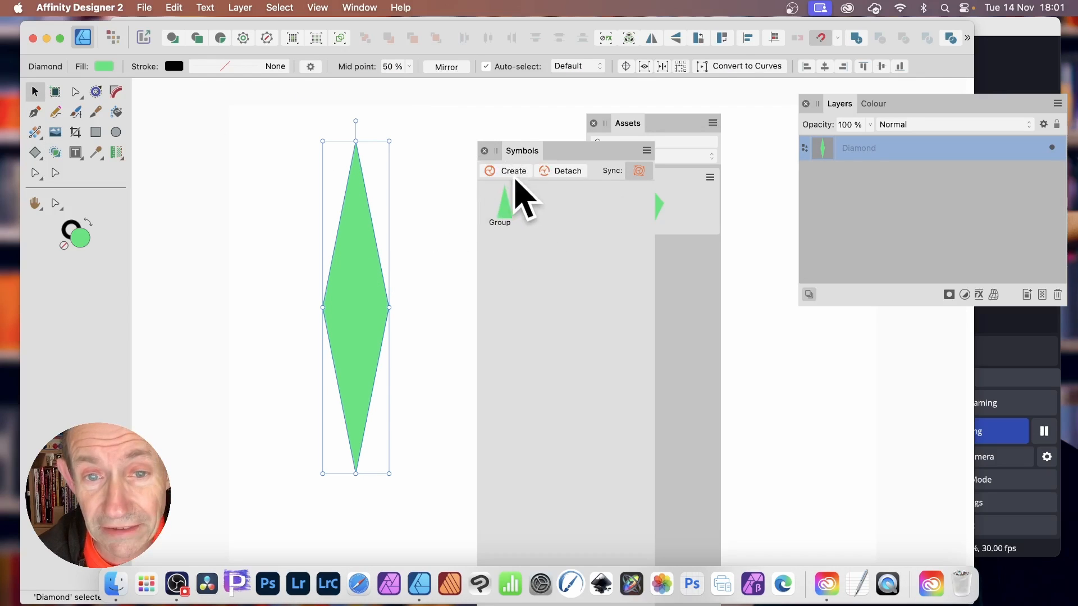
click(513, 171)
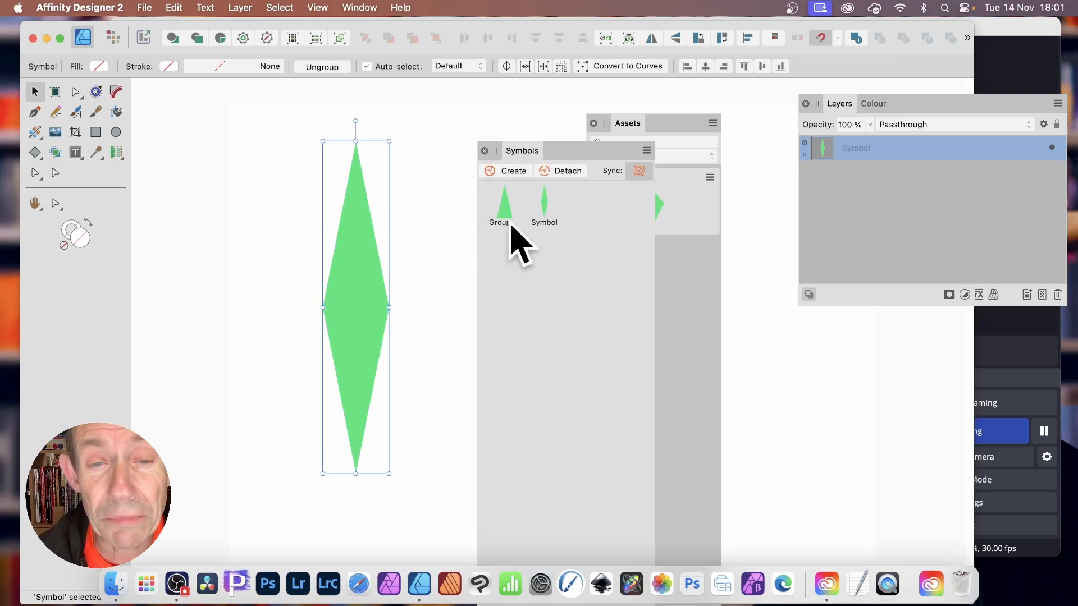
mouse_move(563, 233)
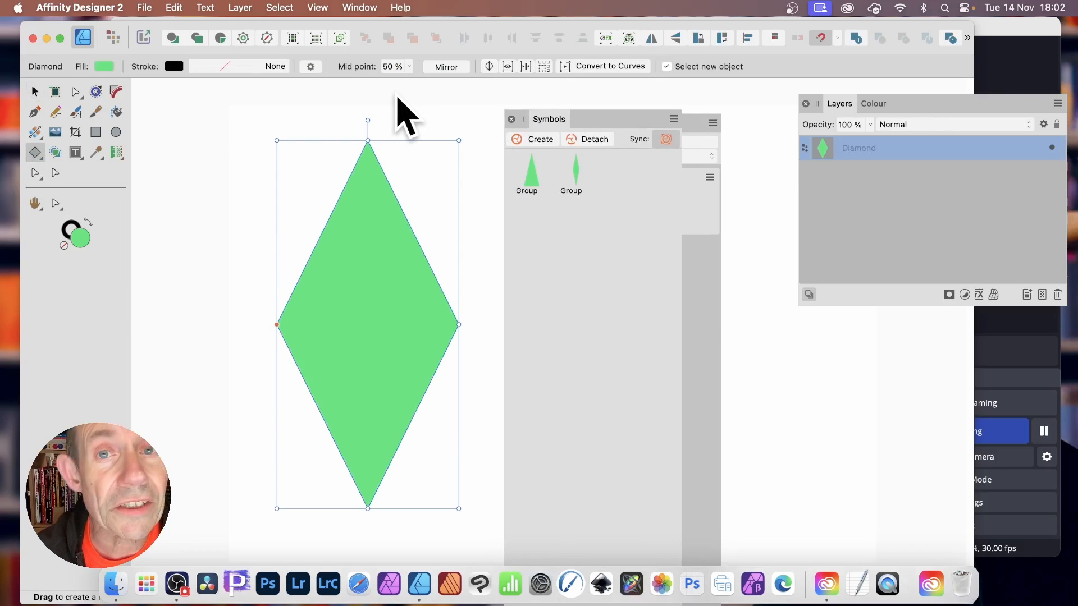
mouse_move(158, 20)
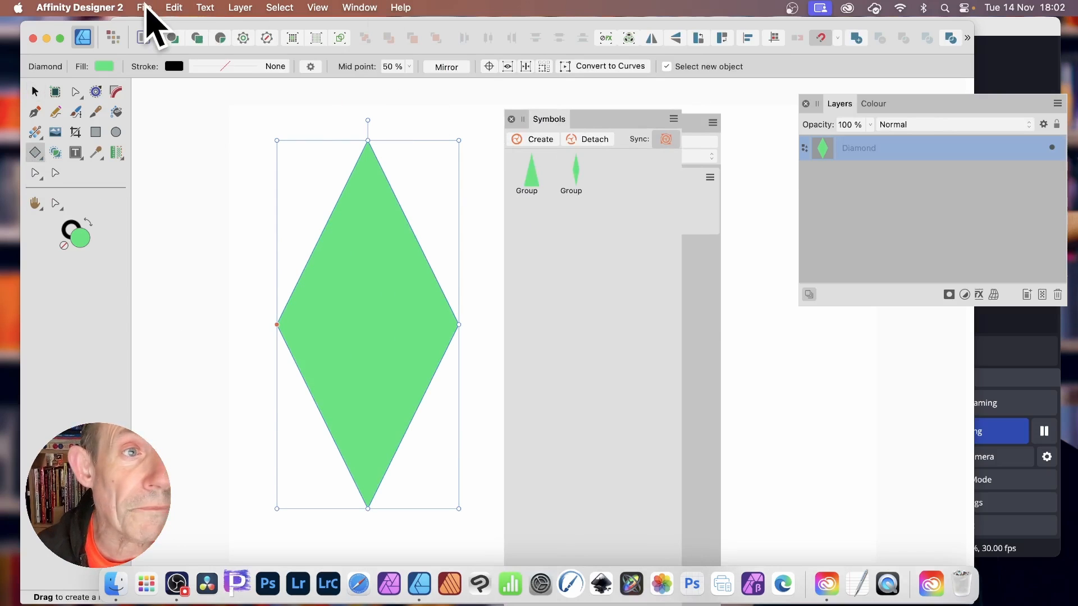
Step: Open the File menu, close it, then reopen it to reach Save As
click(144, 7)
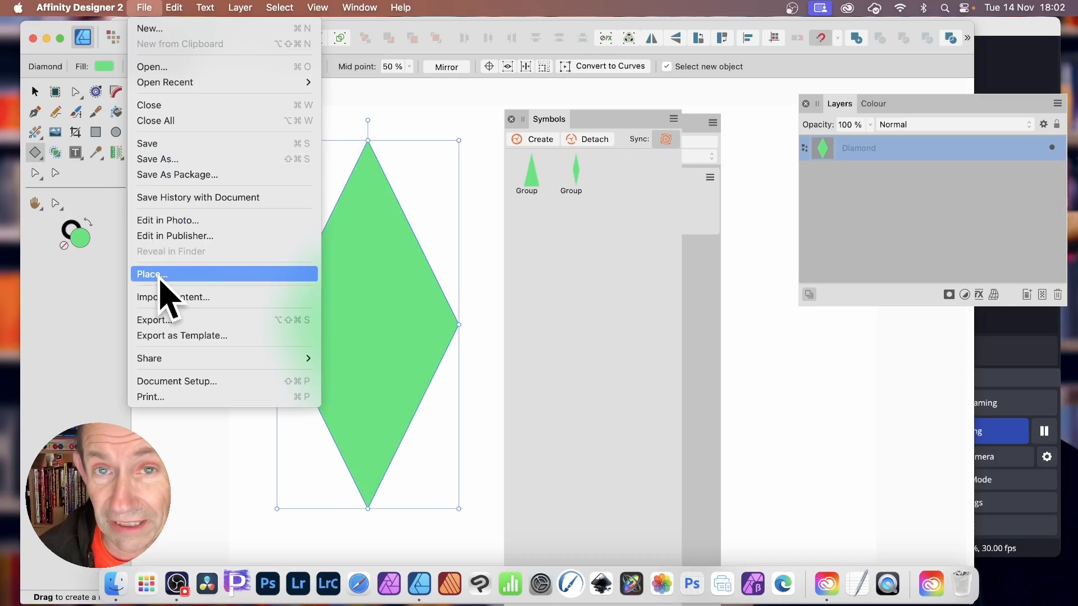
mouse_move(182, 310)
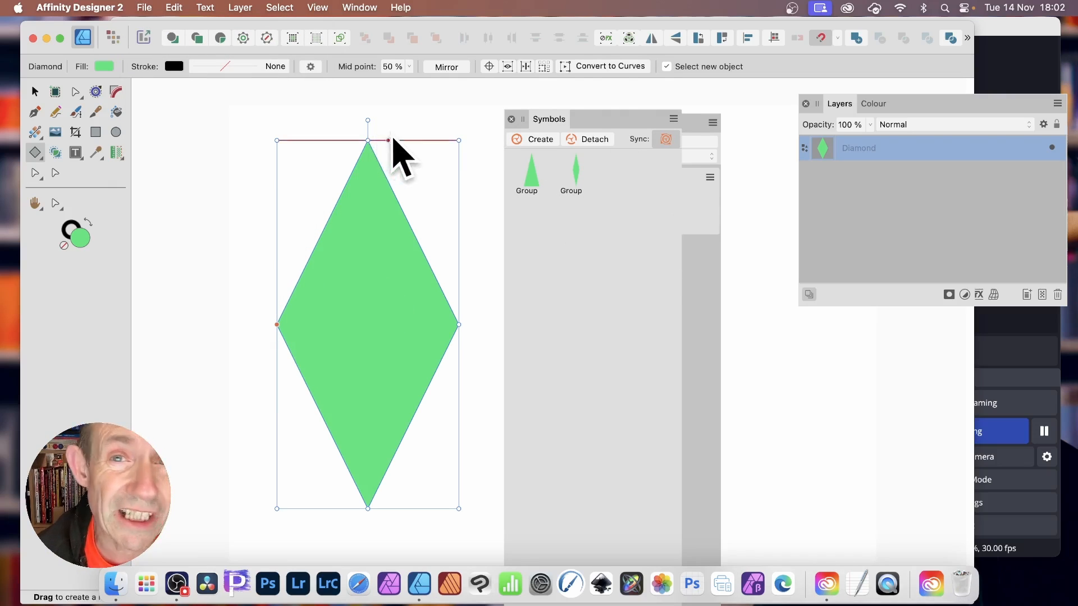
mouse_move(529, 155)
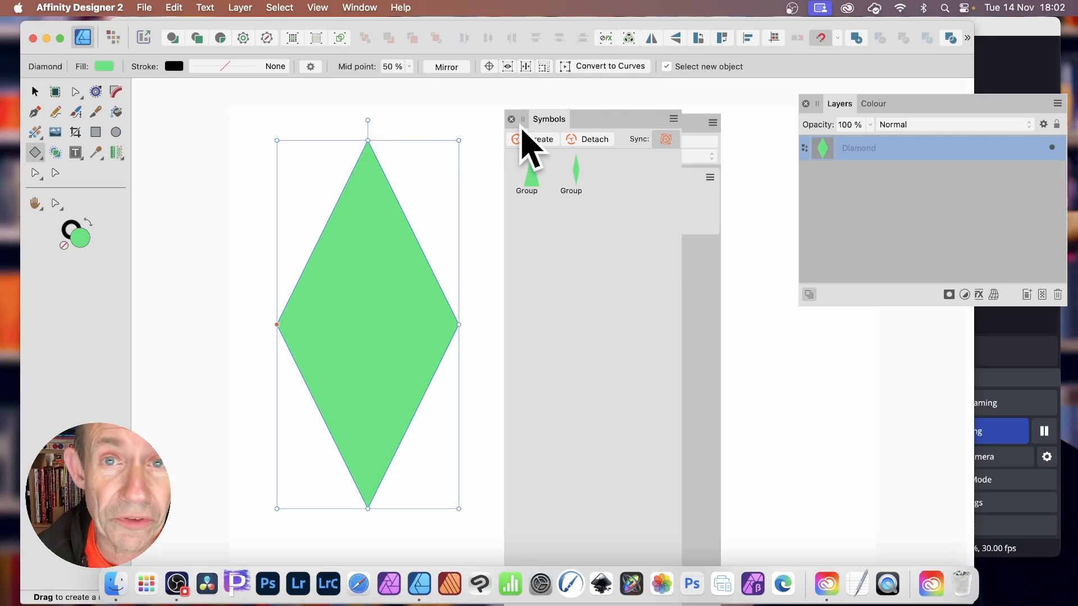
click(145, 7)
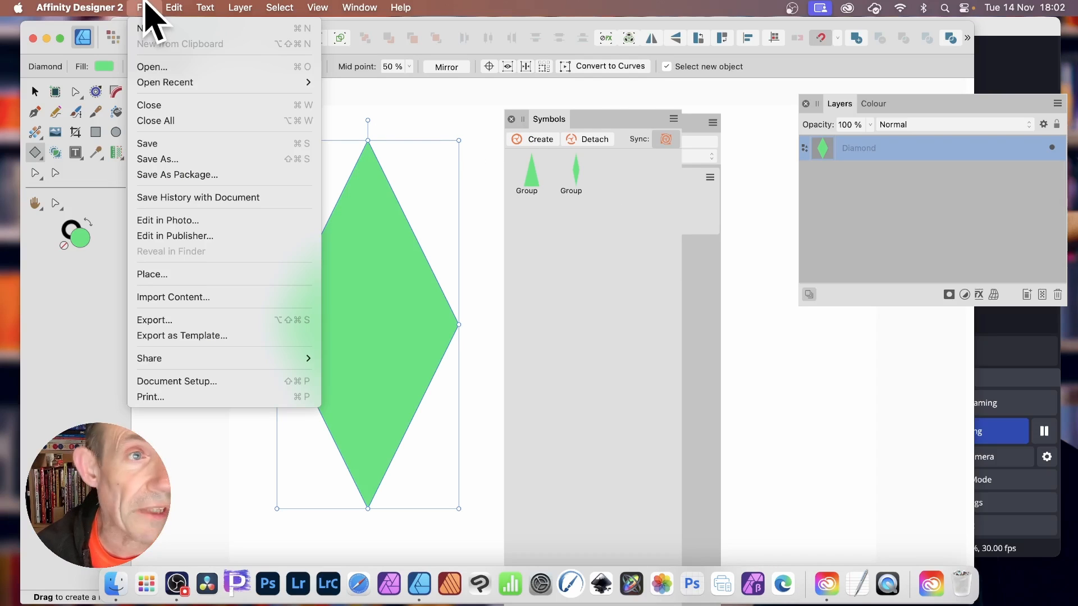
mouse_move(184, 158)
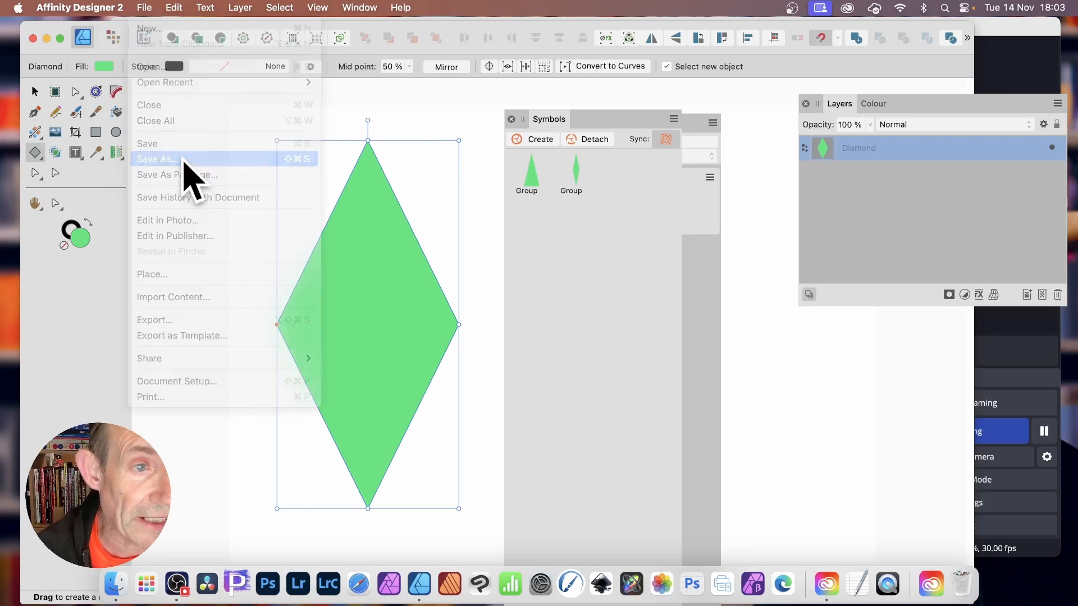
Step: Save the diamond document under the new name '1' with Save As
click(157, 159)
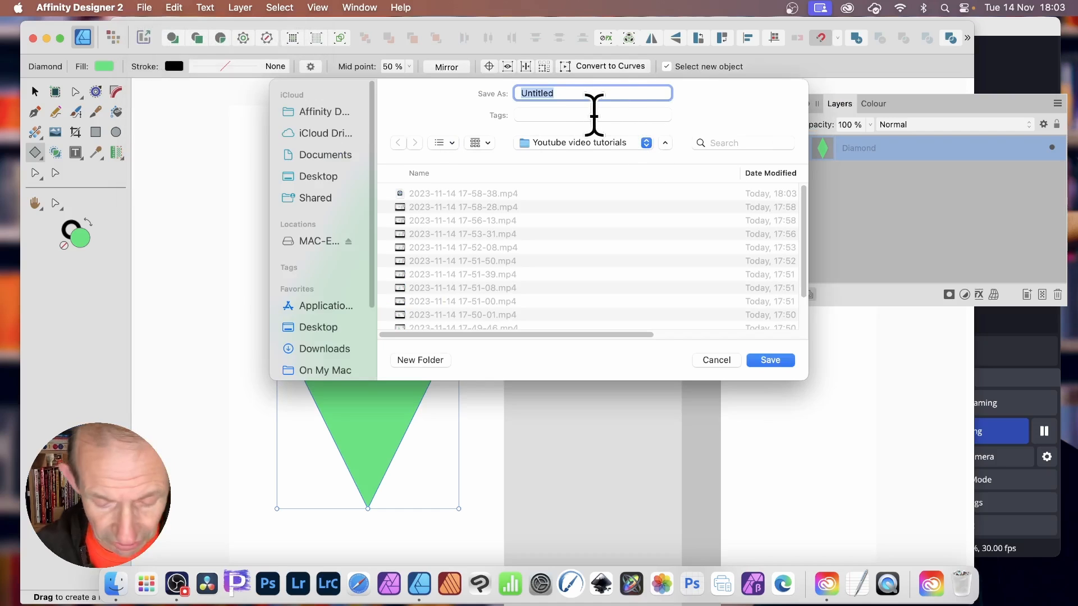
text(1)
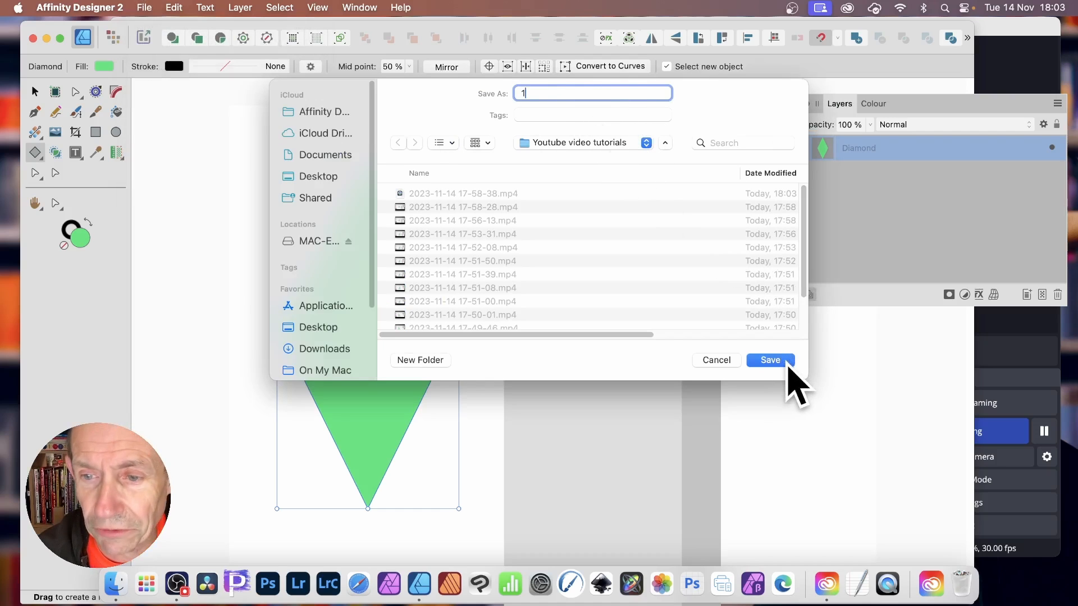
click(769, 360)
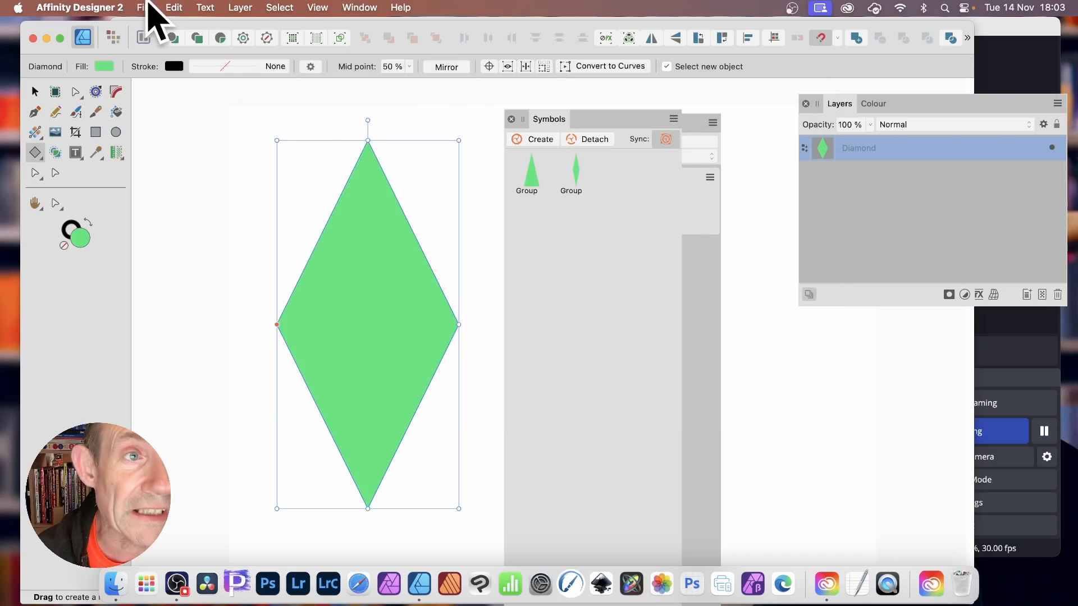
Step: Place the saved file 1 into the document and select the embedded 1.afdesign layer
click(145, 7)
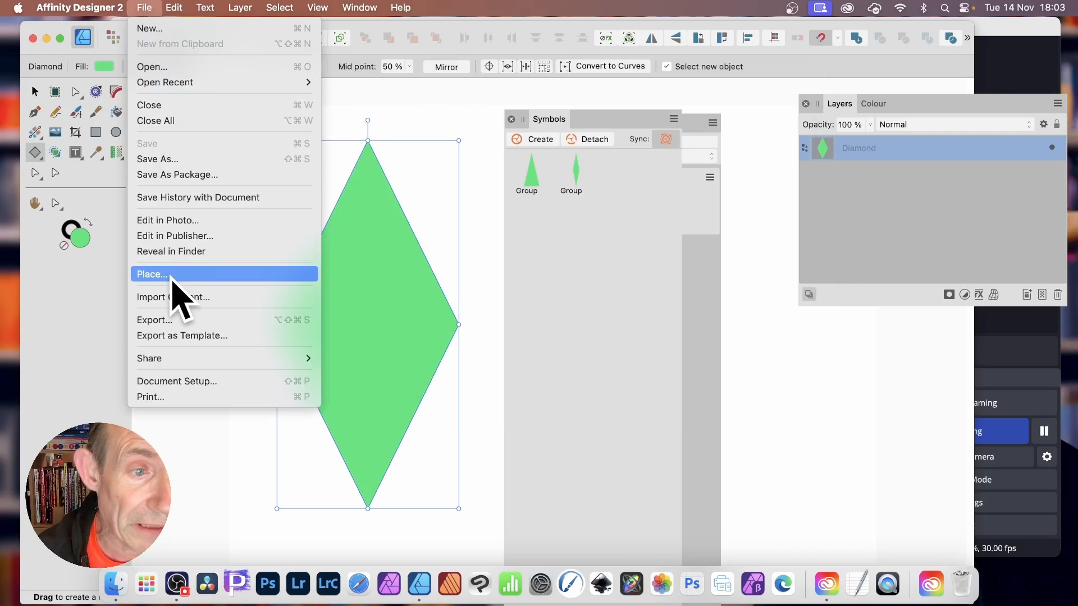
click(153, 274)
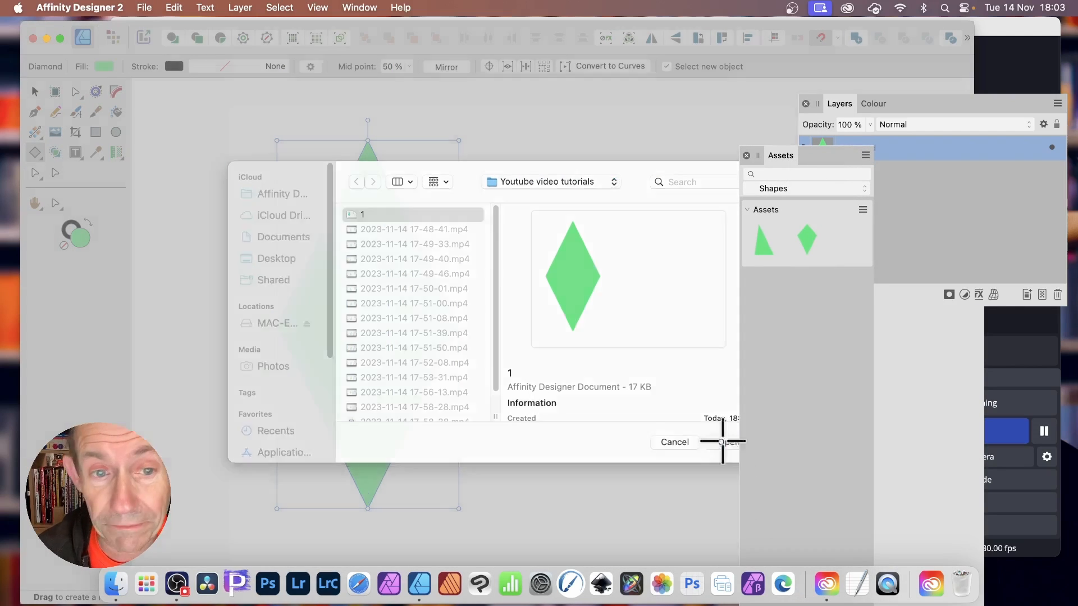
click(723, 441)
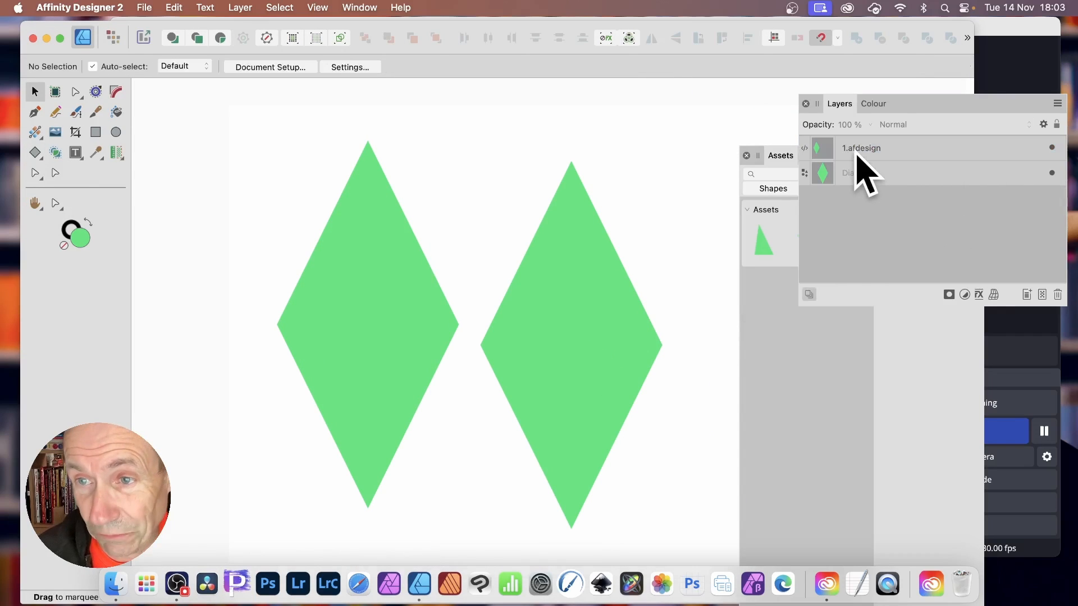
click(860, 147)
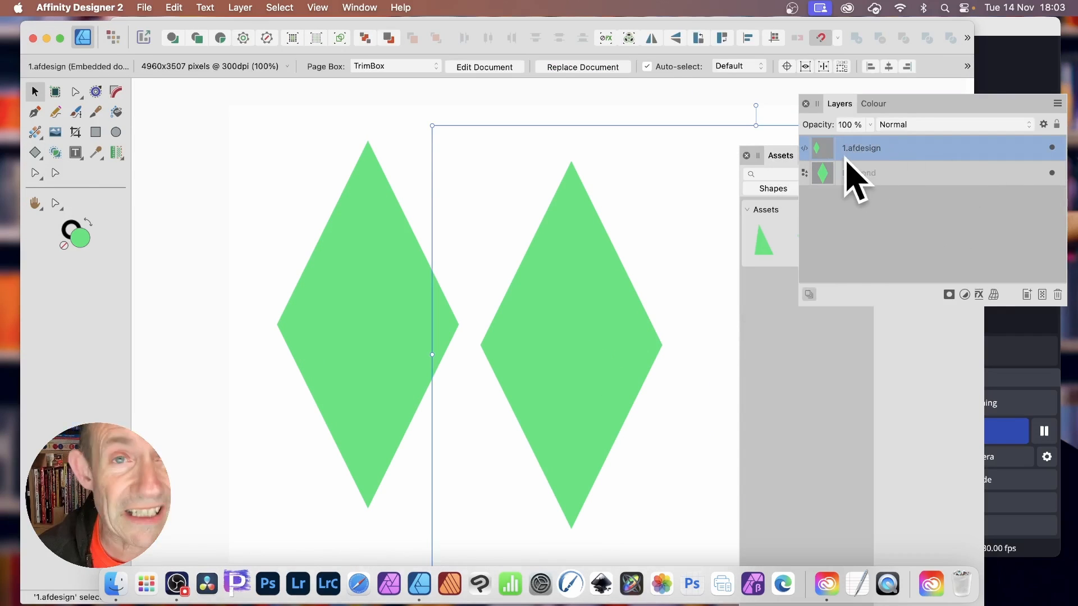
mouse_move(962, 186)
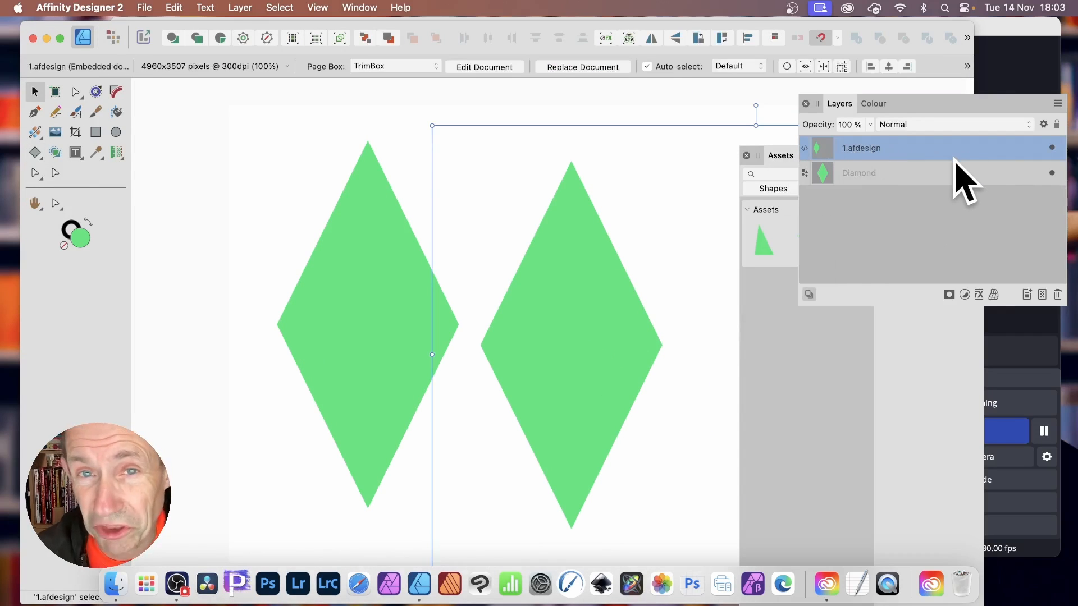
mouse_move(677, 148)
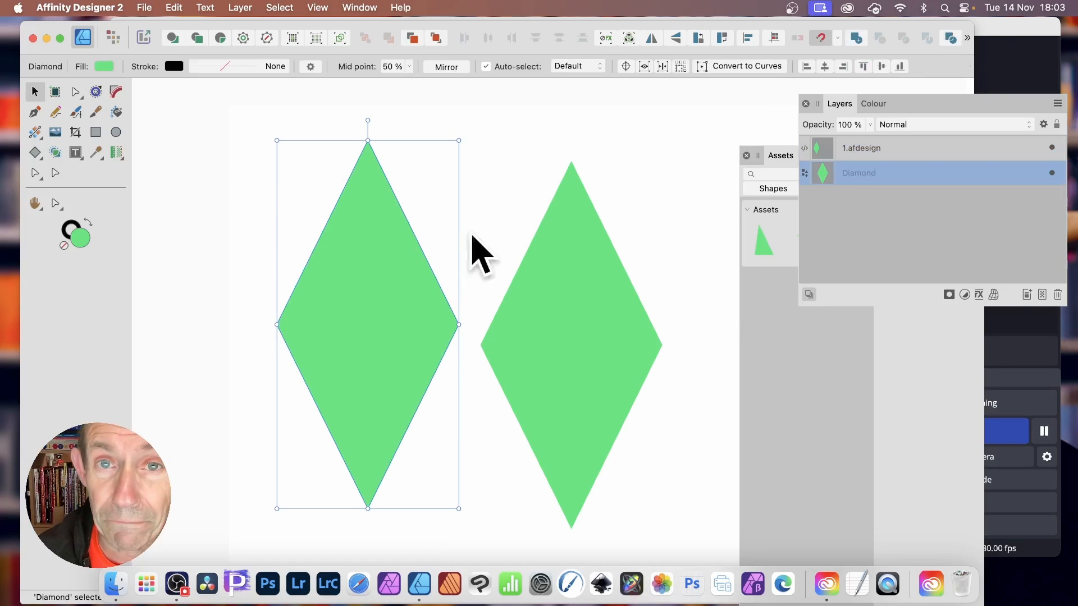
Step: Delete the native Diamond shape and open the embedded 1.afdesign document in its own tab
click(860, 147)
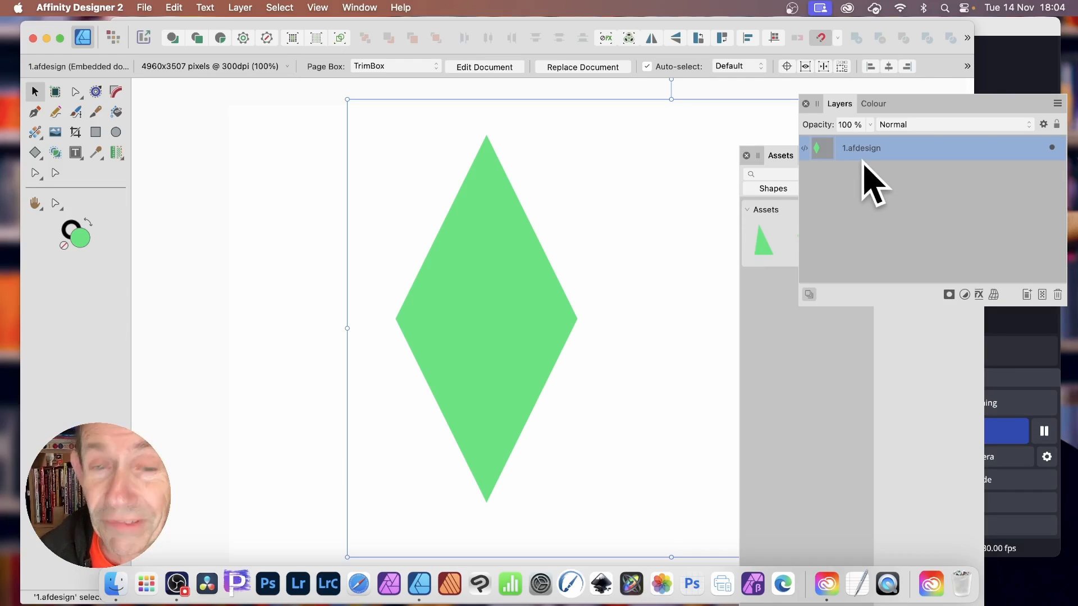
mouse_move(484, 76)
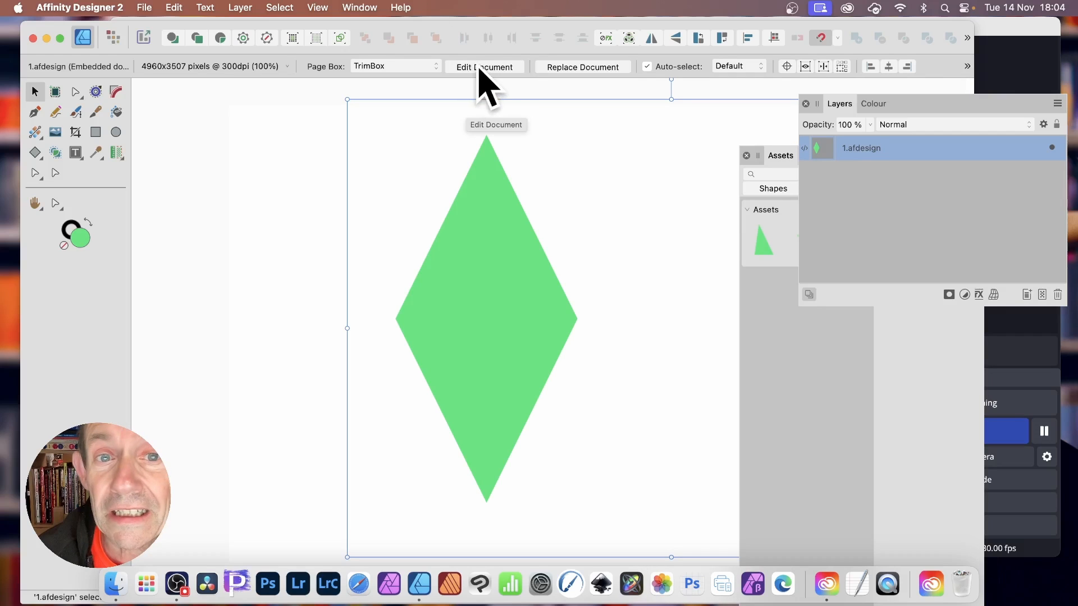
mouse_move(496, 92)
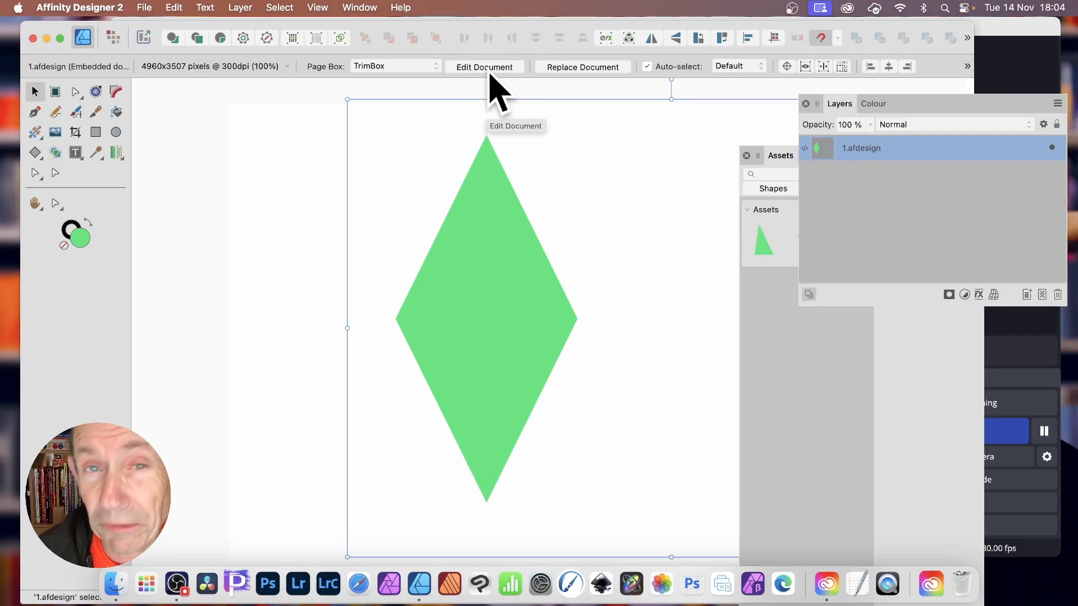
mouse_move(516, 89)
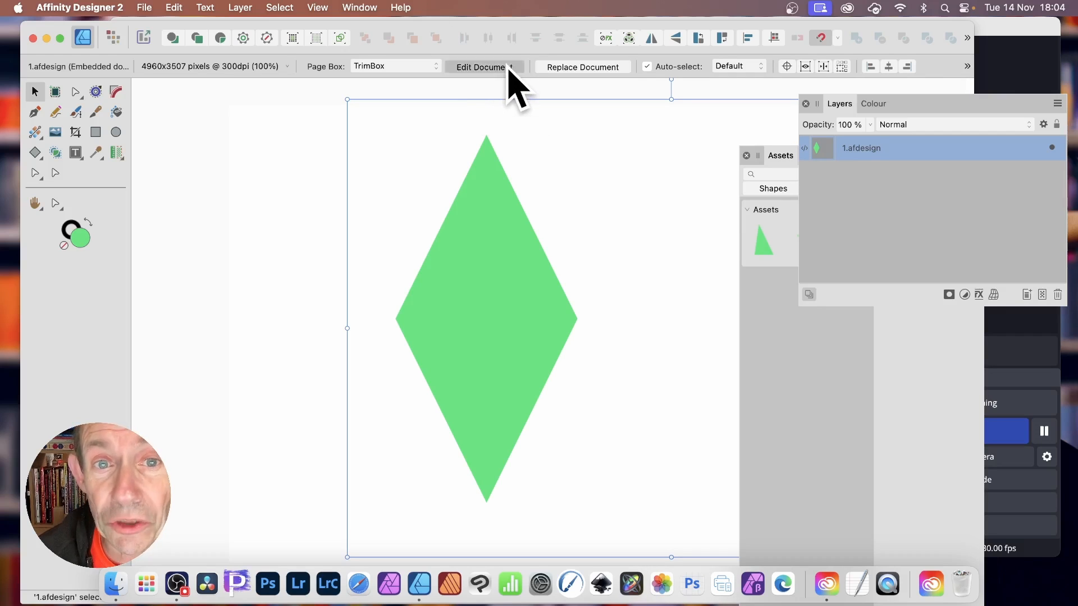
click(483, 66)
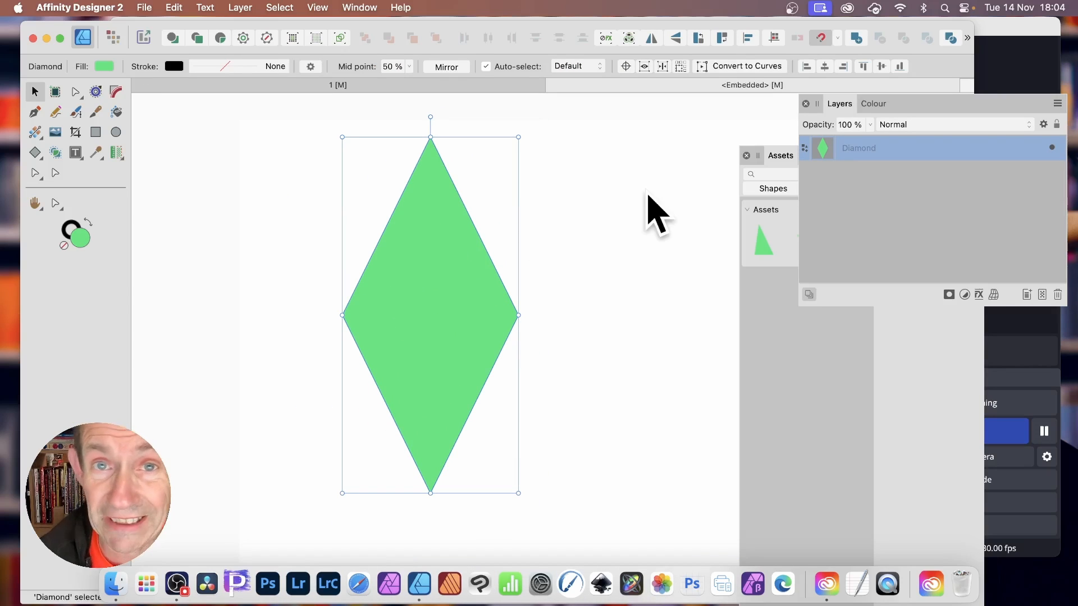
mouse_move(178, 21)
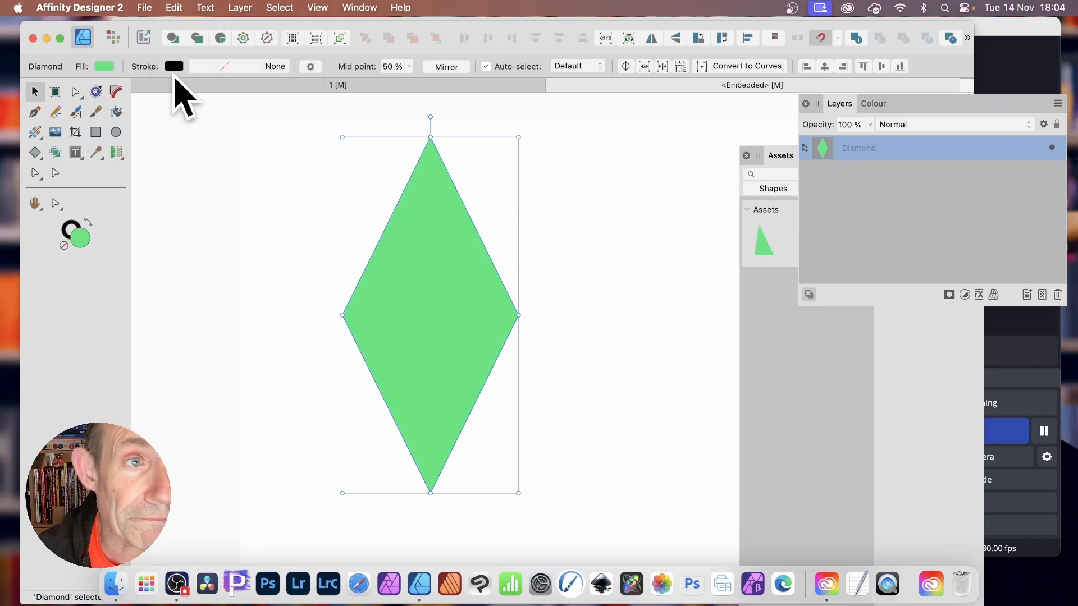
double_click(430, 315)
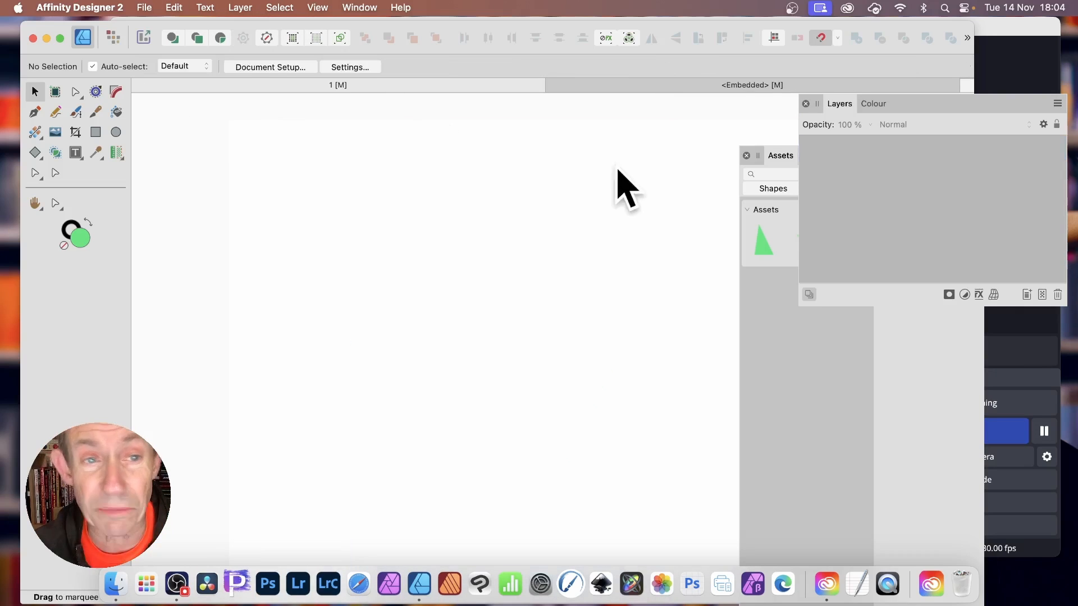
mouse_move(457, 200)
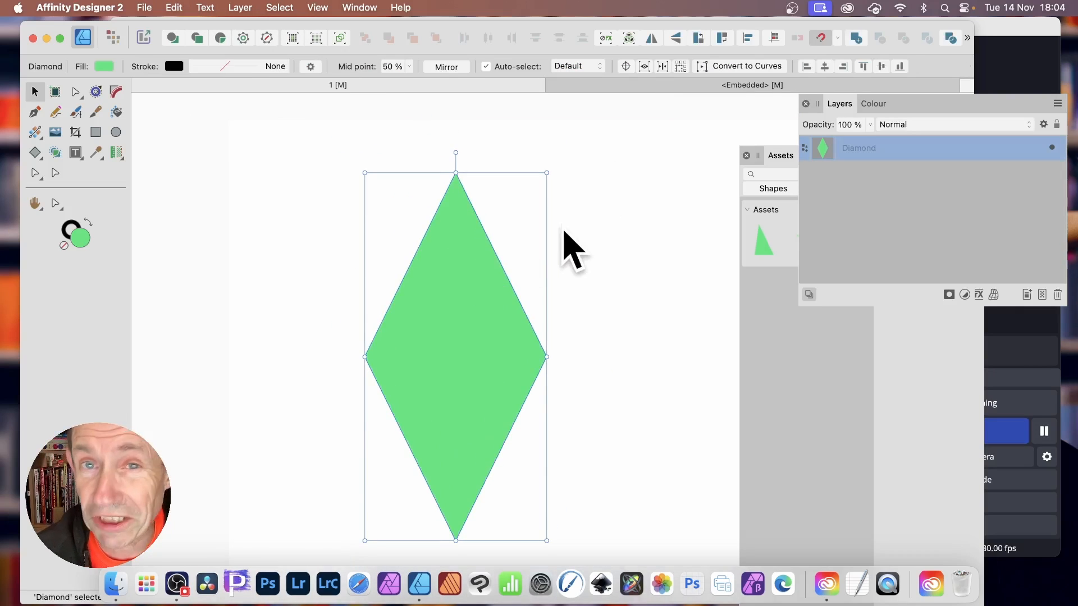
mouse_move(582, 248)
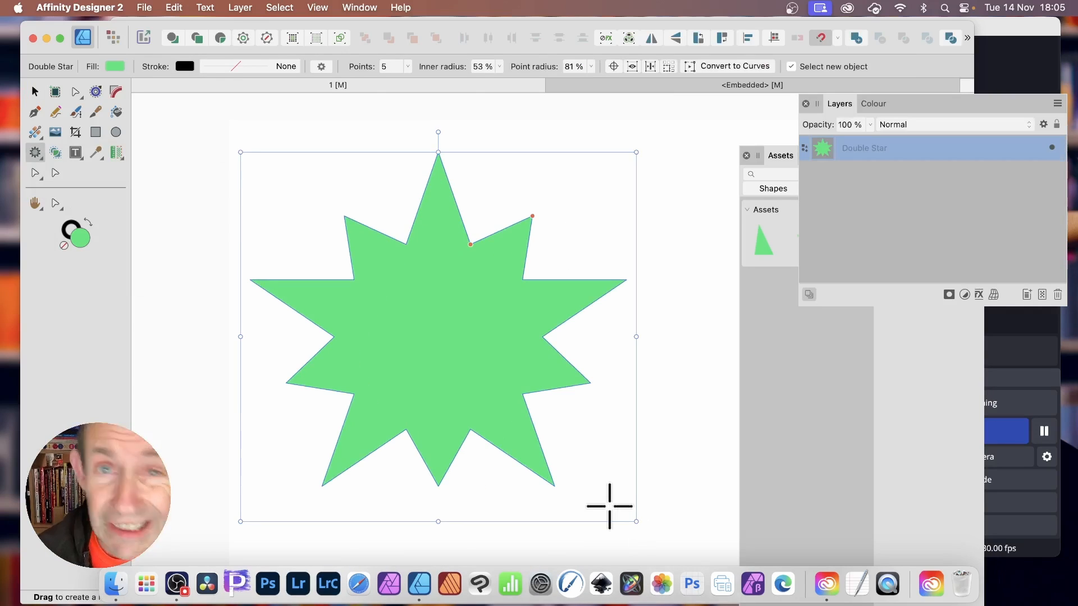
mouse_move(575, 443)
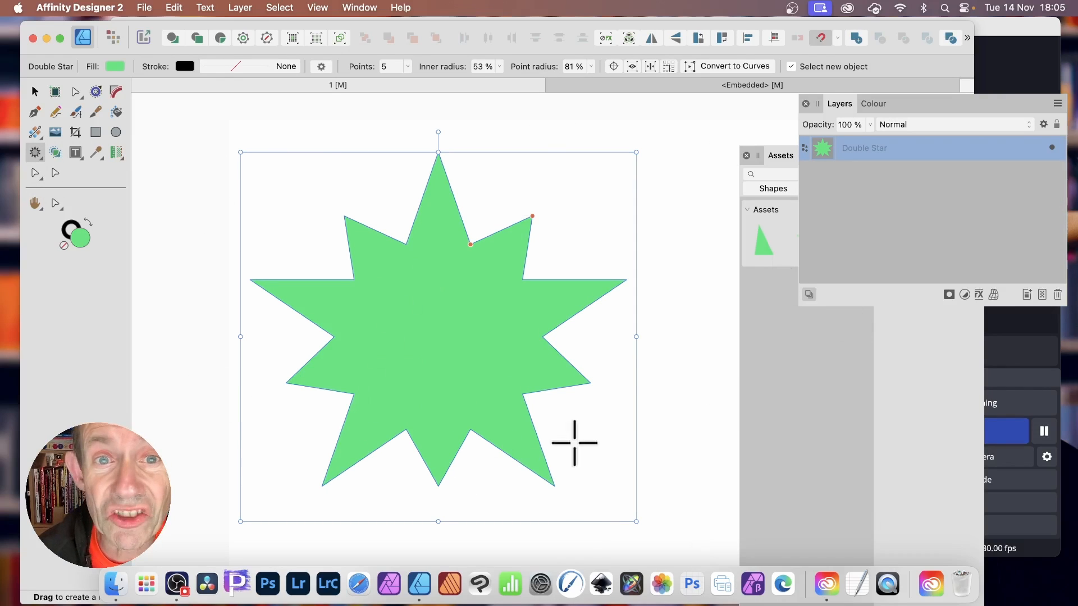
mouse_move(350, 89)
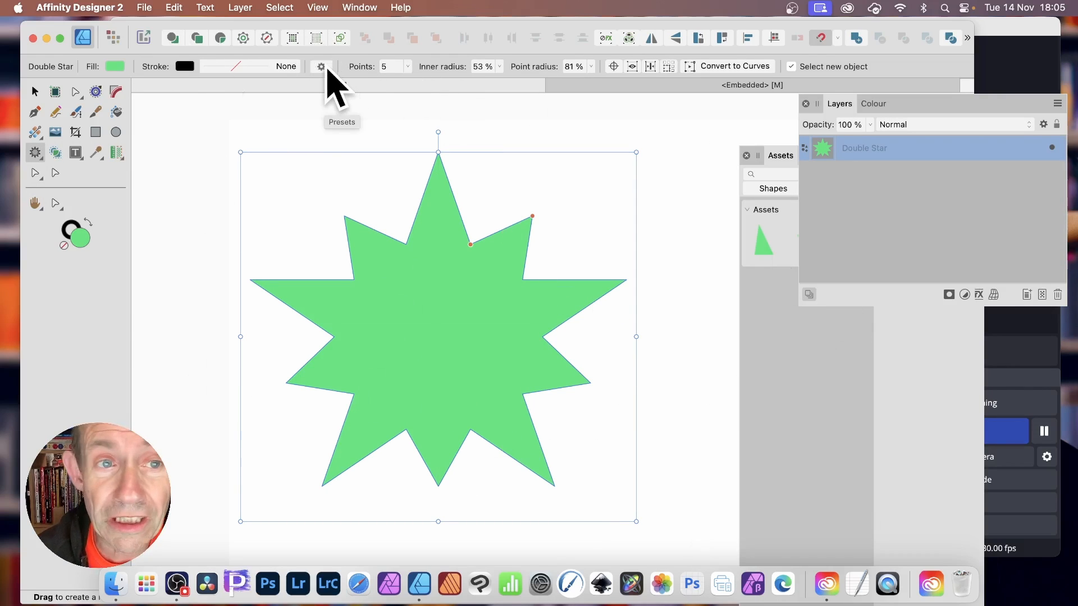
Step: Save the green double star with 69% inner radius as shape preset 'star 1'
click(320, 66)
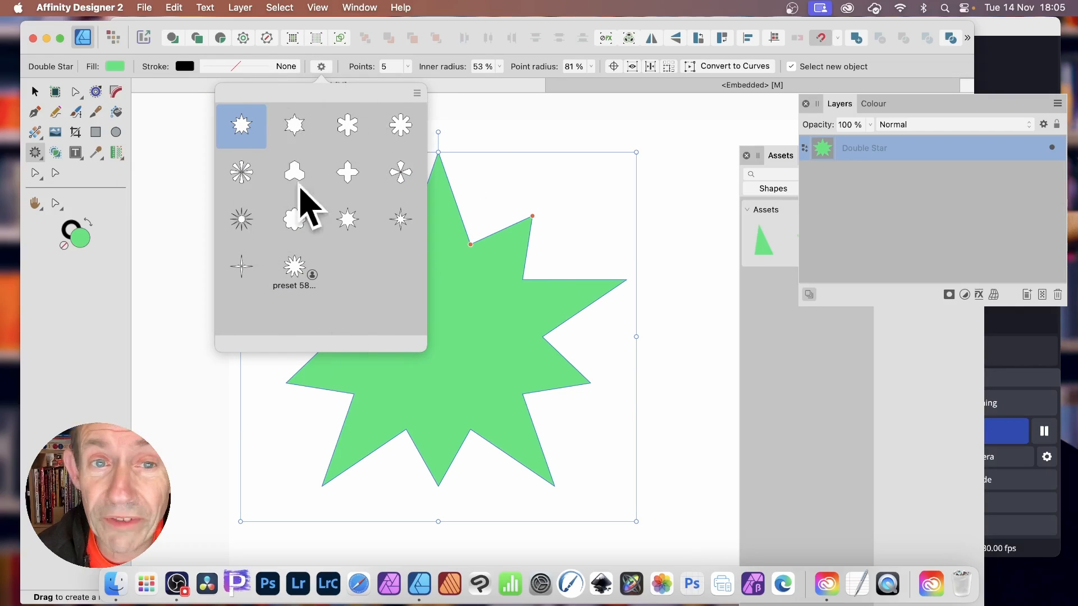
mouse_move(371, 199)
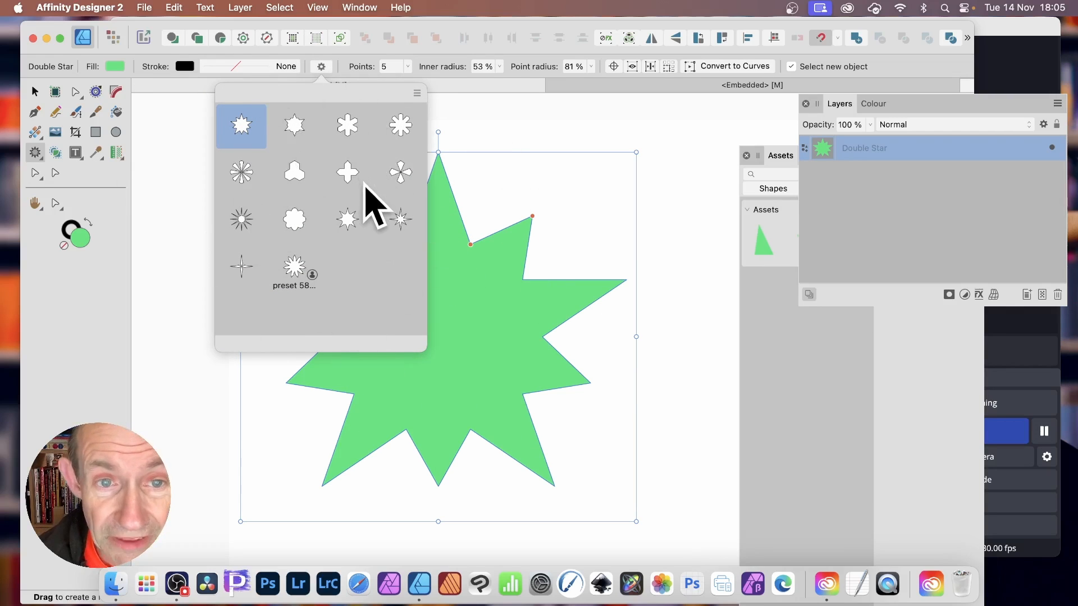
mouse_move(425, 110)
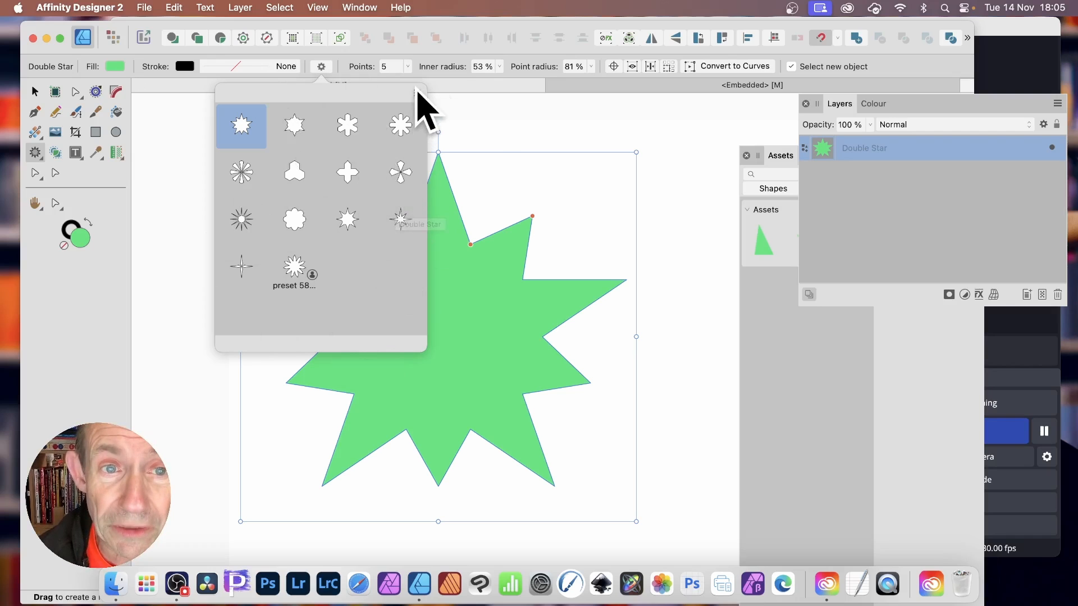
click(416, 92)
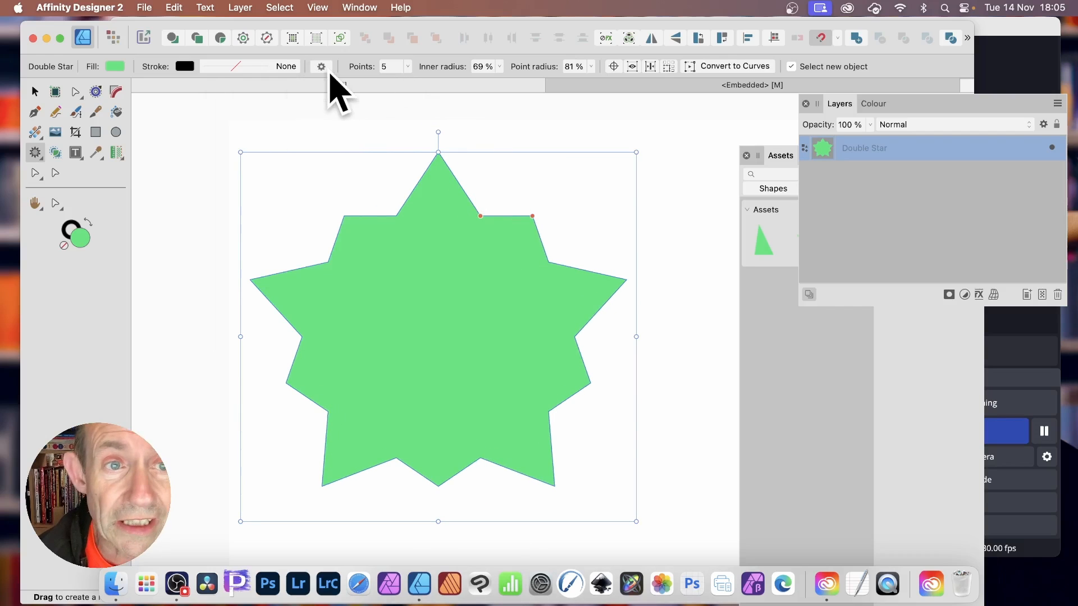
click(320, 67)
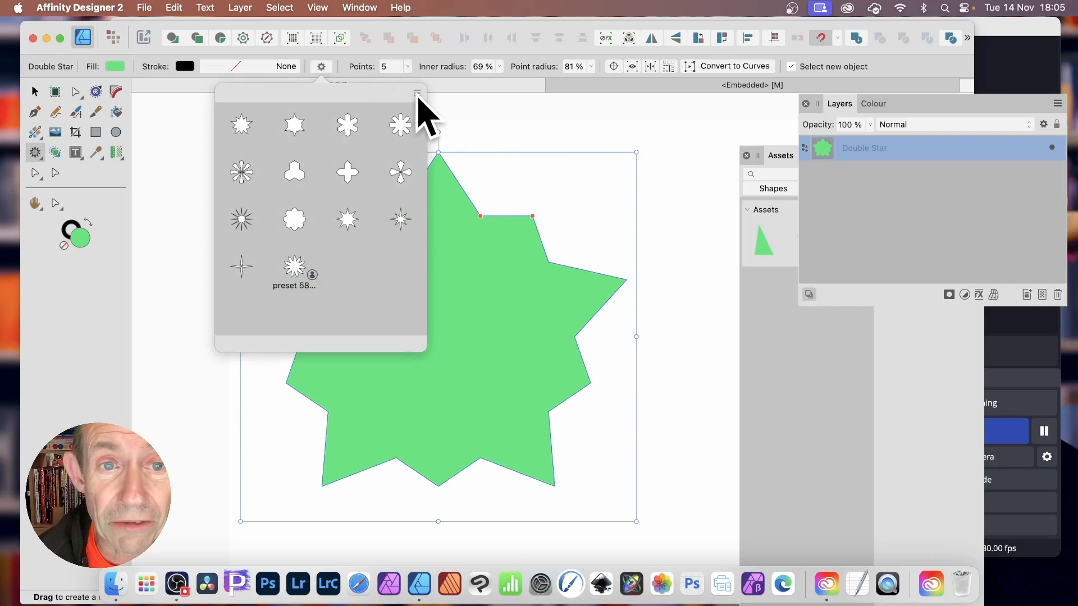
click(416, 92)
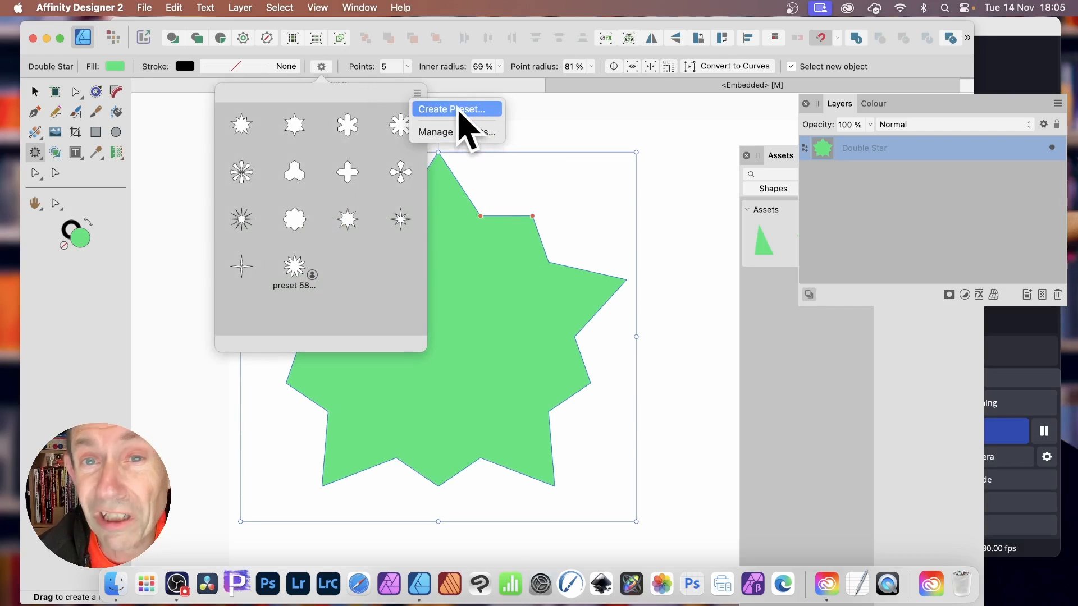
click(453, 108)
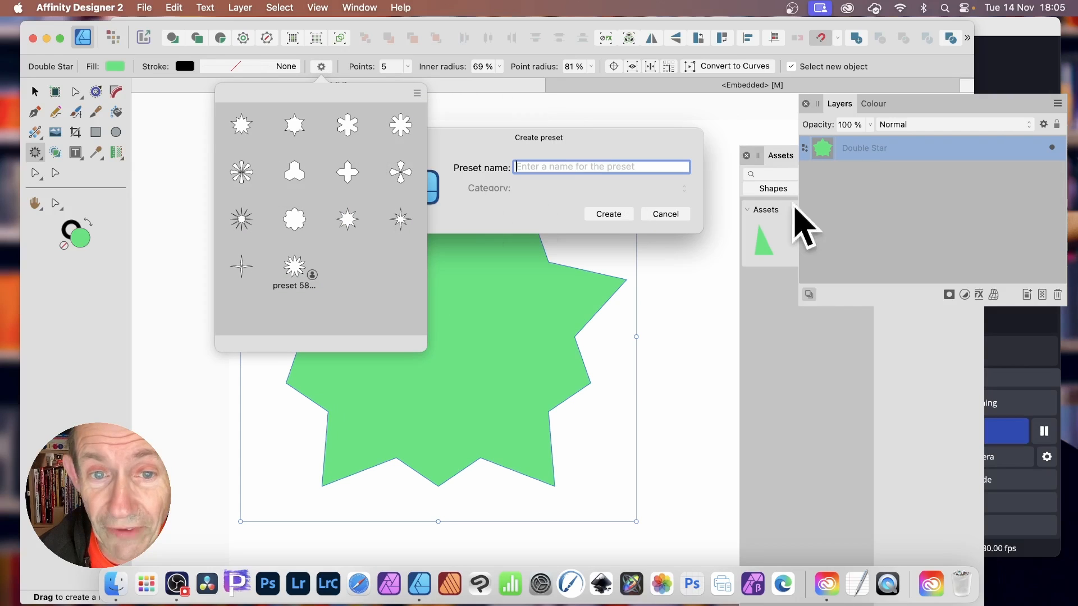
text(star)
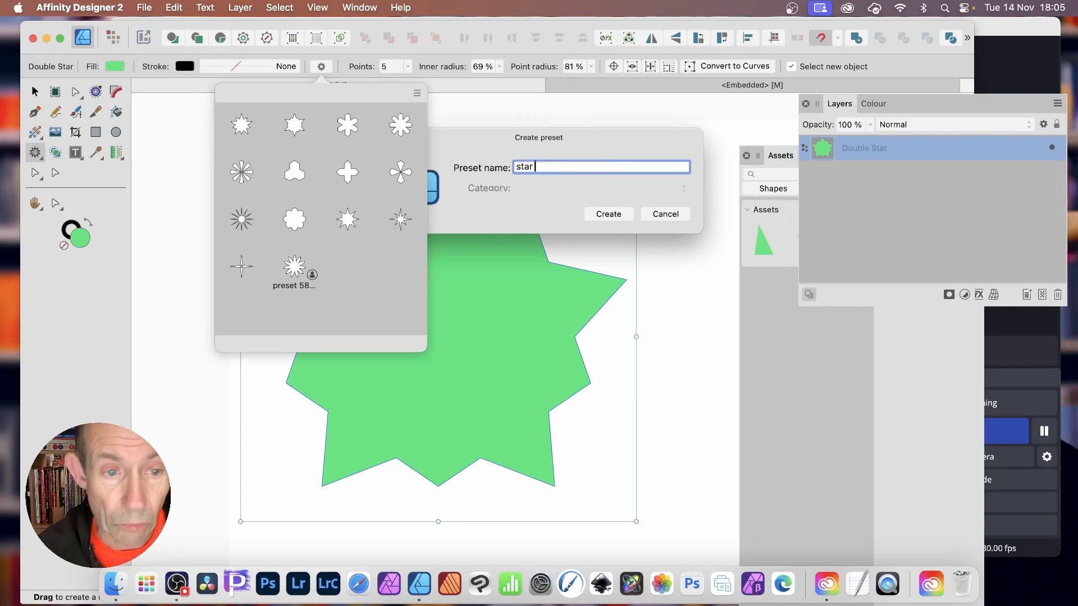
click(607, 214)
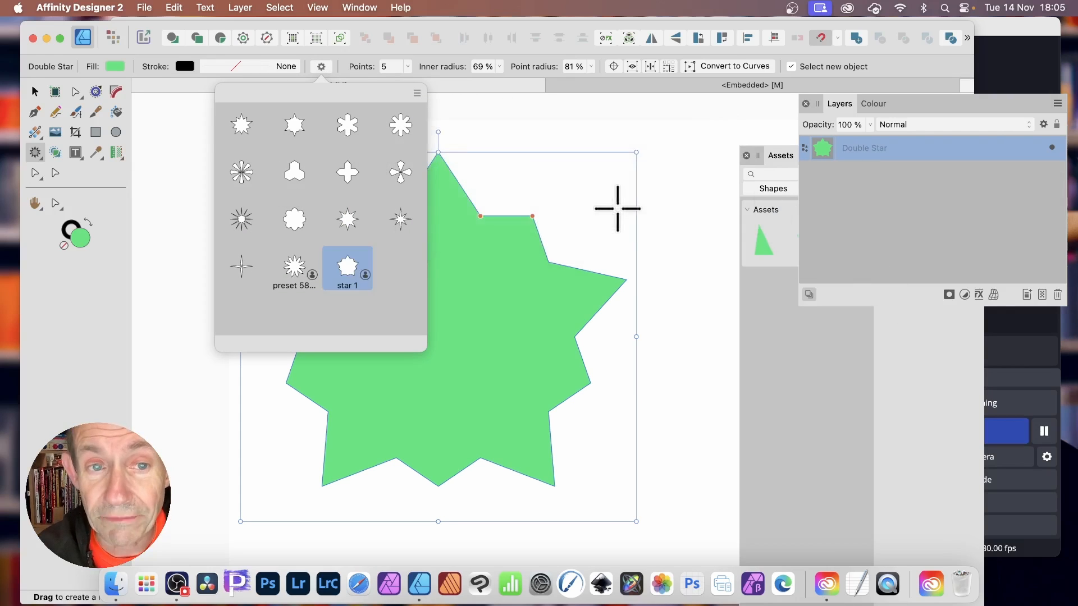
mouse_move(517, 156)
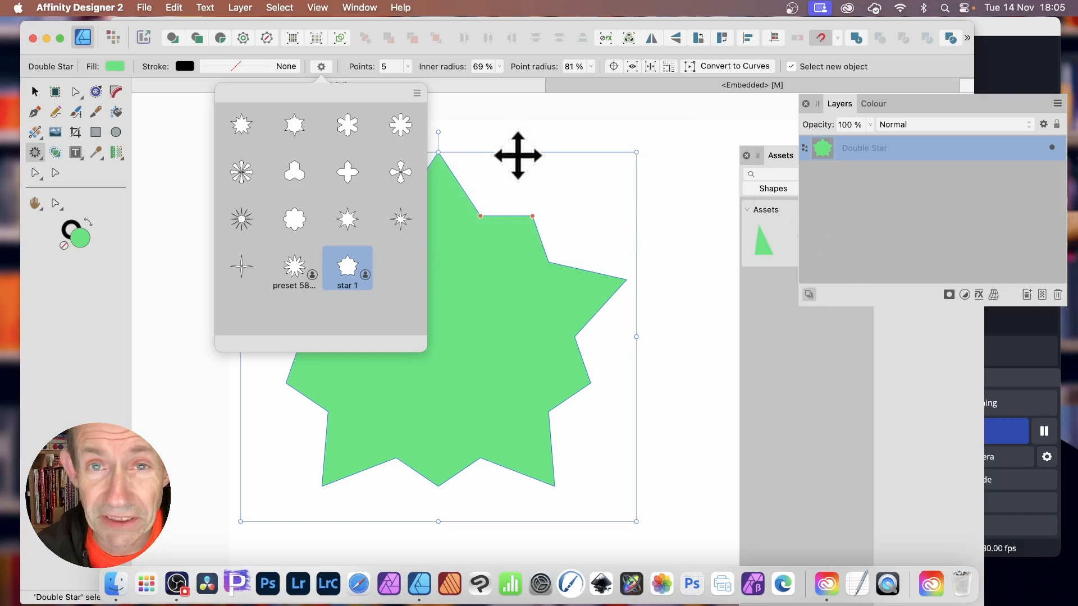
mouse_move(426, 110)
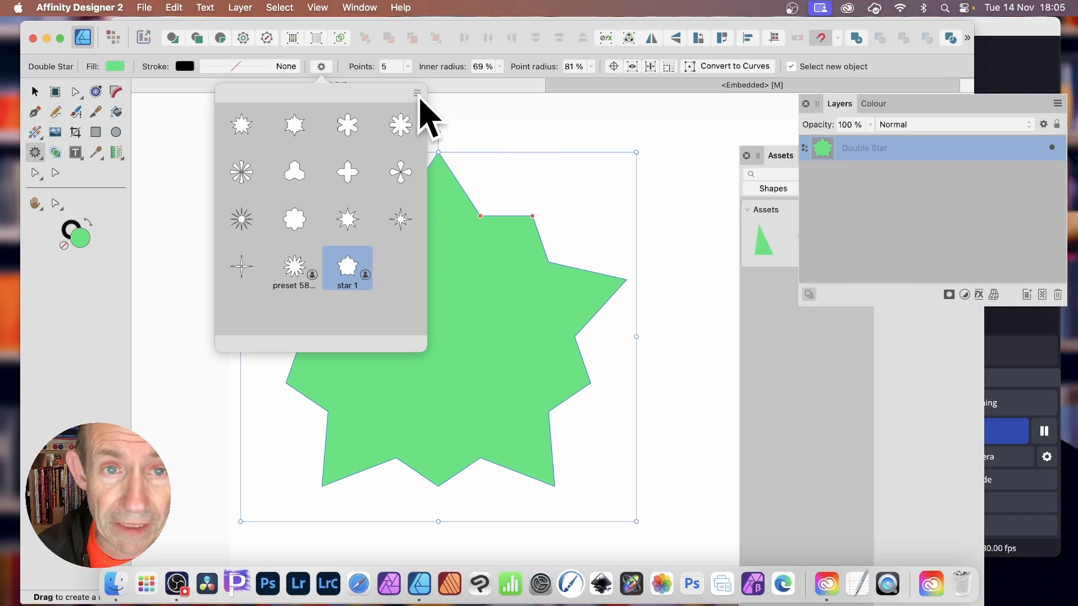
click(416, 92)
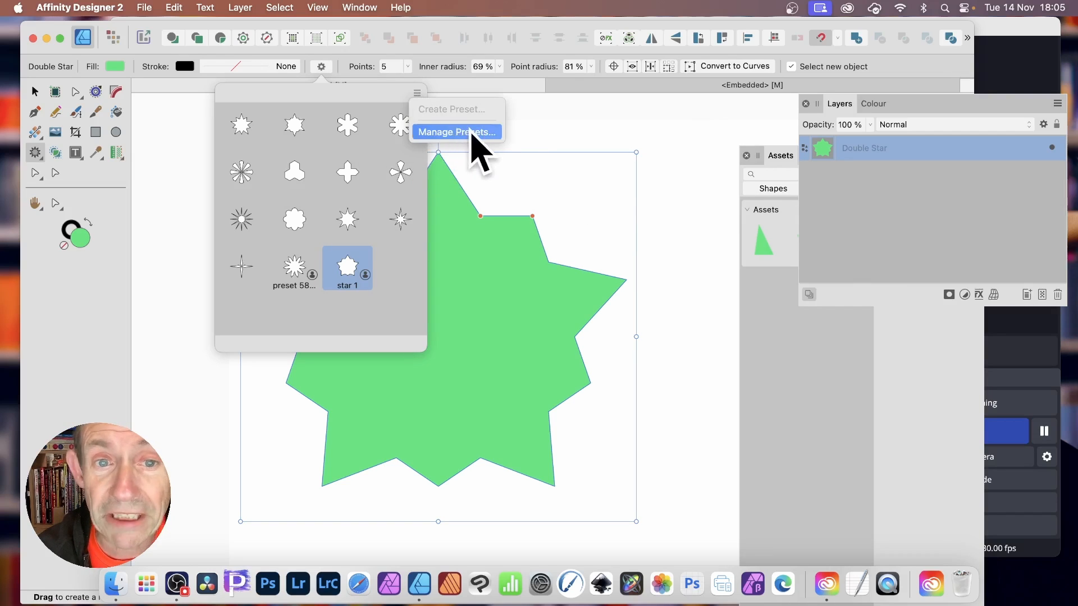
click(457, 131)
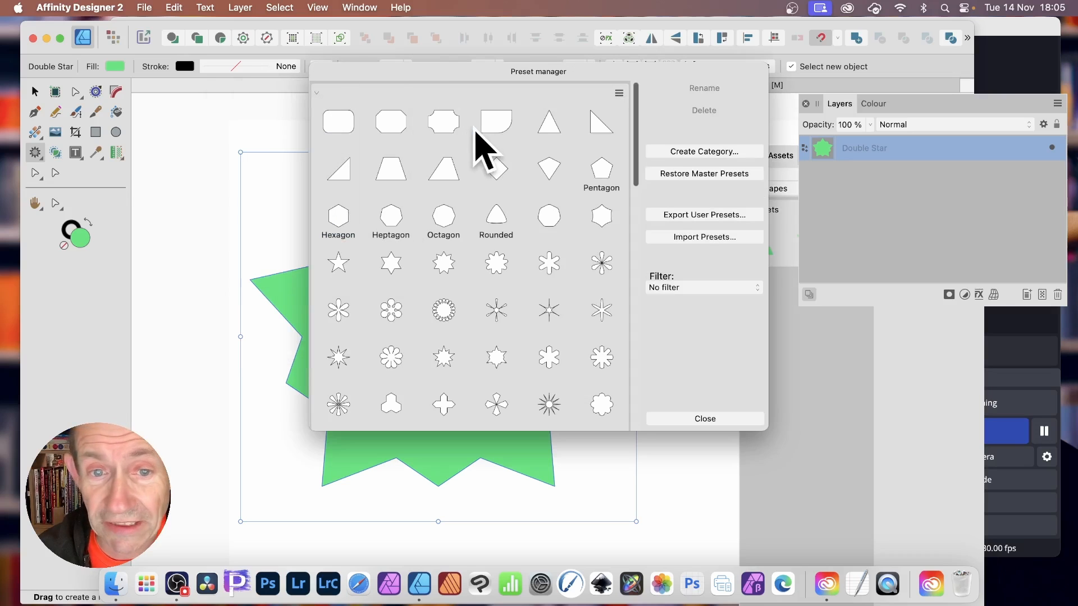
scroll(down, 3)
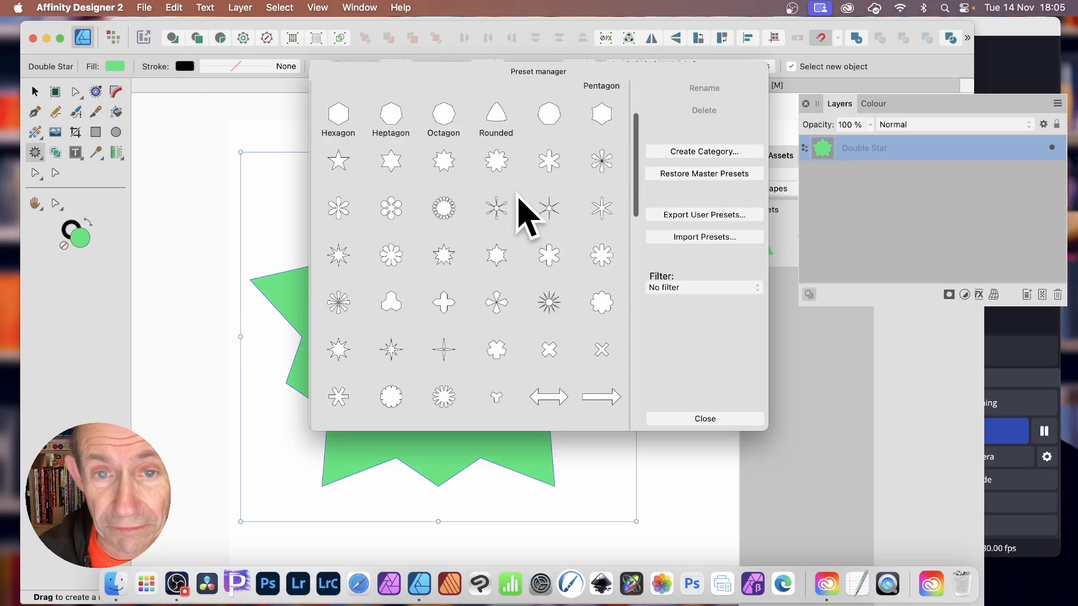
scroll(down, 3)
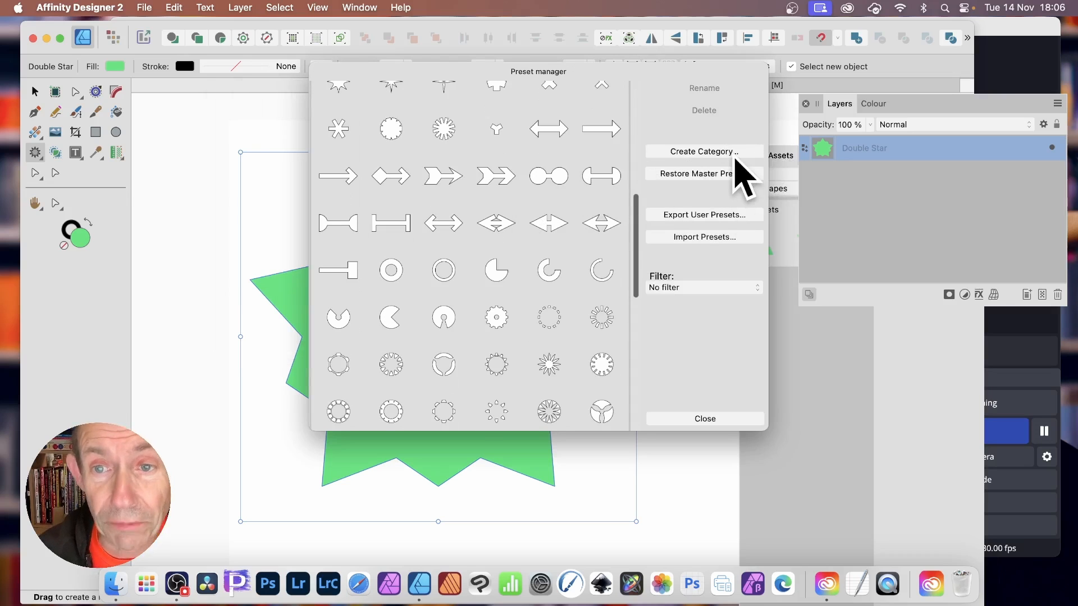
mouse_move(753, 175)
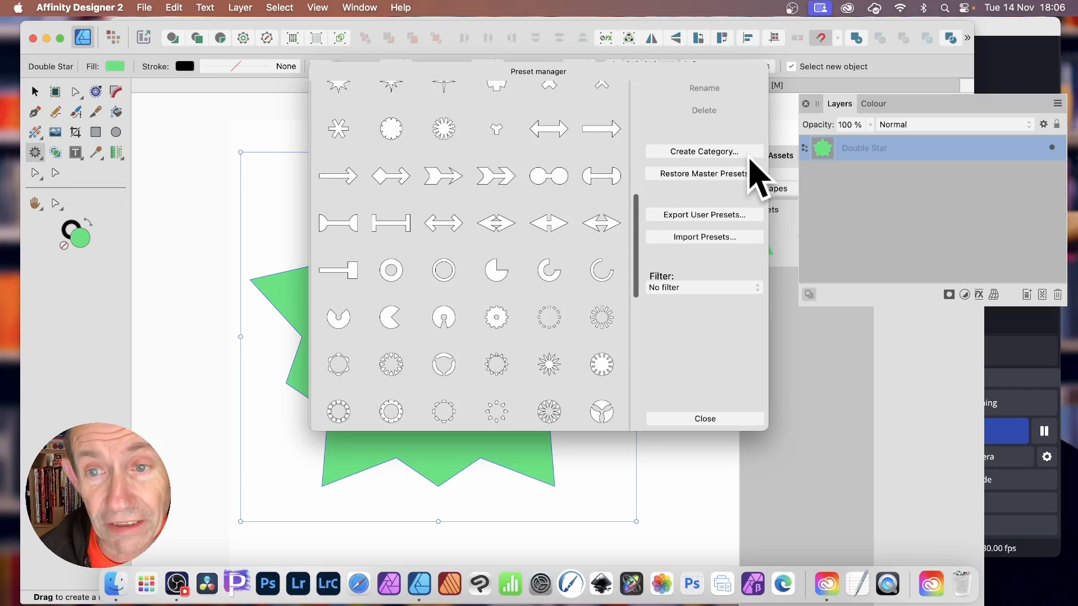
mouse_move(769, 199)
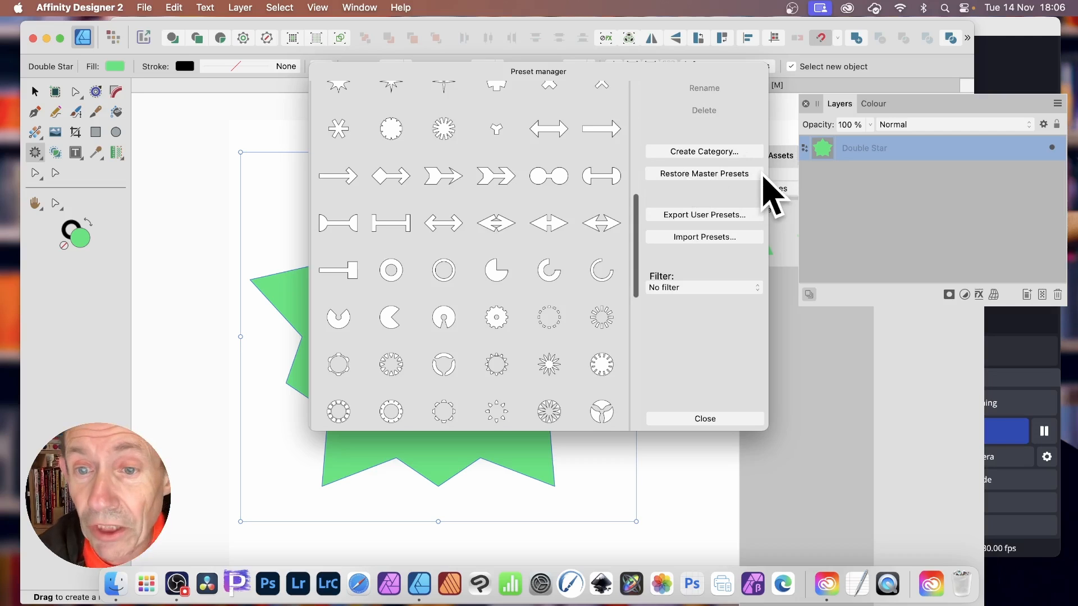
mouse_move(742, 226)
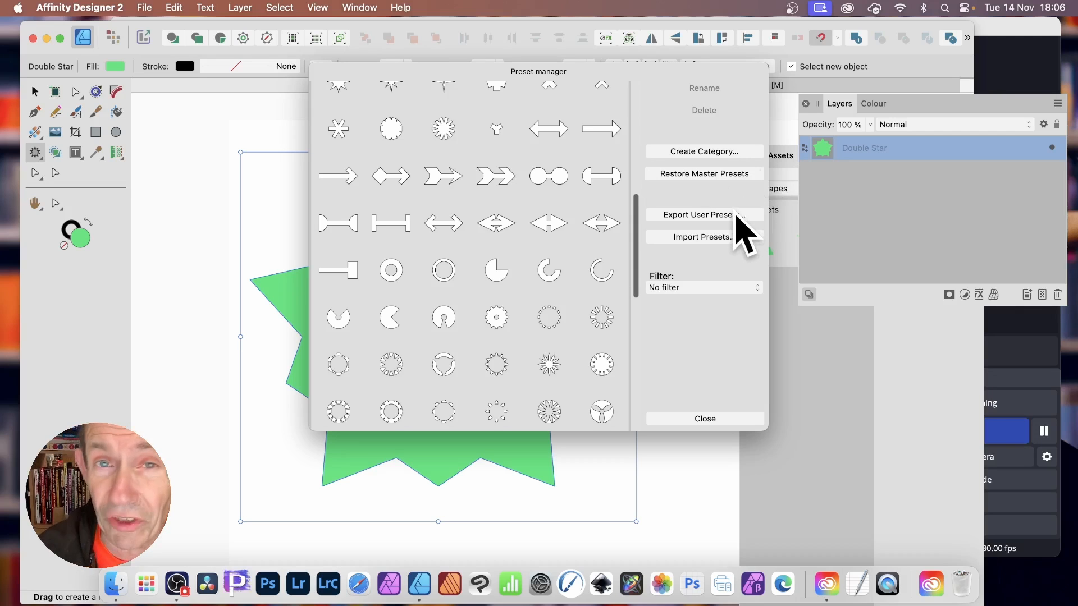
mouse_move(711, 248)
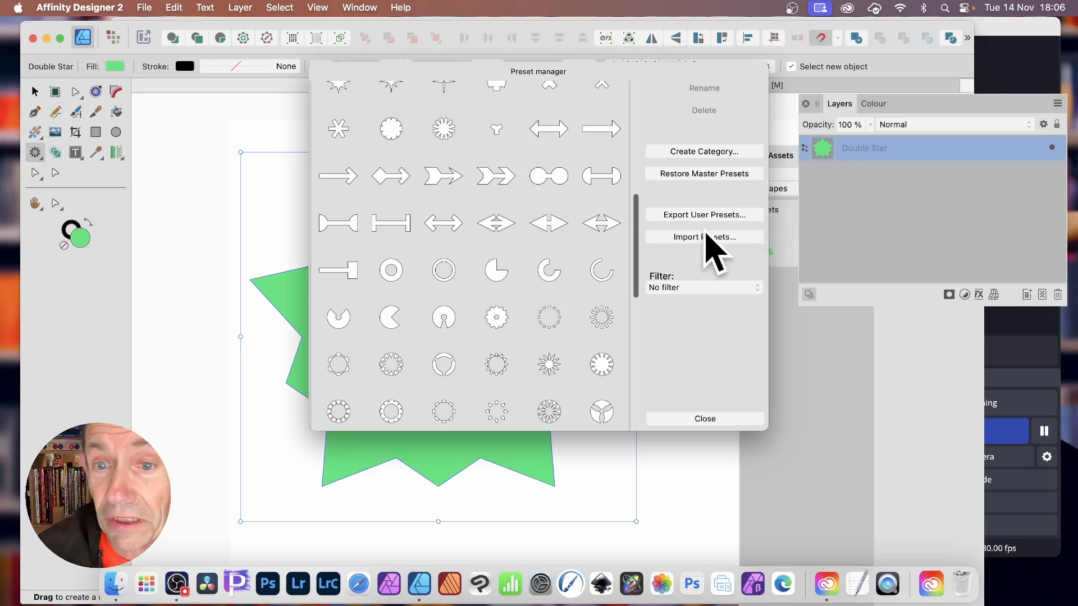
mouse_move(725, 255)
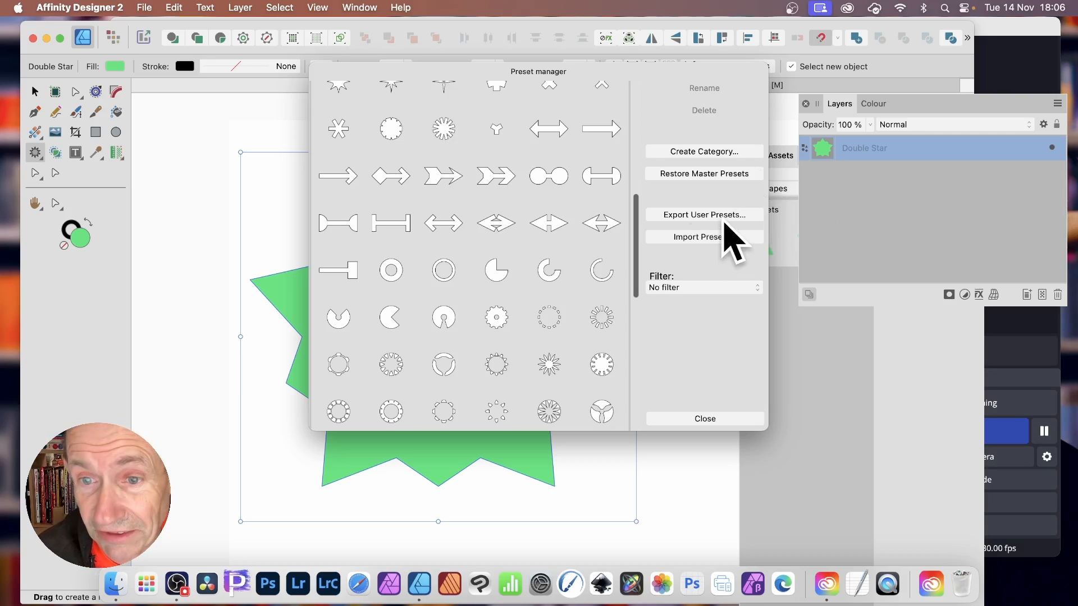
mouse_move(908, 275)
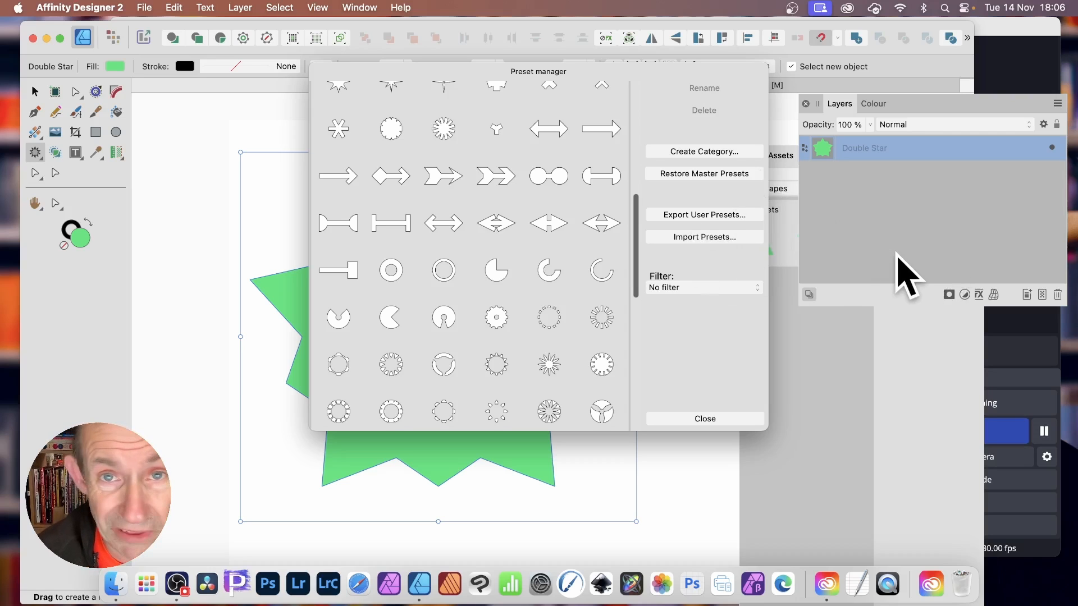
mouse_move(735, 337)
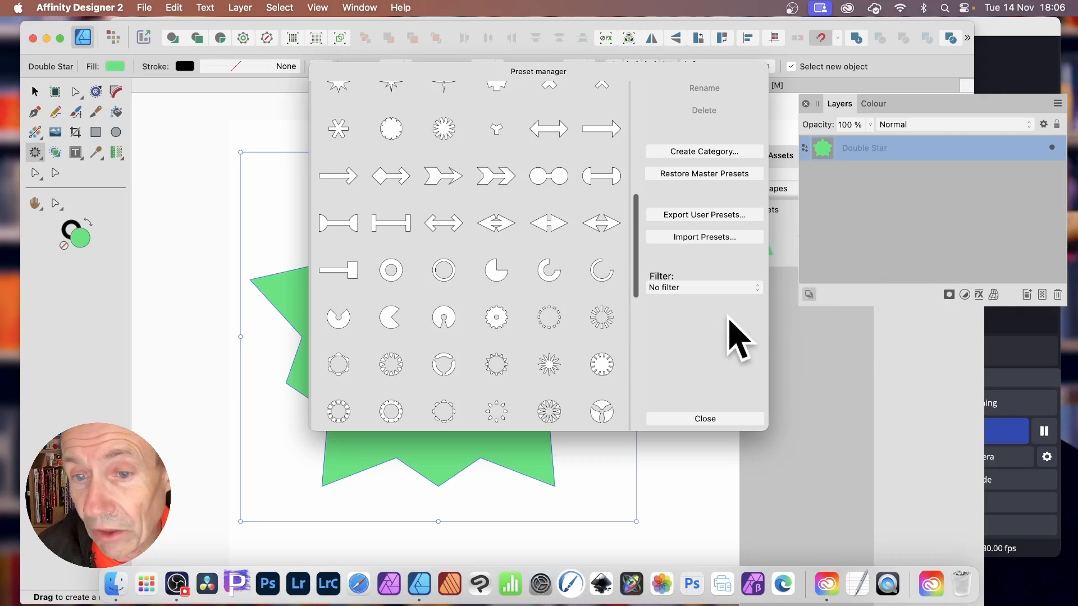
mouse_move(719, 313)
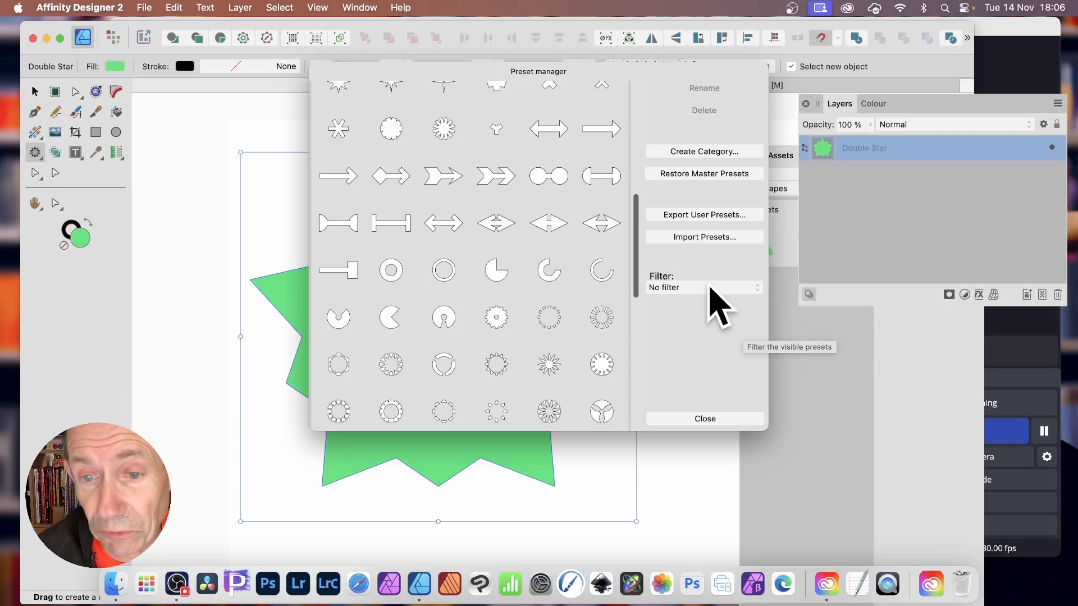
Step: Filter the Preset Manager to Rectangle, then switch the filter to Triangle
click(701, 288)
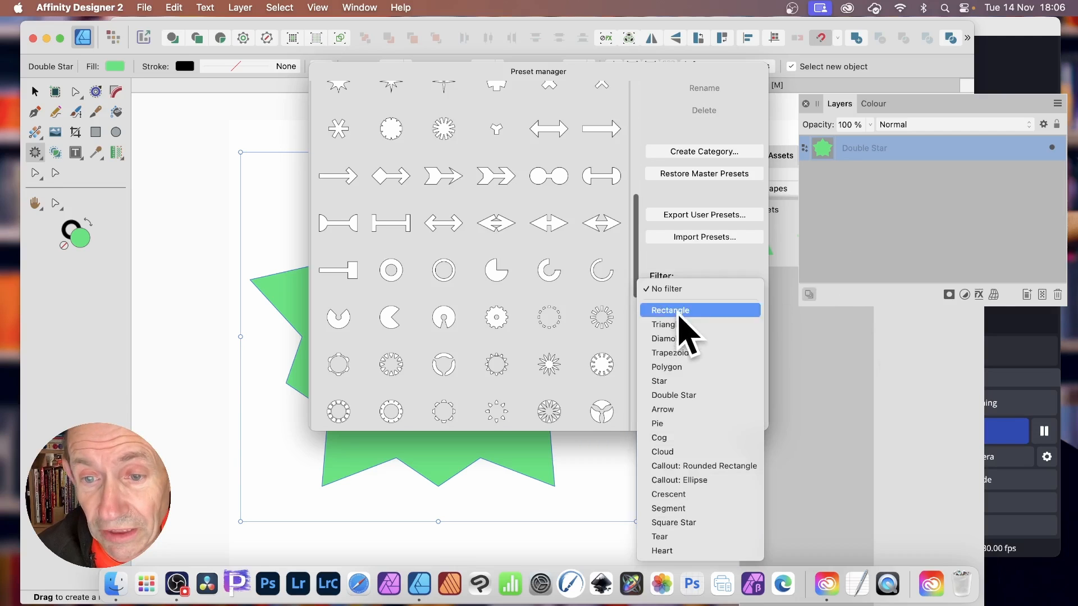
click(670, 310)
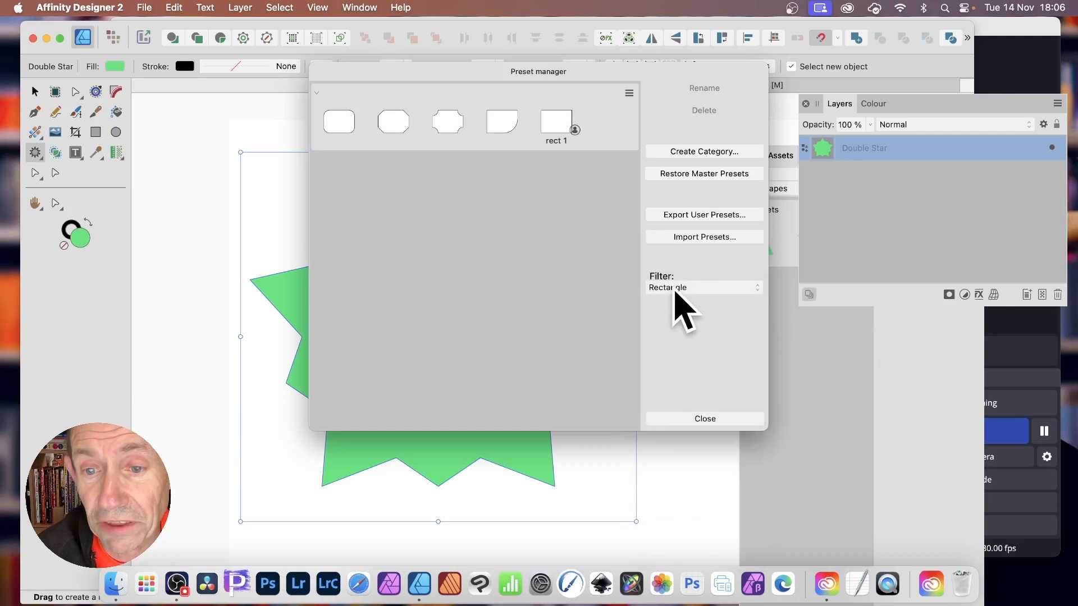
click(701, 288)
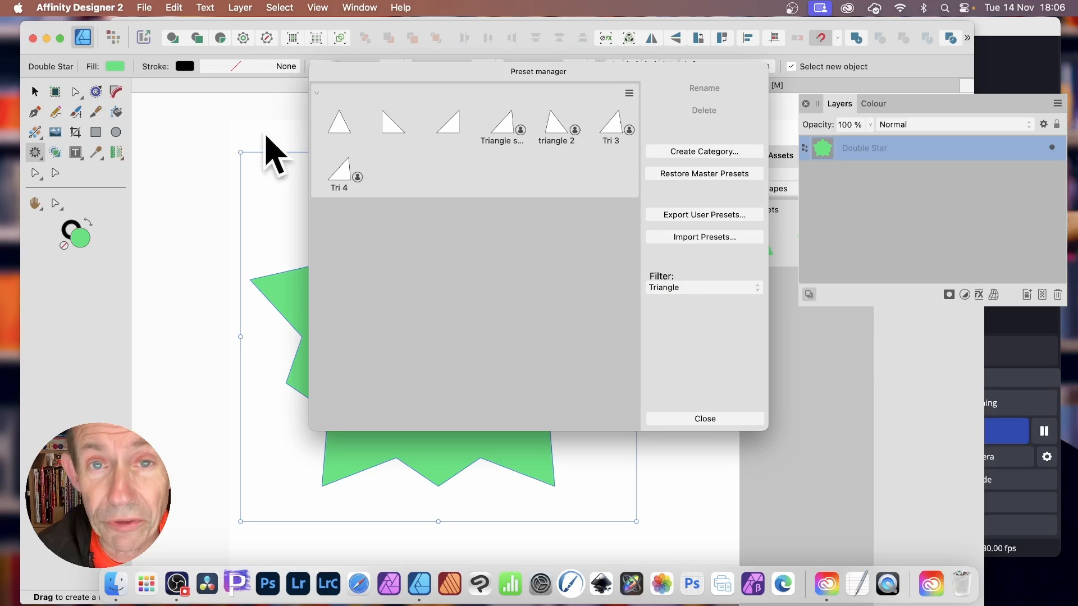
mouse_move(567, 175)
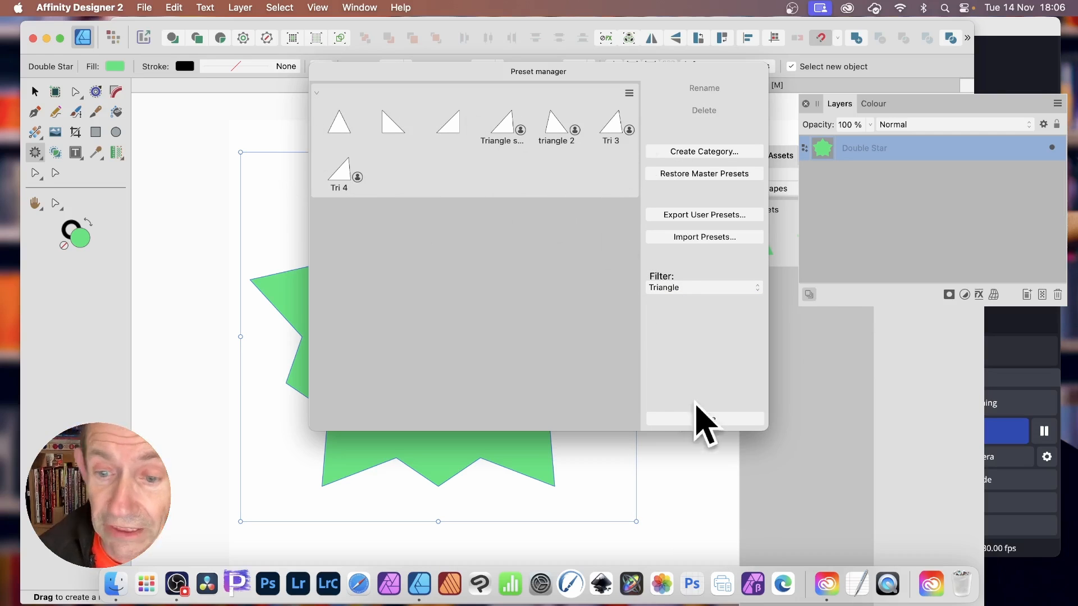
mouse_move(574, 113)
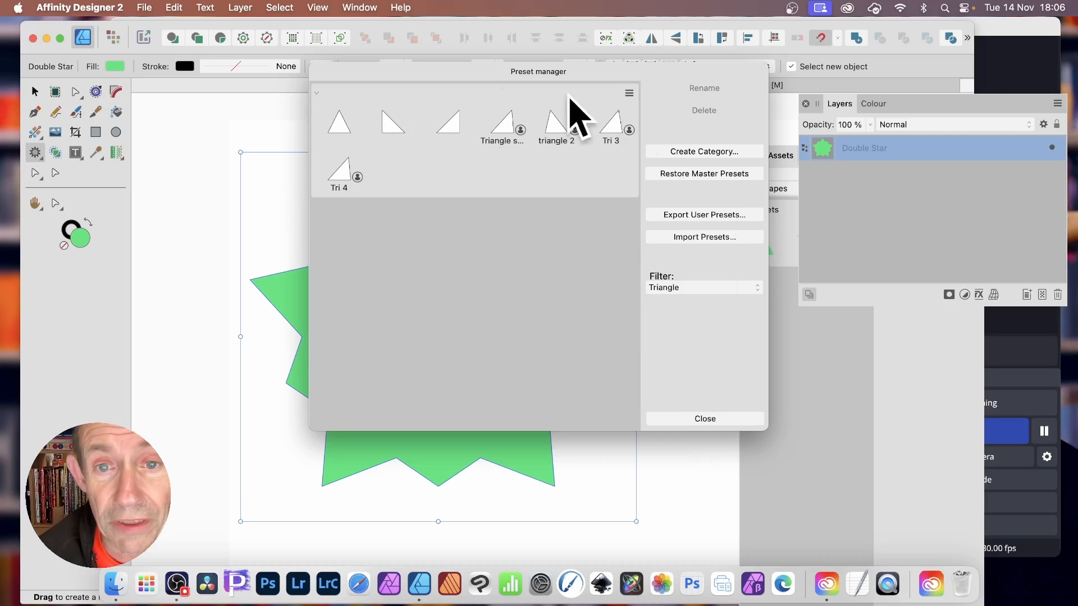
Step: Select the first user-made triangle preset and confirm deleting it
click(556, 121)
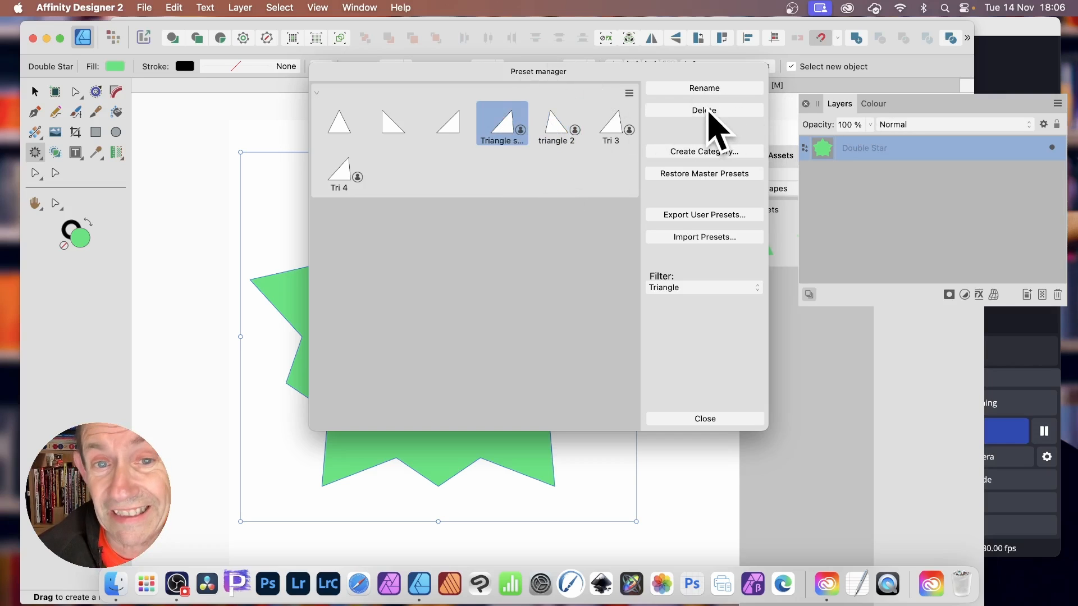
mouse_move(560, 155)
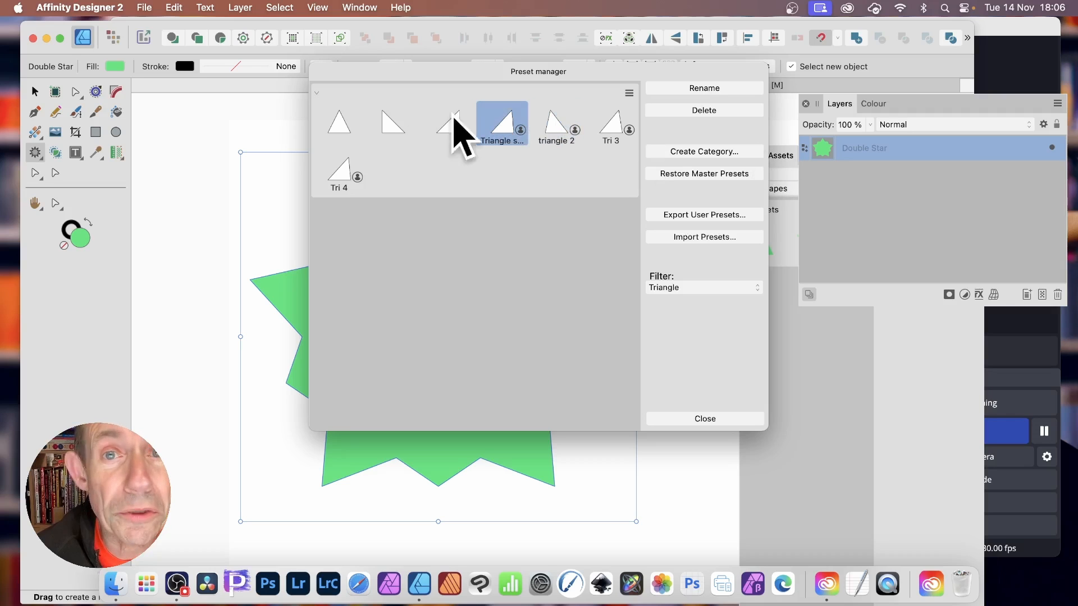
mouse_move(701, 137)
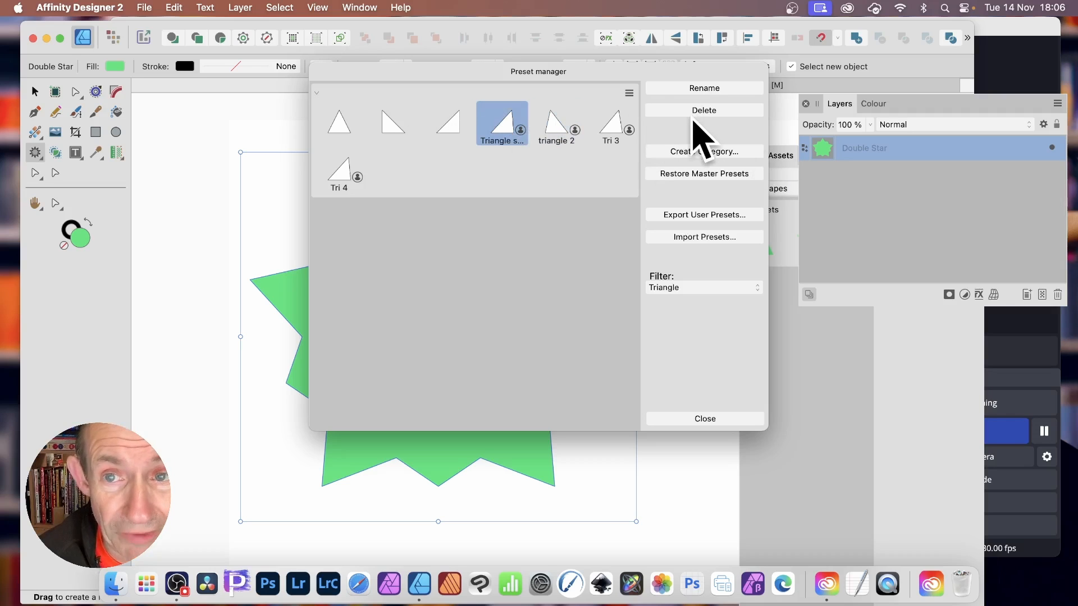
mouse_move(736, 131)
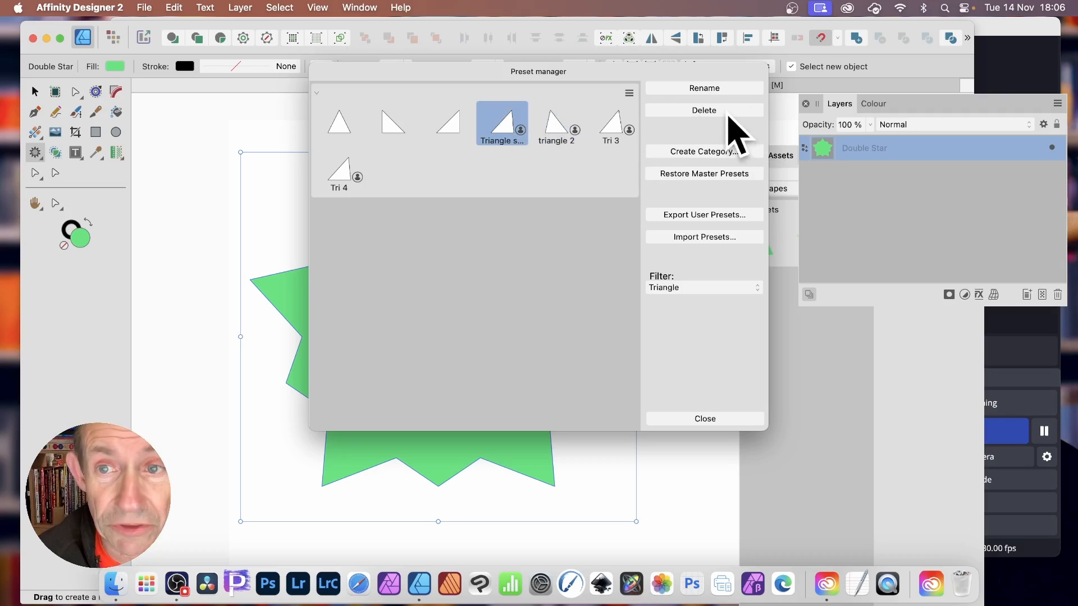
click(704, 110)
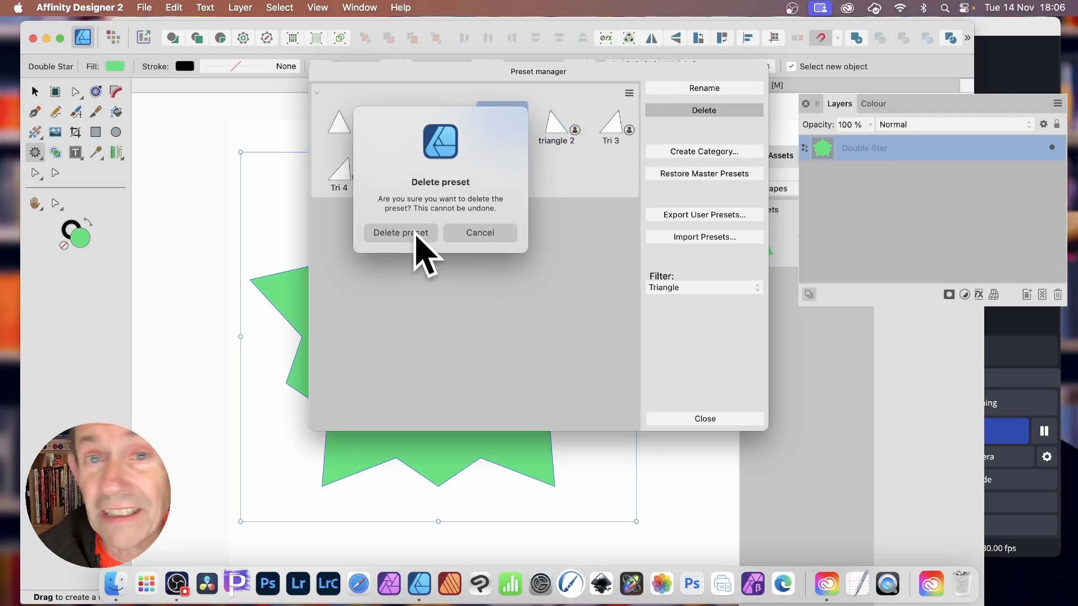
click(400, 233)
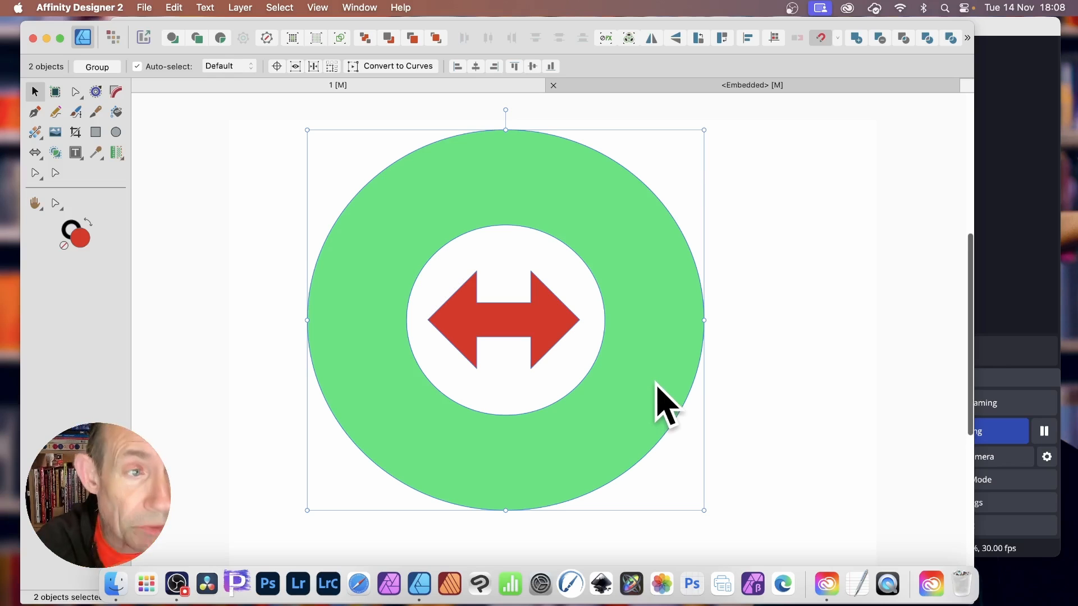
mouse_move(530, 217)
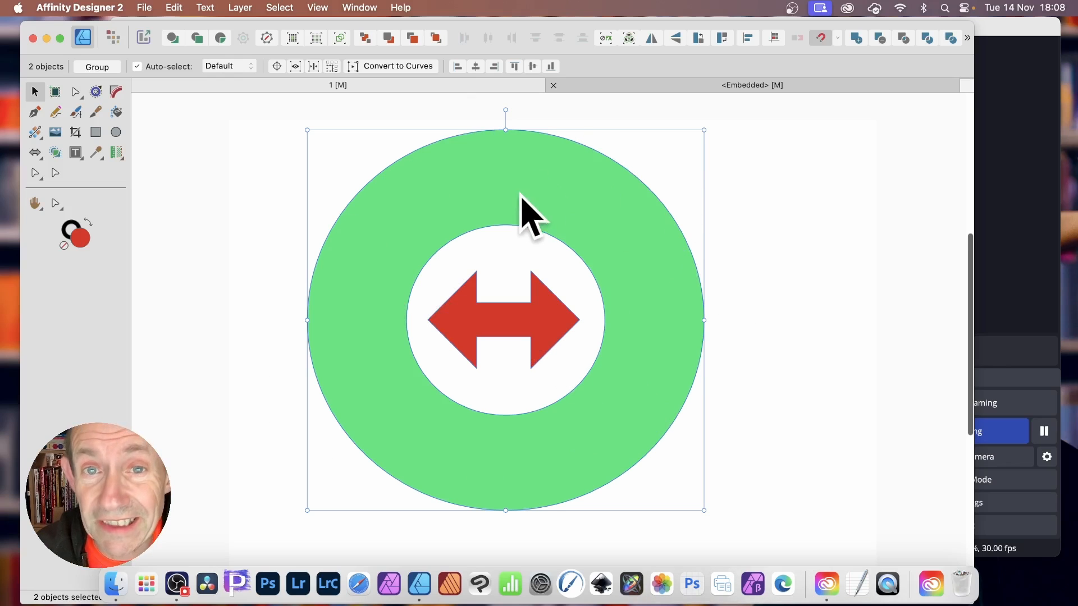
mouse_move(530, 234)
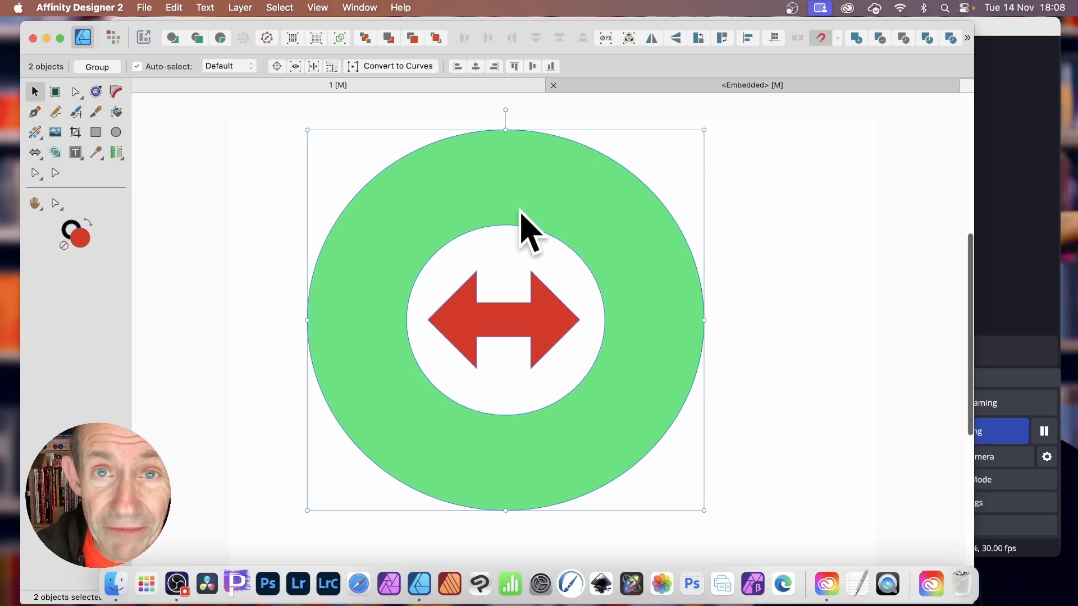
Step: Show the Symbols panel from the Window menu beside the ring-and-arrow artwork
click(359, 8)
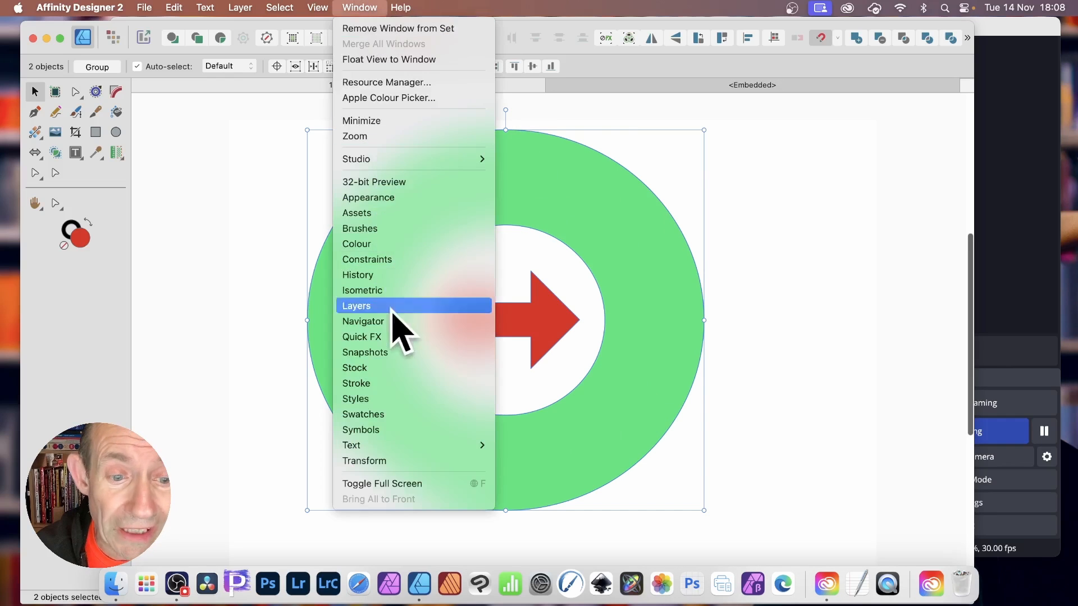
click(360, 430)
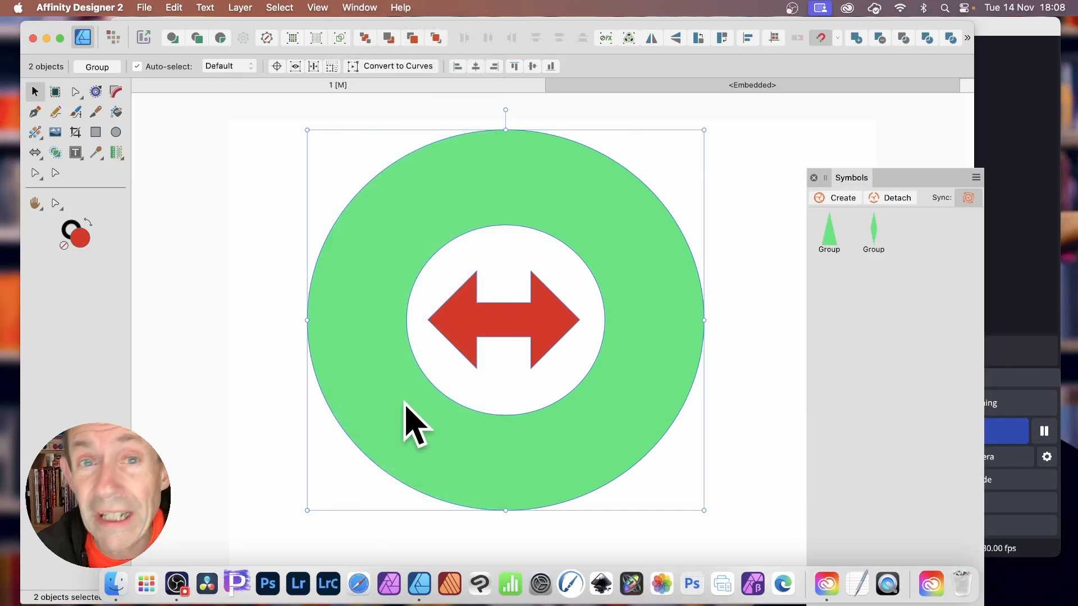
mouse_move(478, 17)
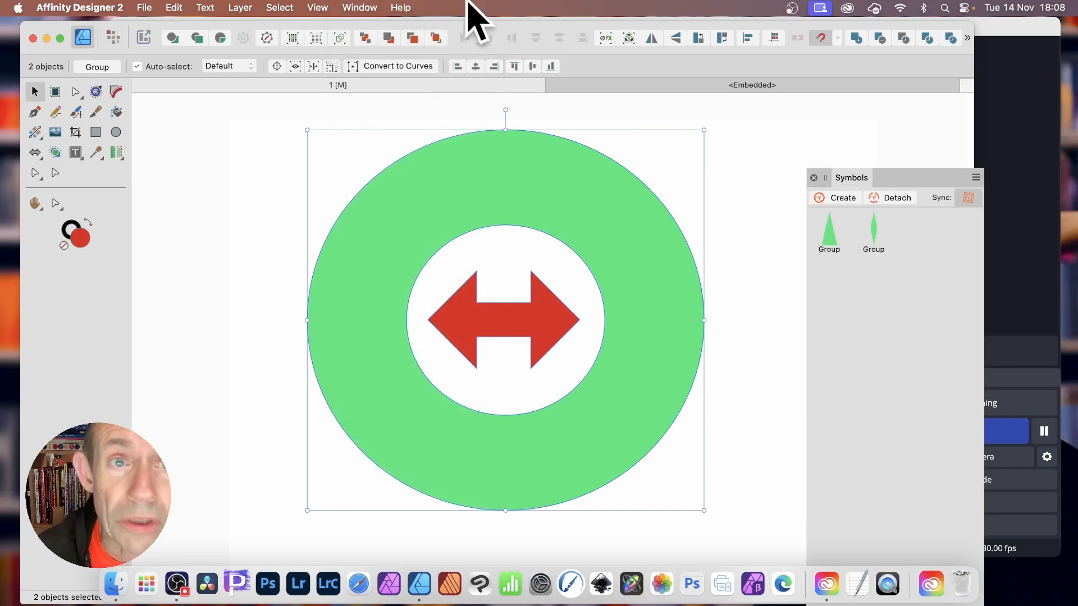
Step: Show the Assets panel and add the selected ring and arrow as assets
click(360, 7)
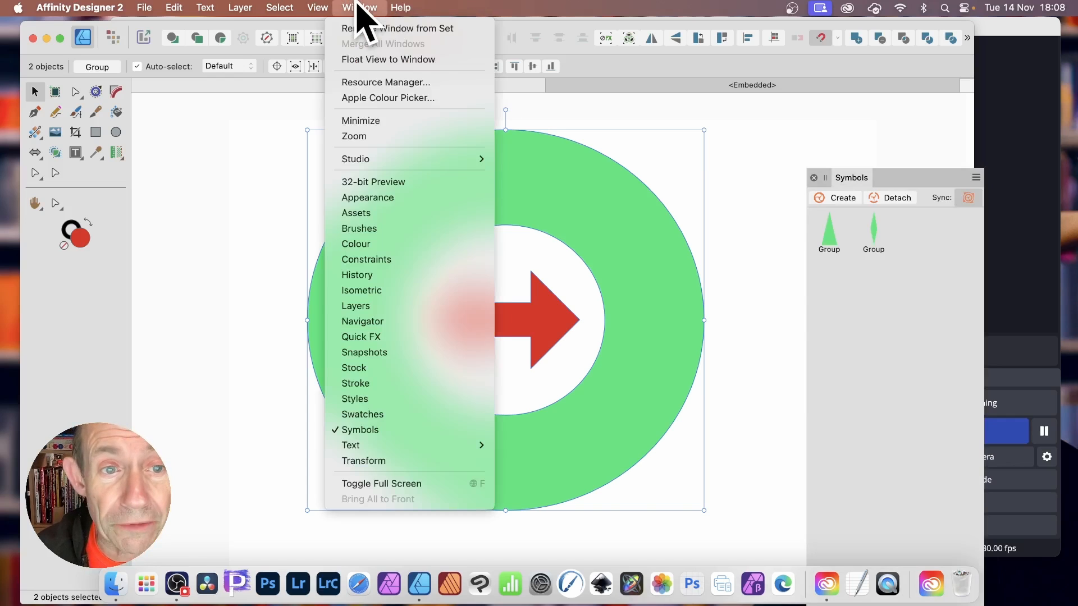
click(356, 212)
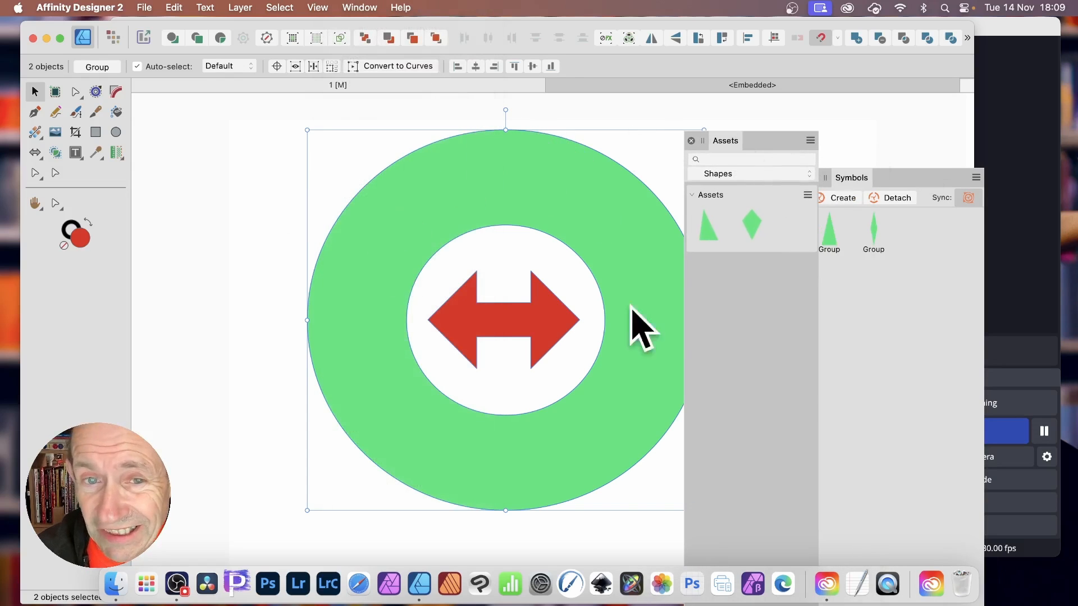
mouse_move(832, 220)
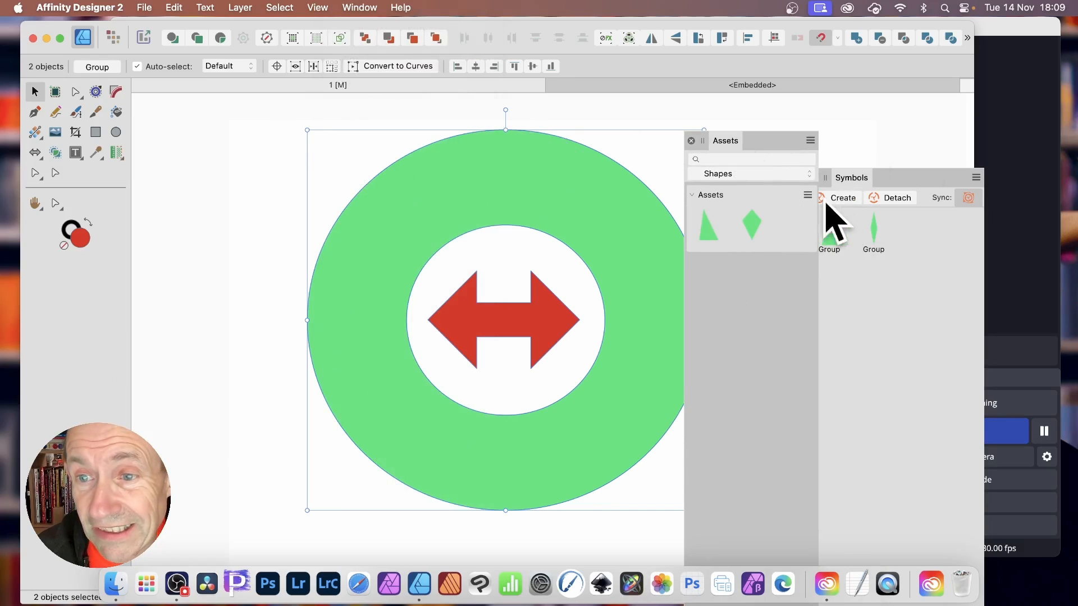
click(809, 195)
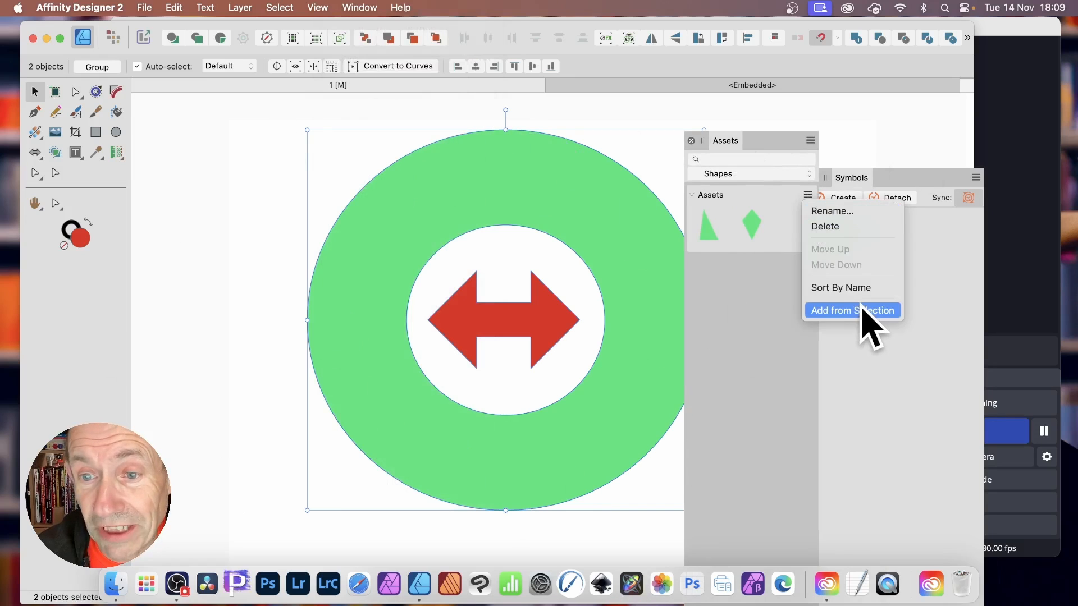
click(852, 310)
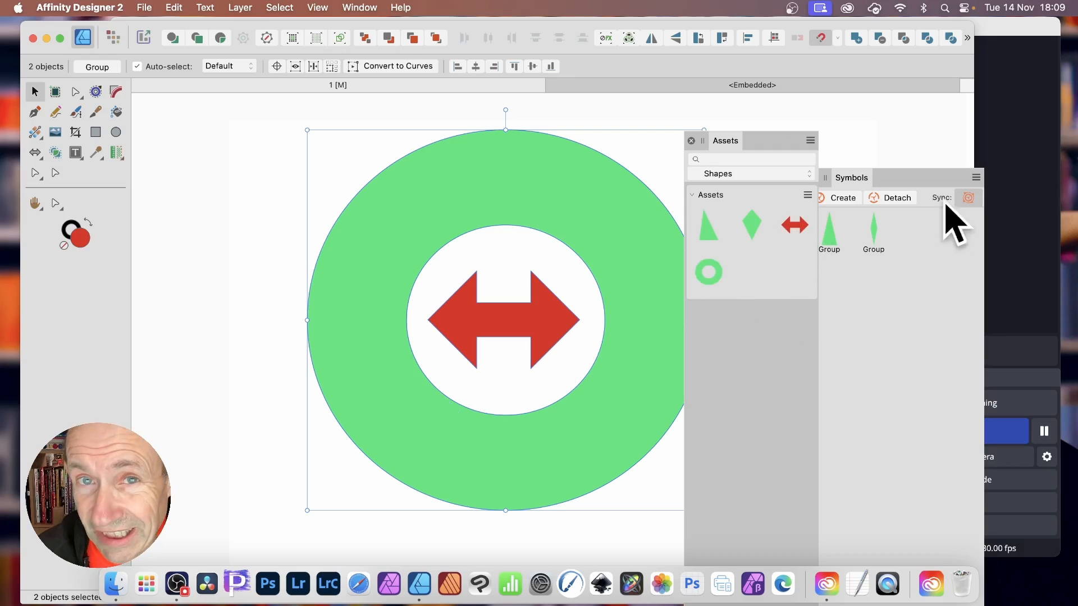
mouse_move(842, 206)
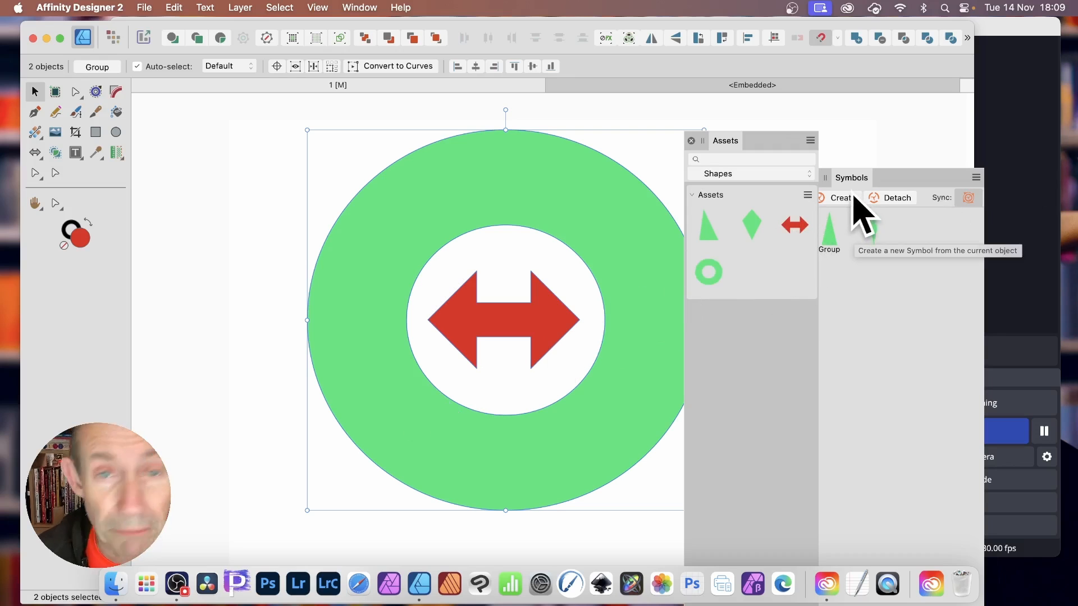
mouse_move(845, 206)
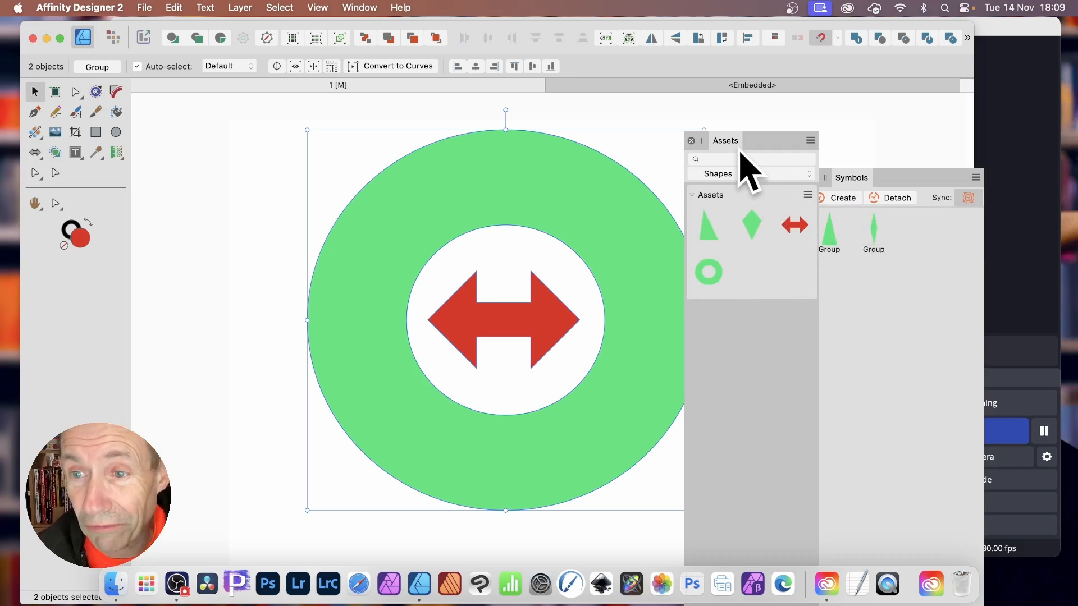
mouse_move(527, 192)
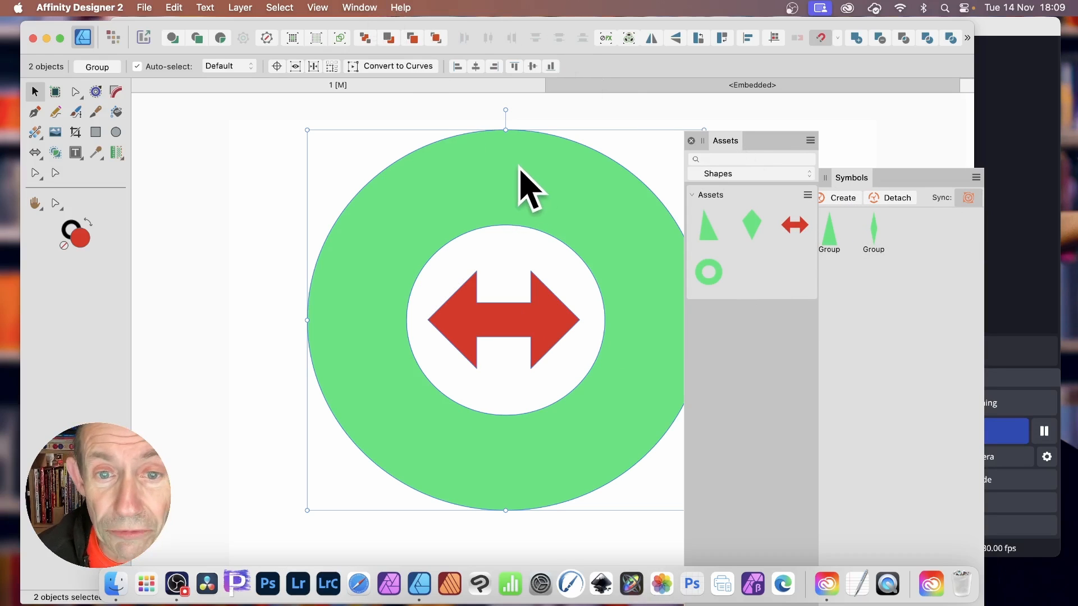
Step: Group the green ring with the red arrow and add the group to Assets
right_click(529, 192)
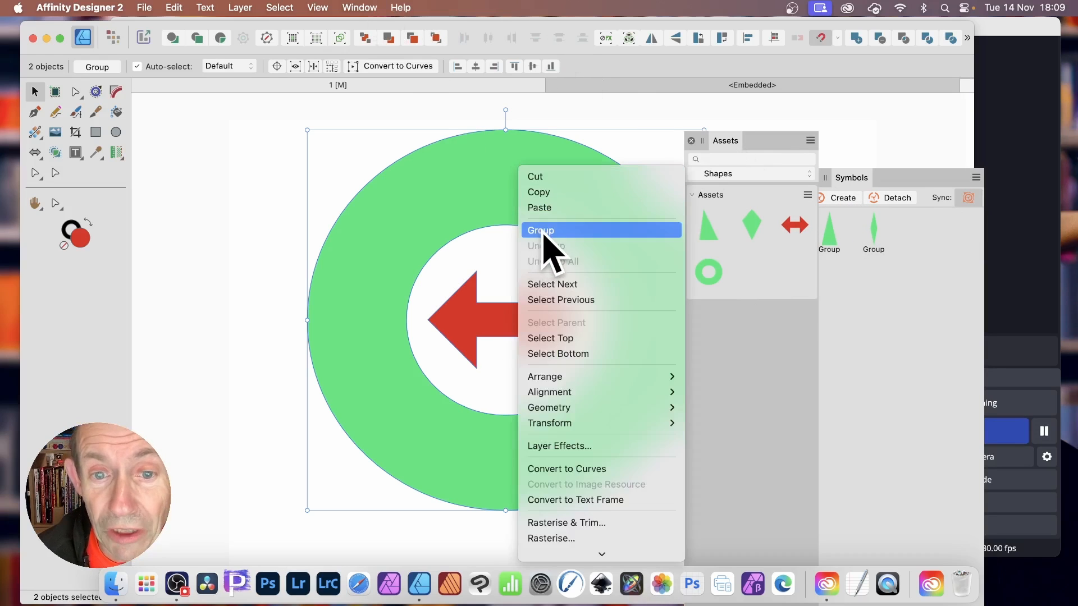
click(541, 230)
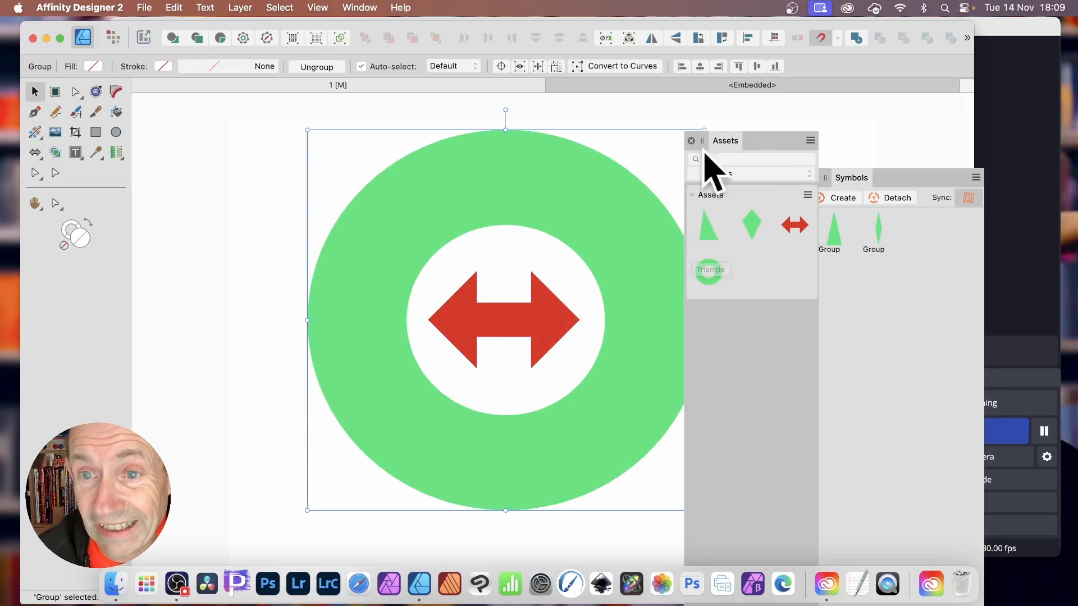
click(810, 140)
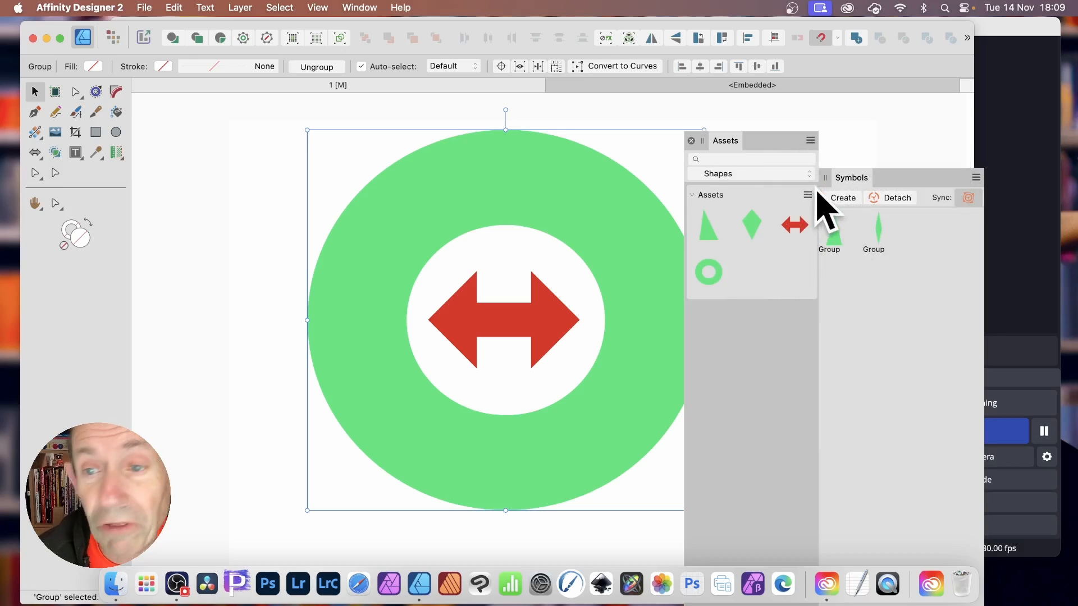
click(807, 196)
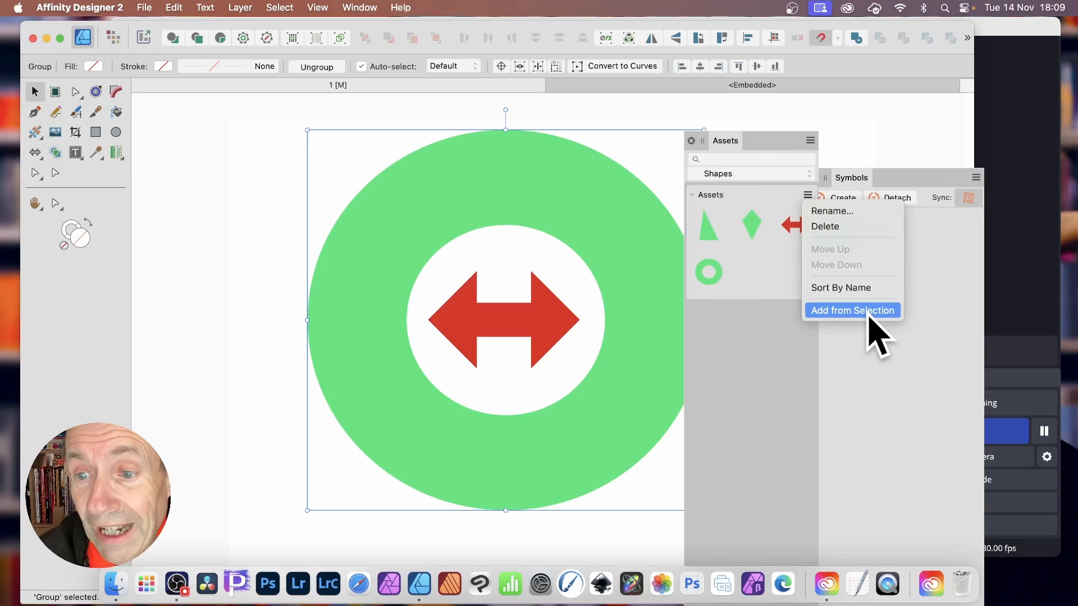
click(852, 310)
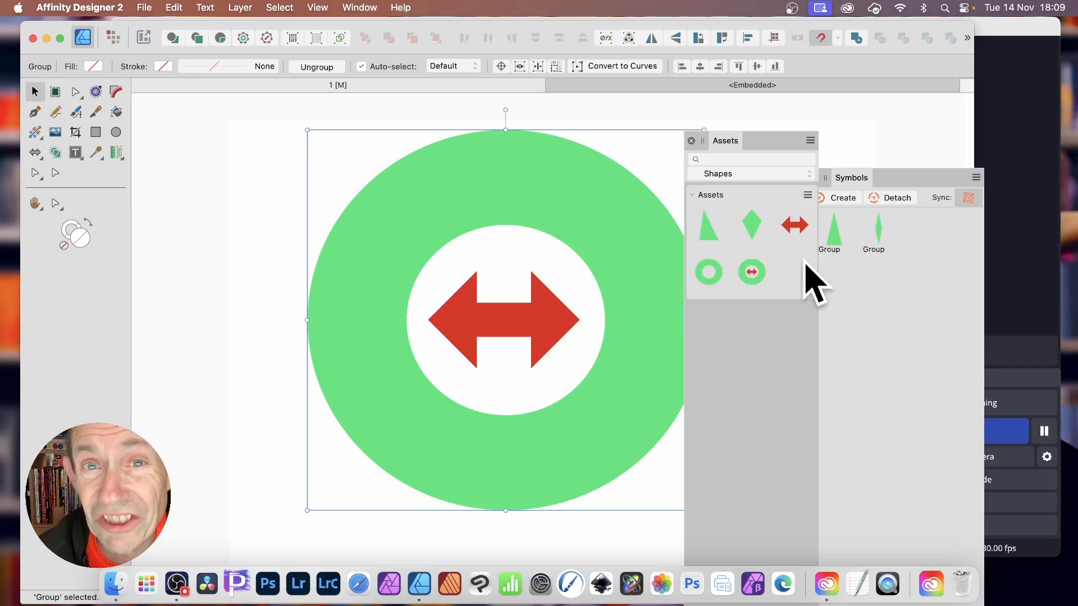
mouse_move(777, 288)
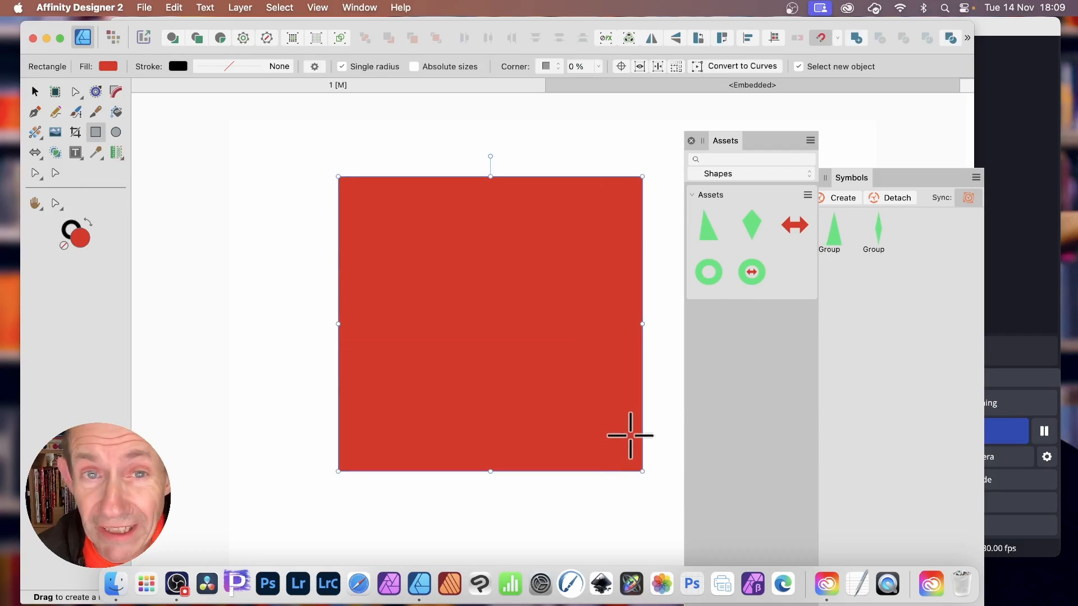
mouse_move(96, 110)
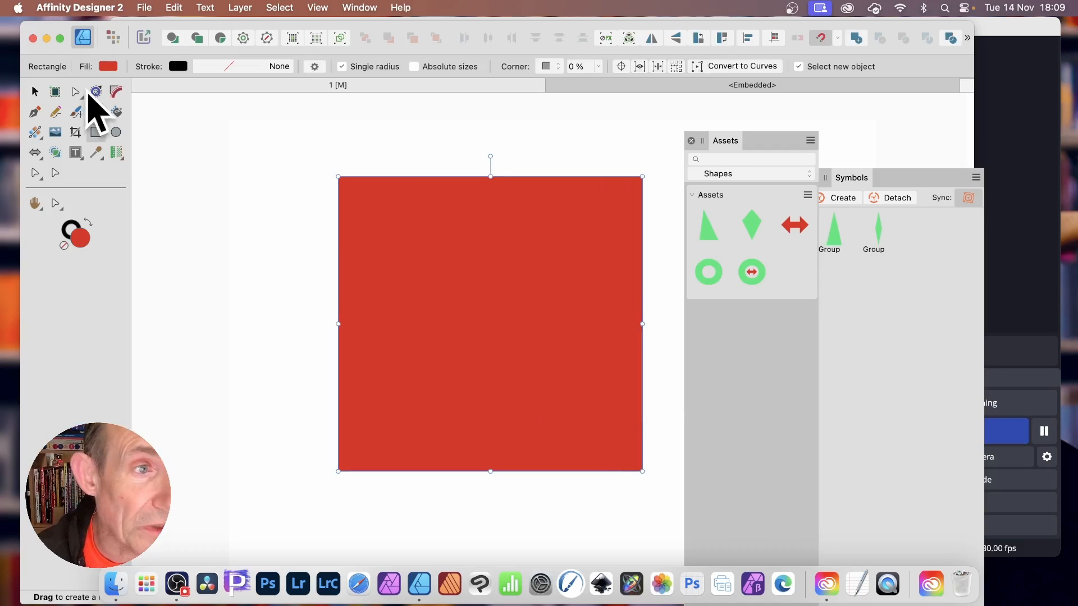
mouse_move(753, 90)
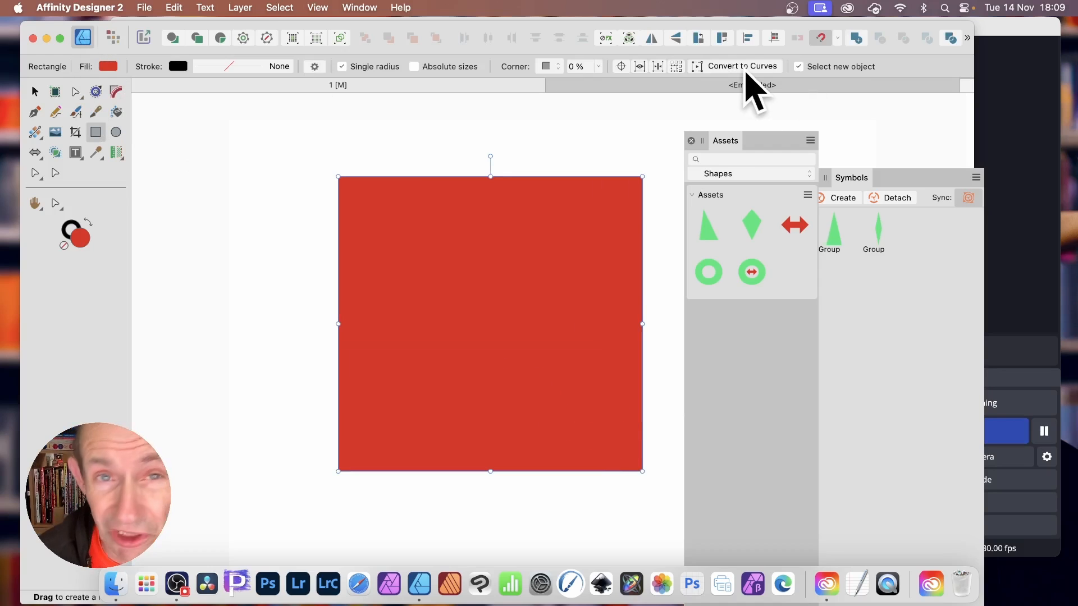
mouse_move(742, 82)
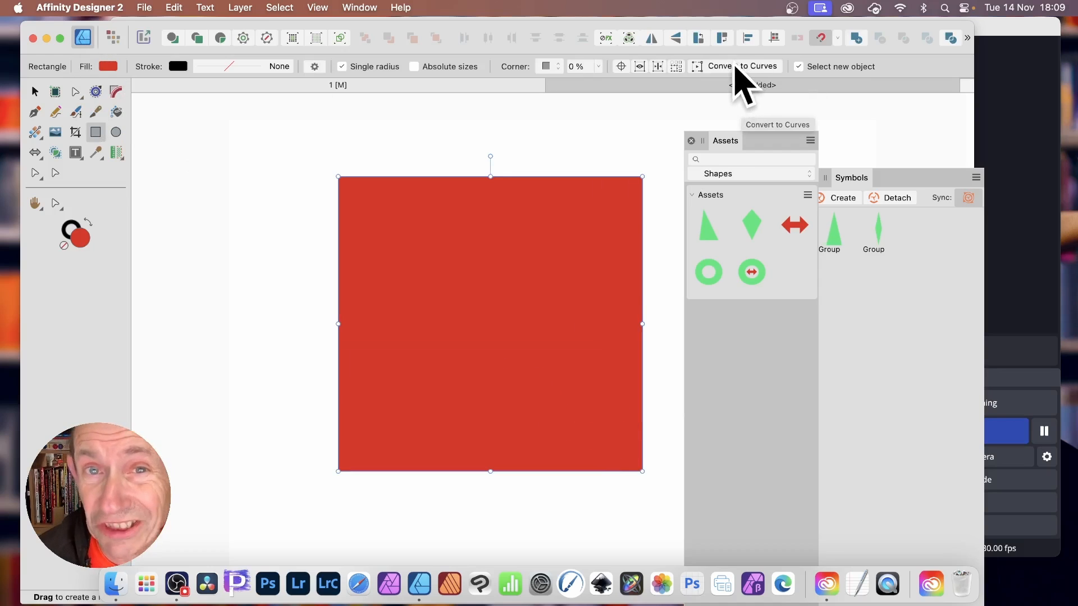
Step: Convert the red square to curves, slant it, and add it to Assets
click(742, 66)
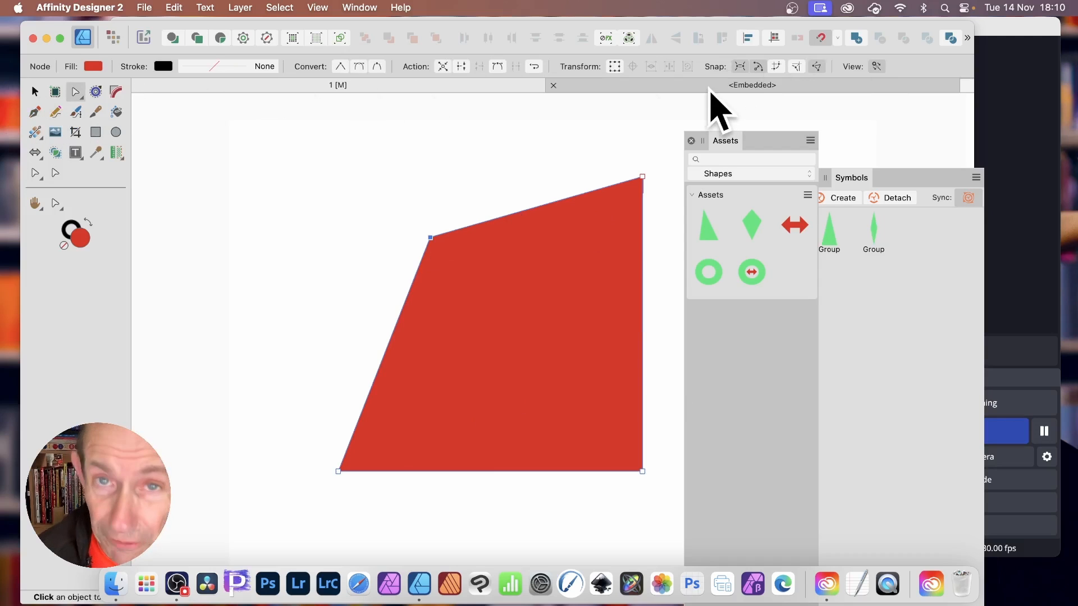
mouse_move(756, 178)
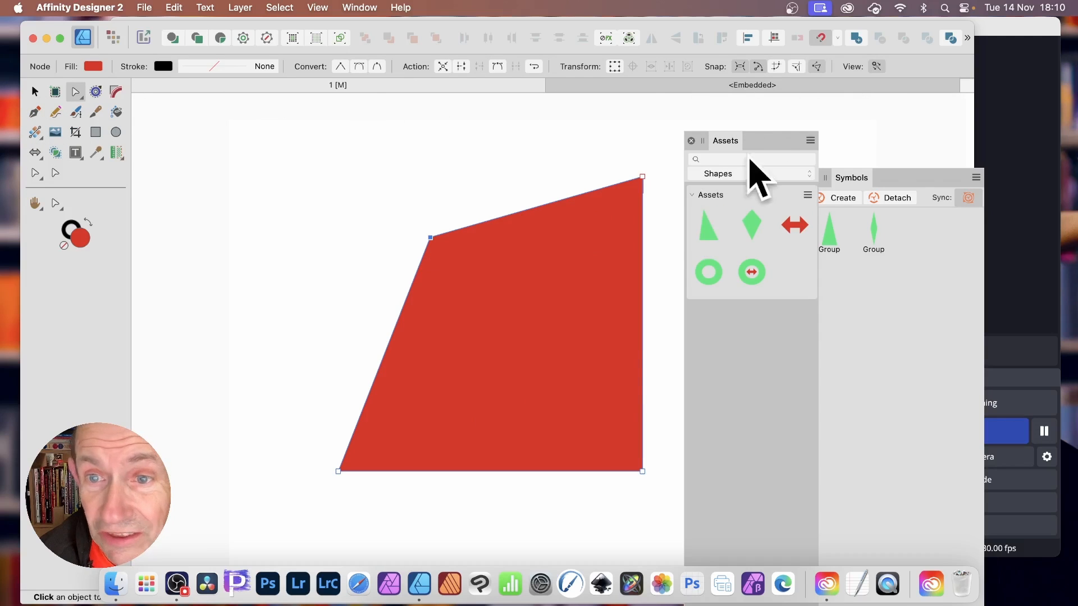
mouse_move(645, 144)
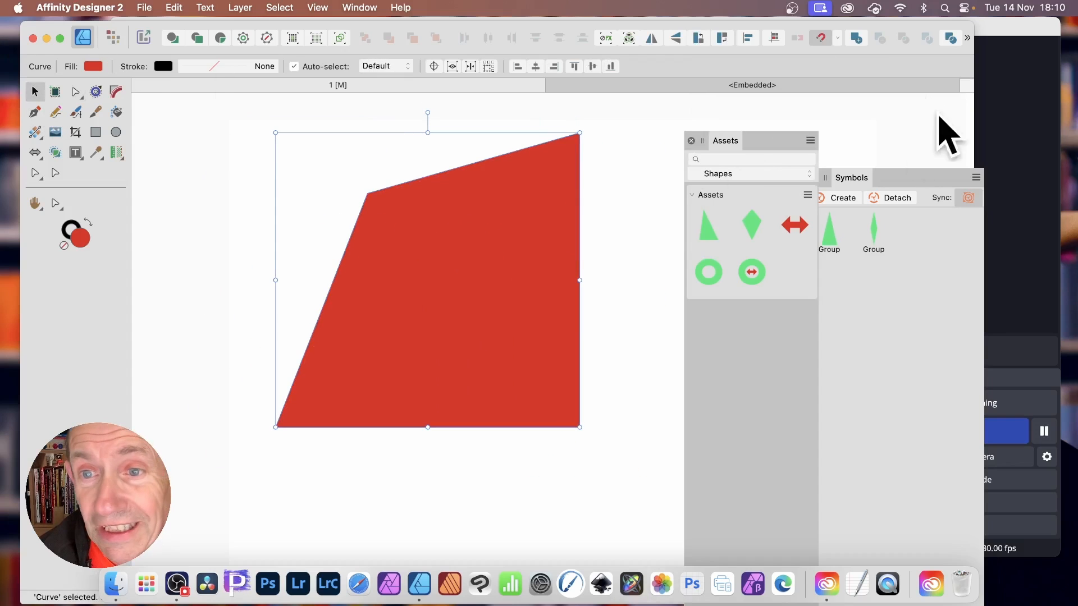
mouse_move(883, 230)
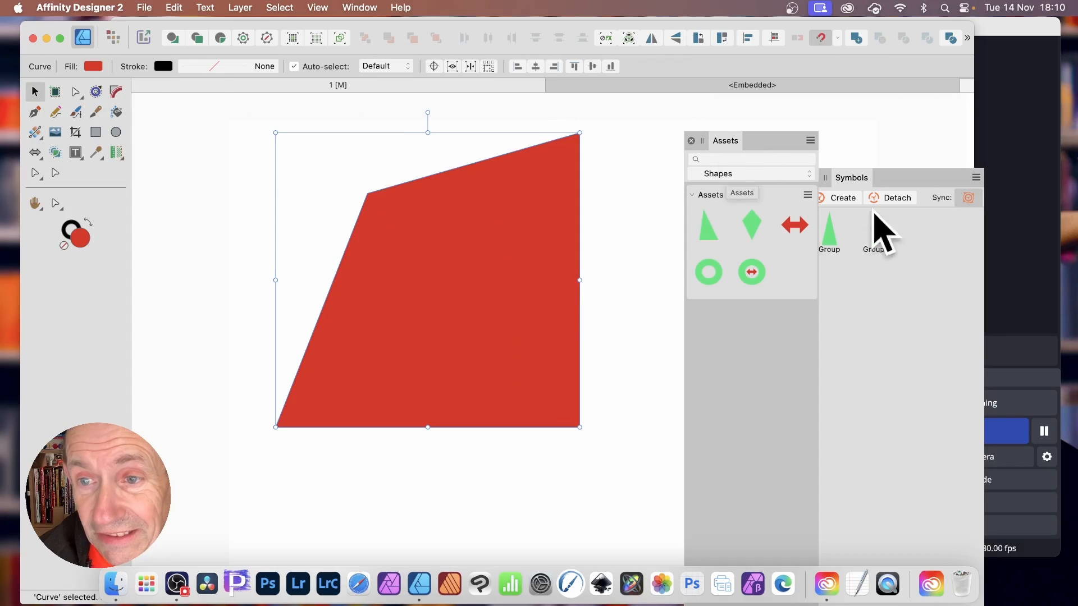
click(808, 194)
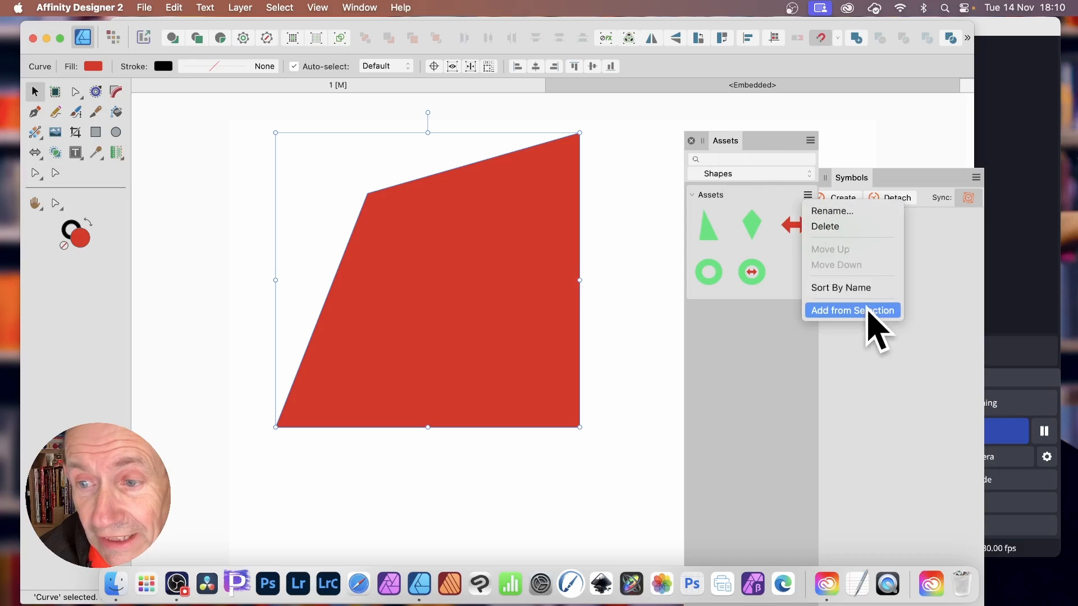
mouse_move(882, 344)
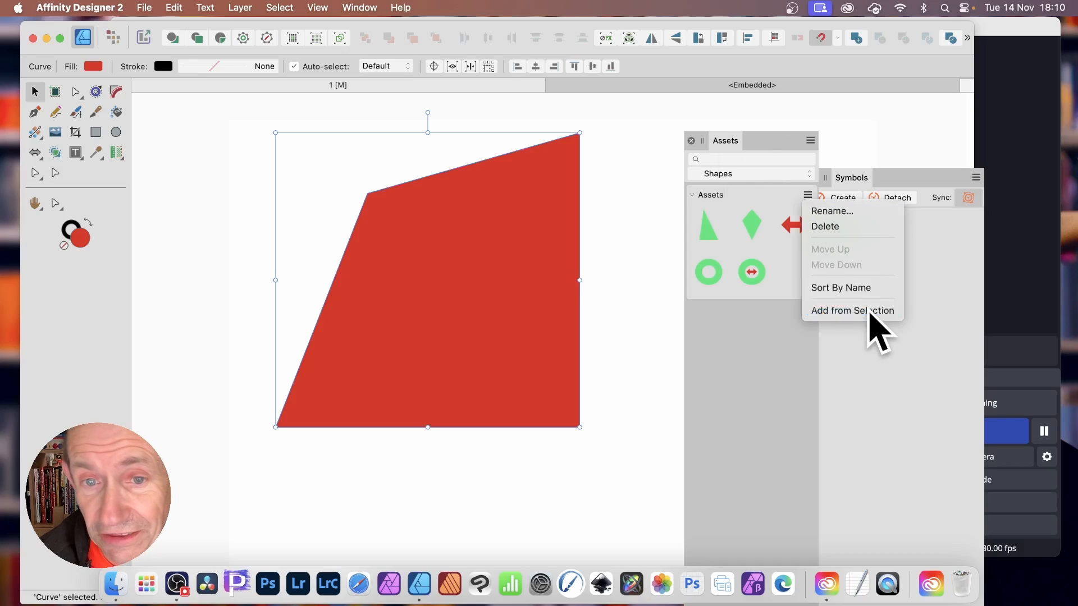
click(851, 310)
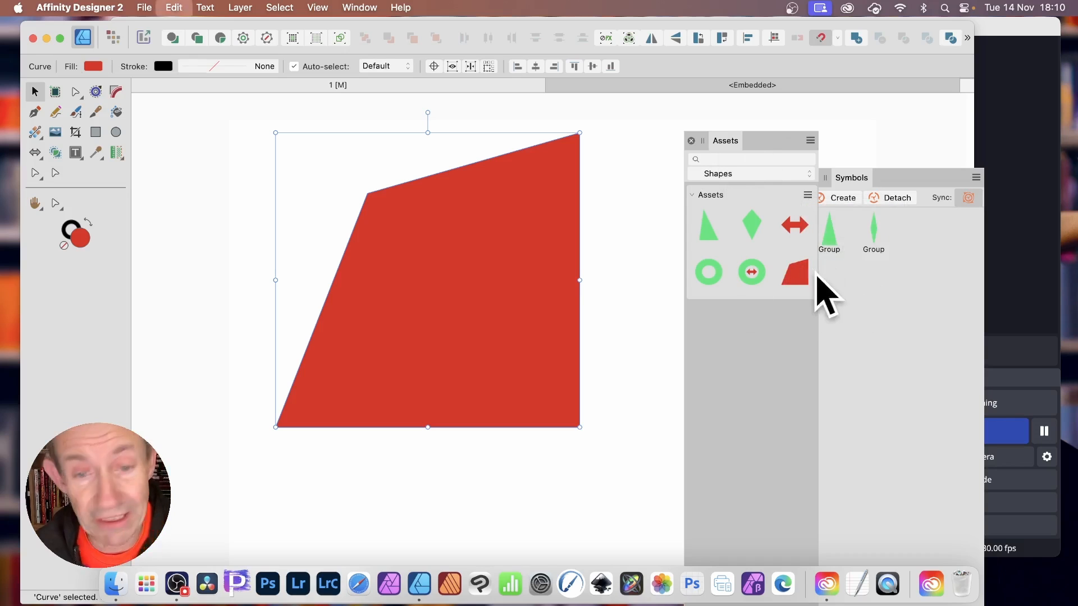
click(96, 132)
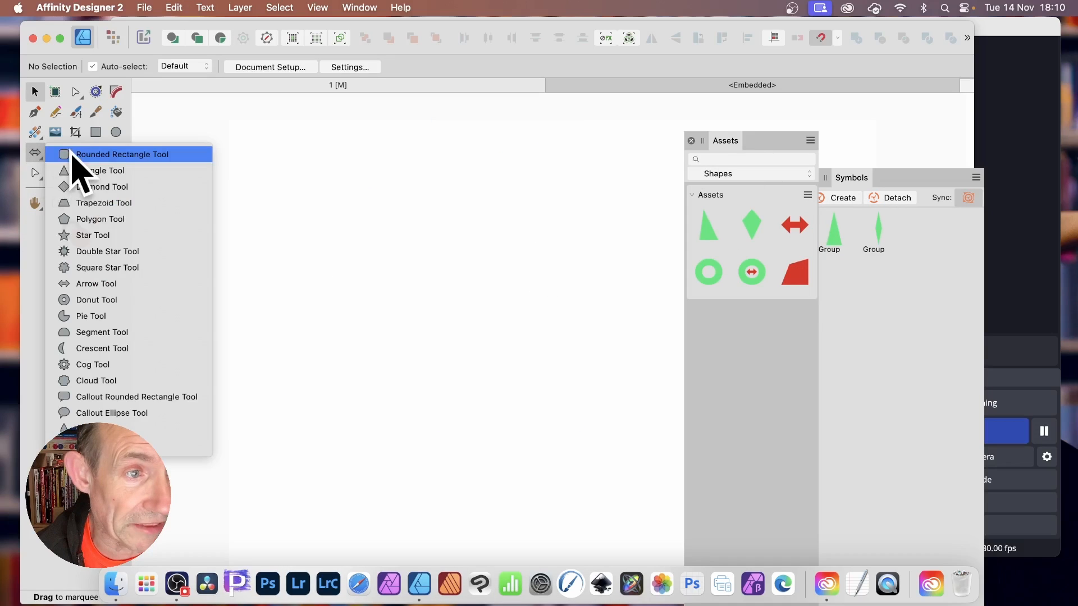
Step: Draw a red donut, convert it to curves, and reshape its outer edge into an egg
click(96, 300)
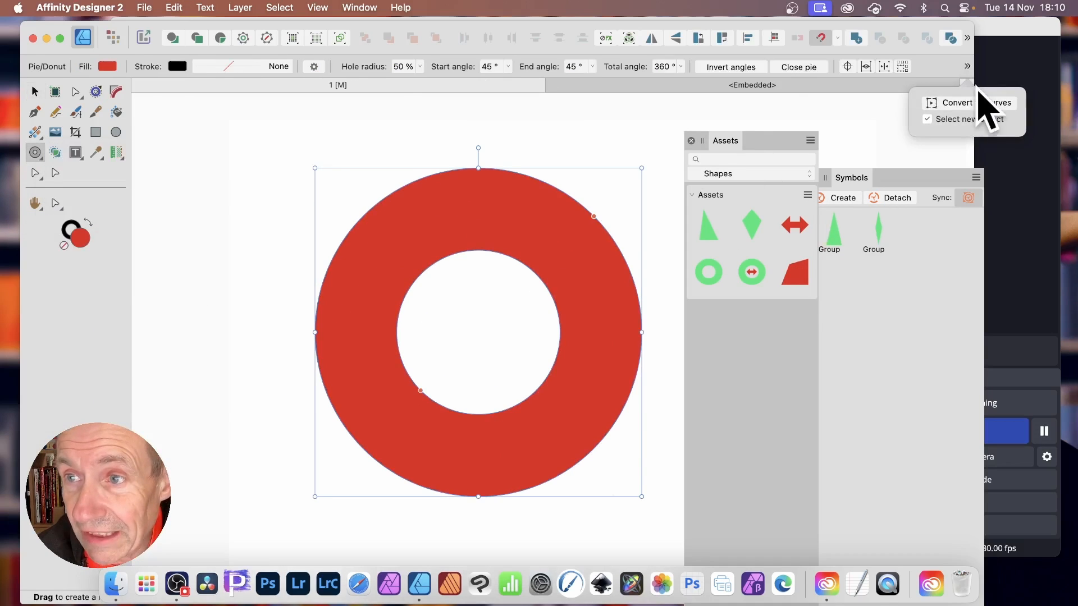
click(958, 102)
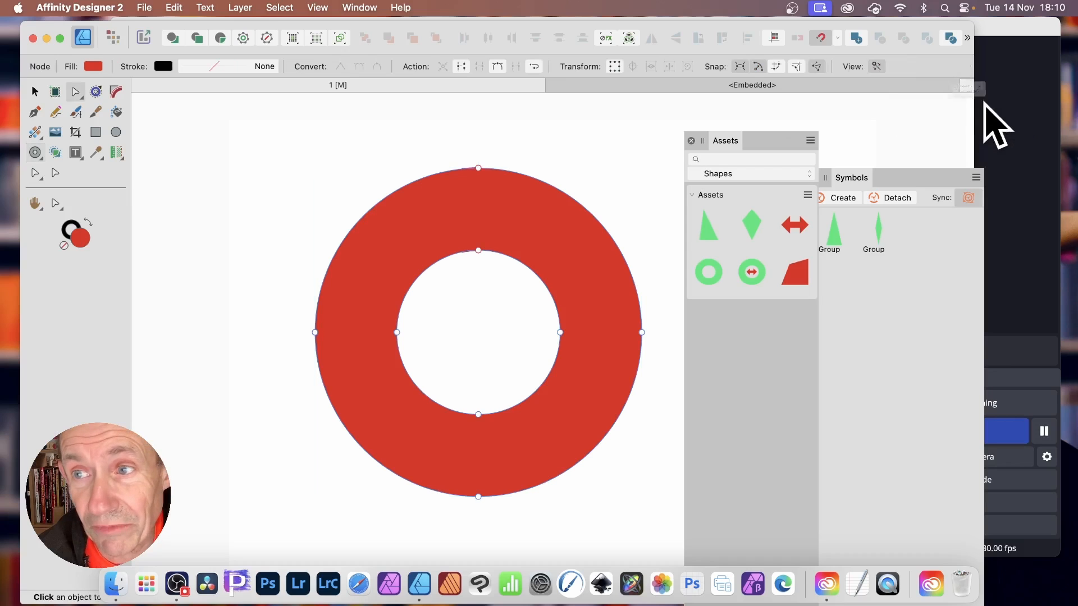
mouse_move(493, 186)
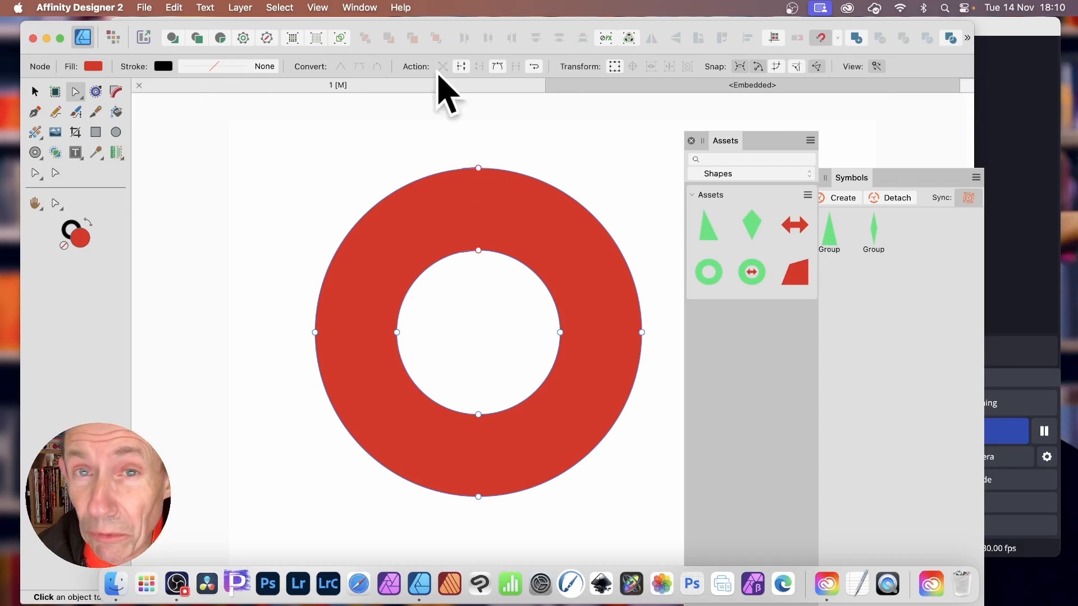
mouse_move(481, 186)
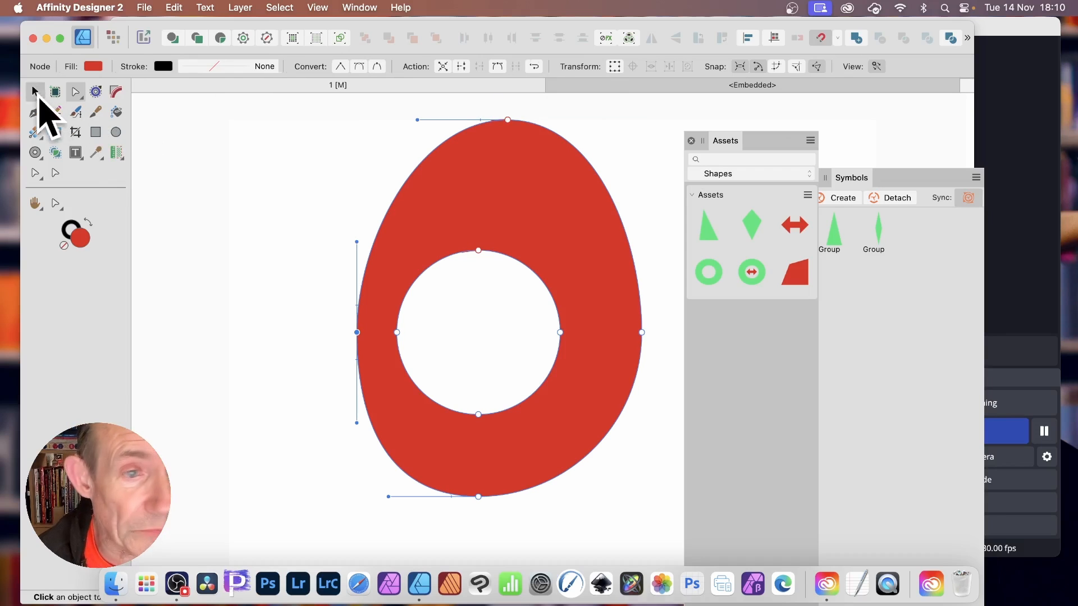
click(34, 91)
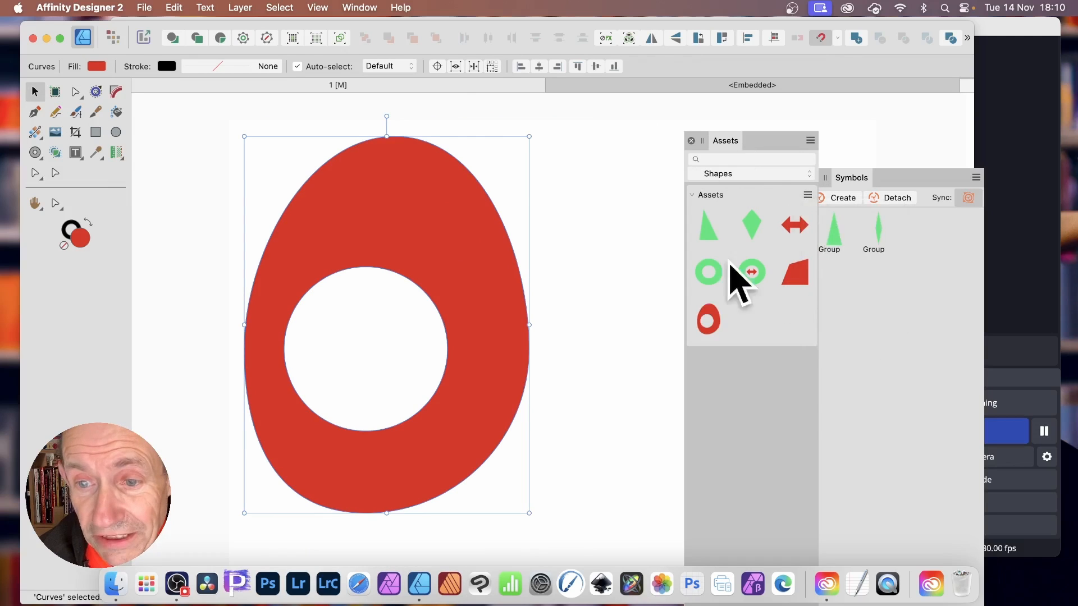
mouse_move(938, 206)
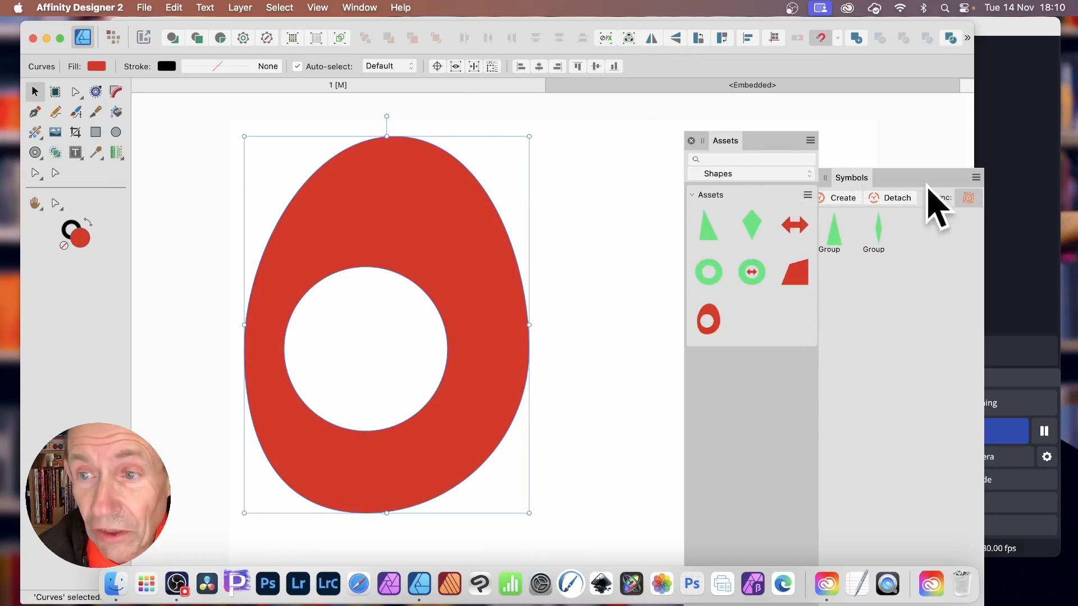
mouse_move(656, 148)
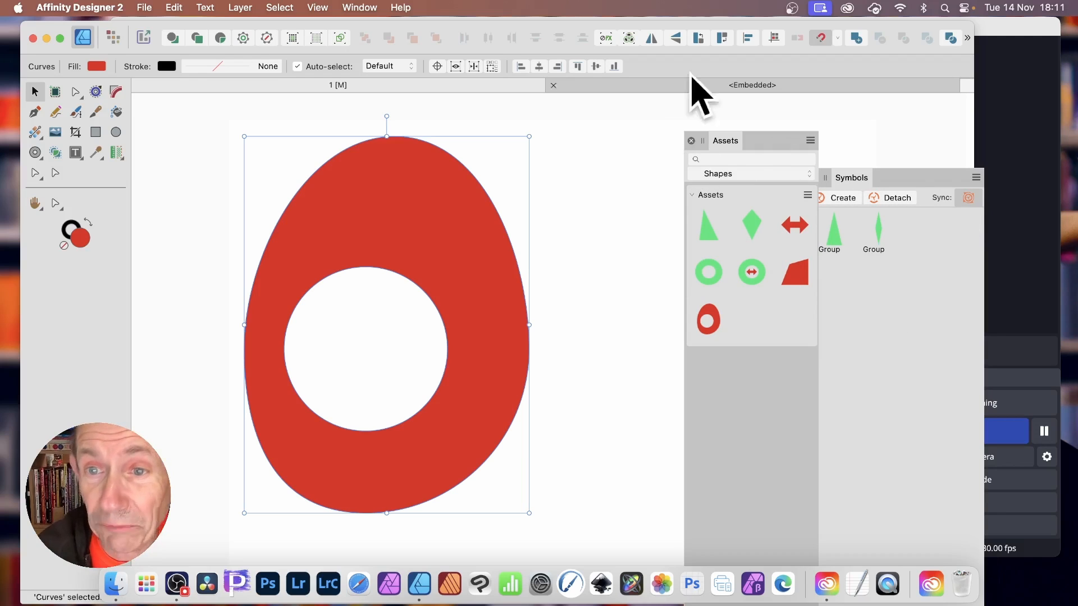
mouse_move(814, 158)
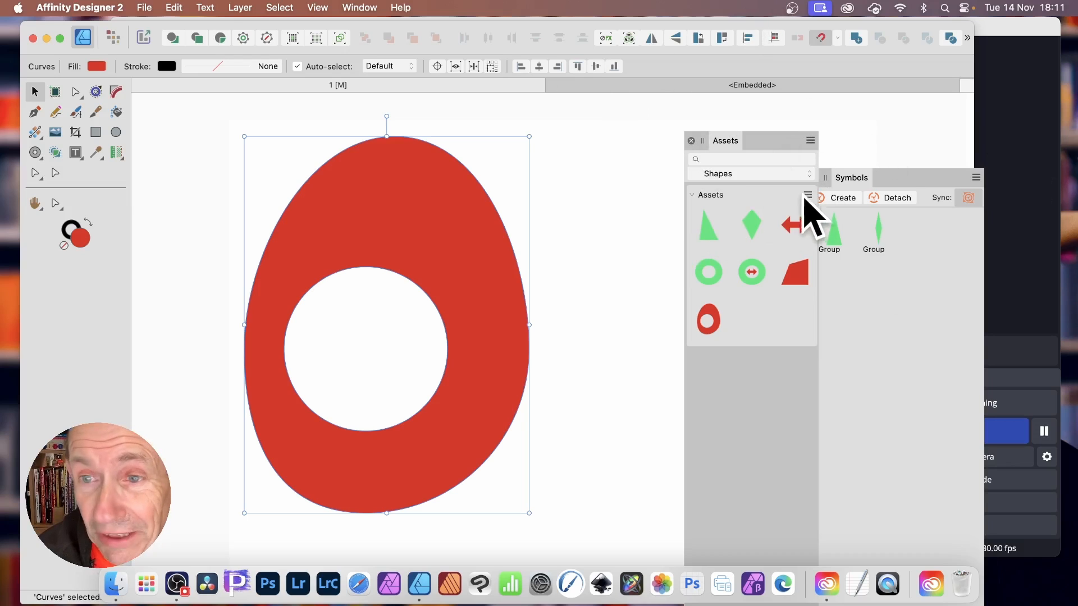
mouse_move(681, 196)
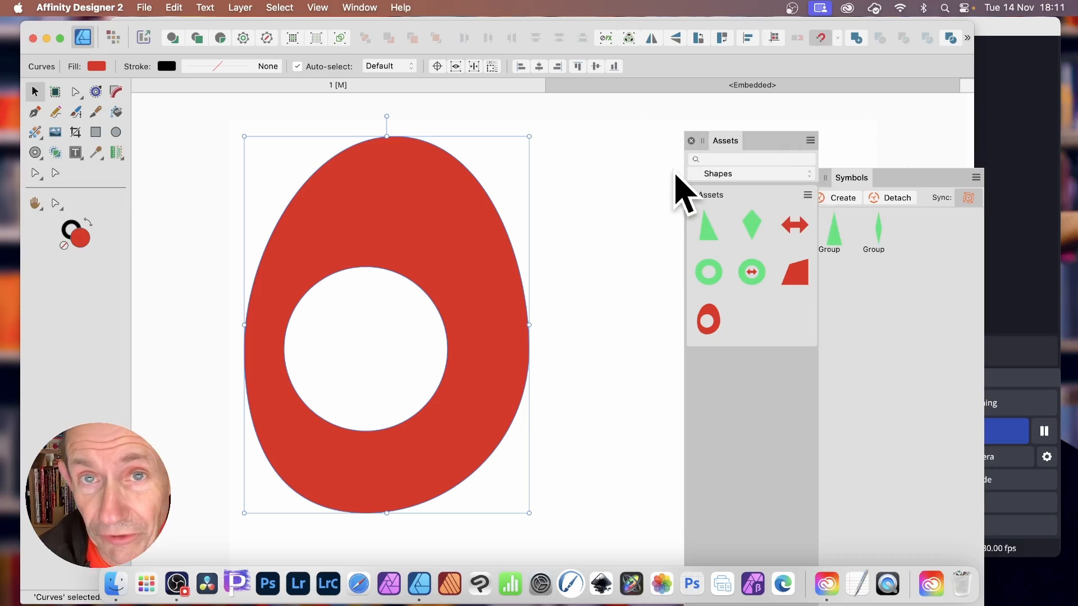